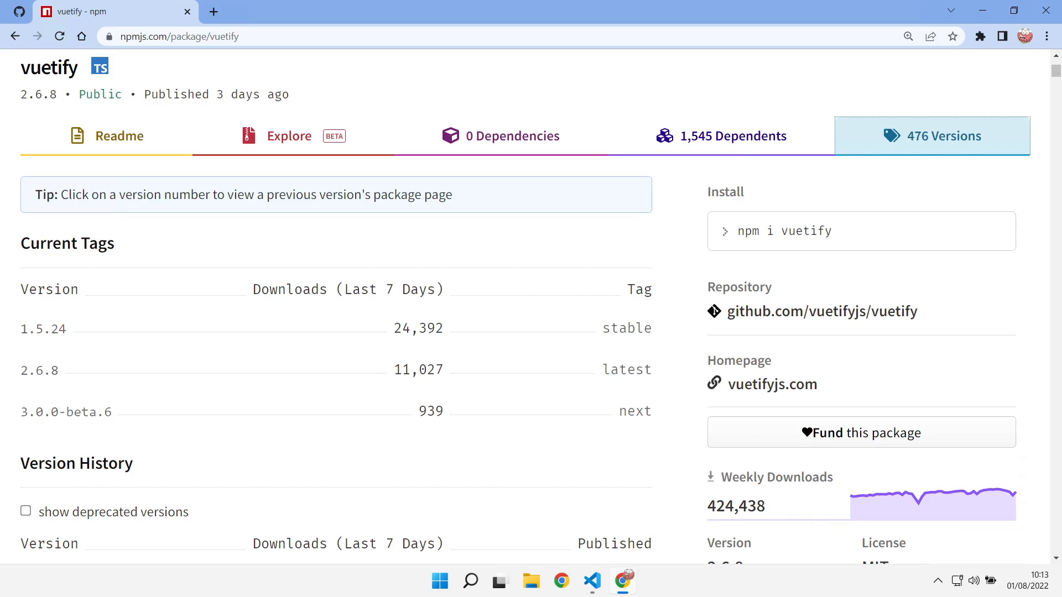
# Step: Install vuetify@next via npm in the nuxt-app terminal
pyautogui.click(590, 580)
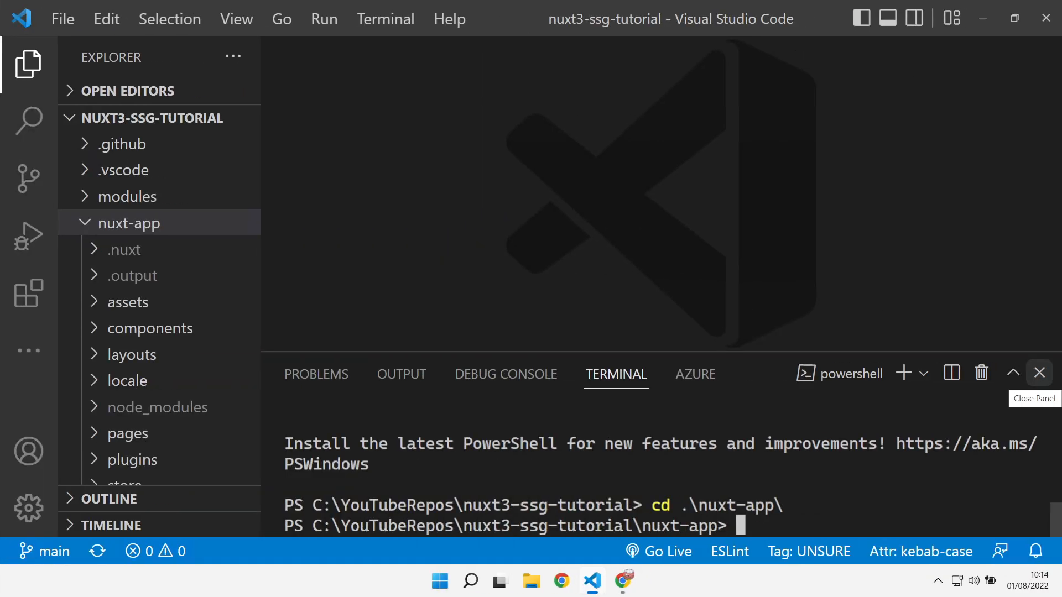
pyautogui.moveTo(730, 458)
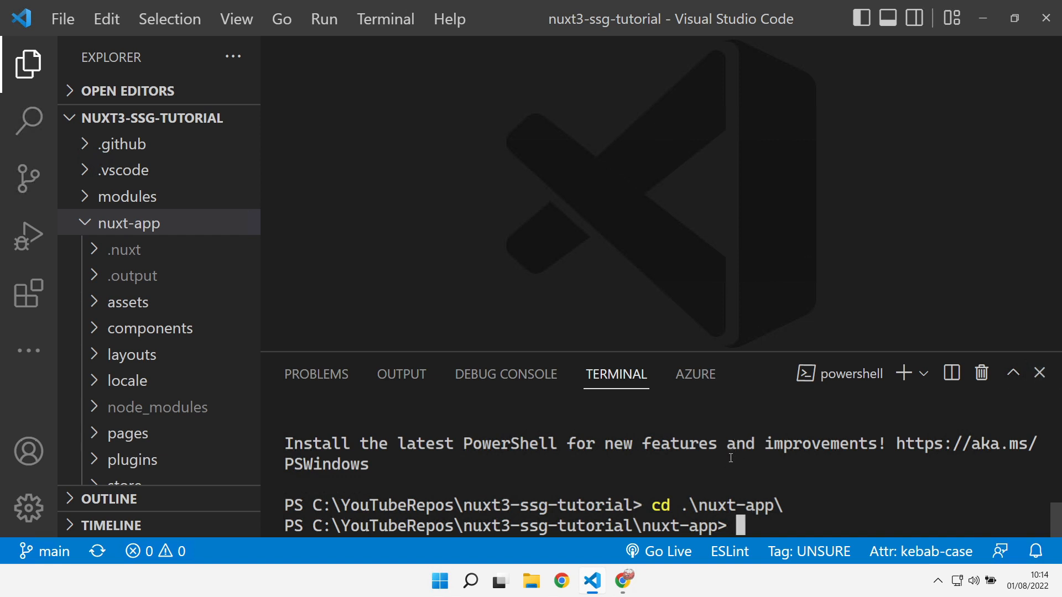
pyautogui.write('npm i vuetify@next')
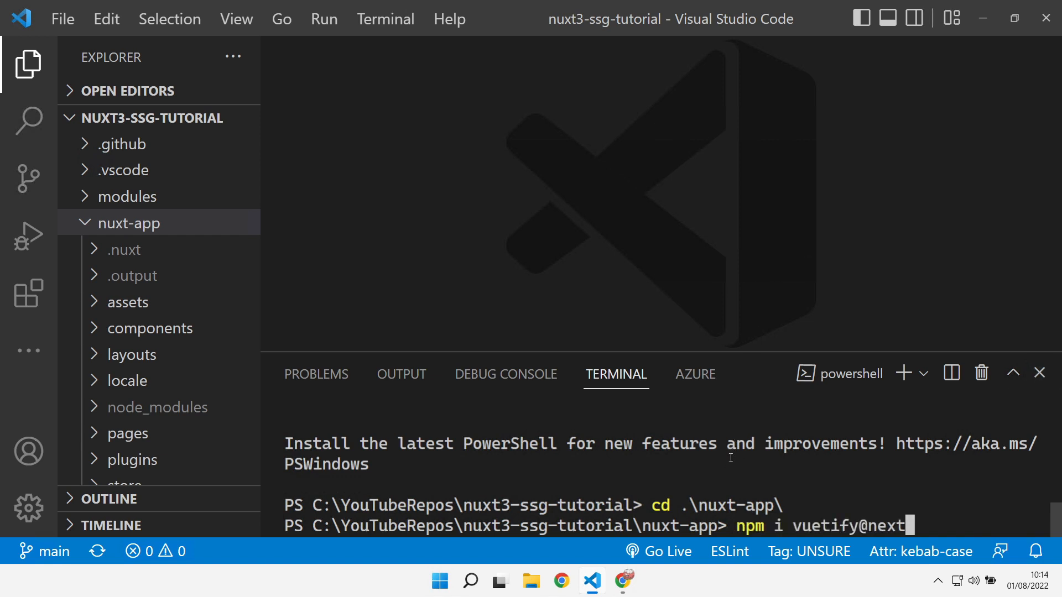
pyautogui.press('Return')
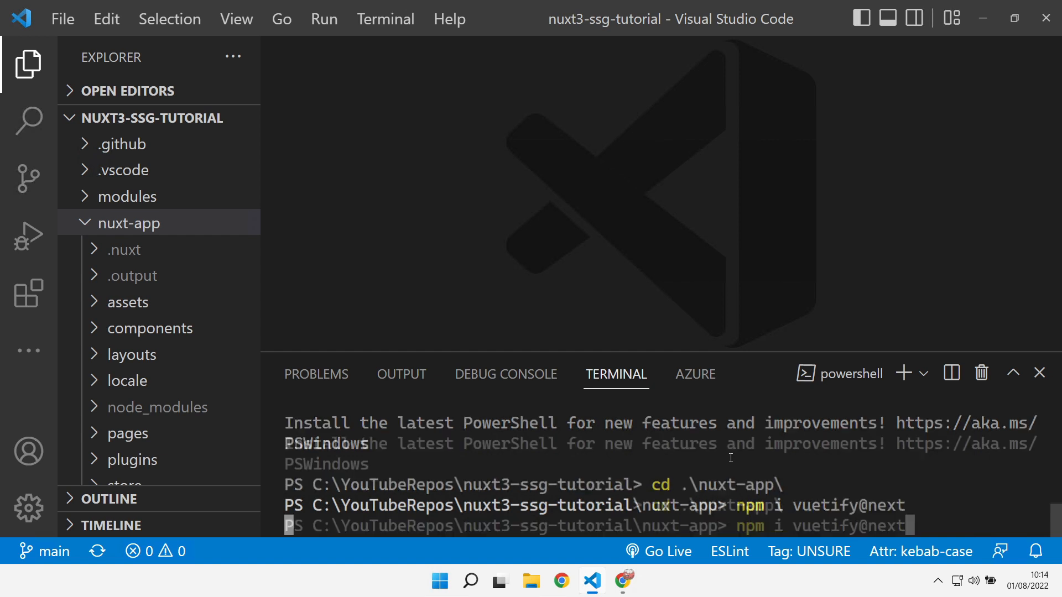
pyautogui.press('Return')
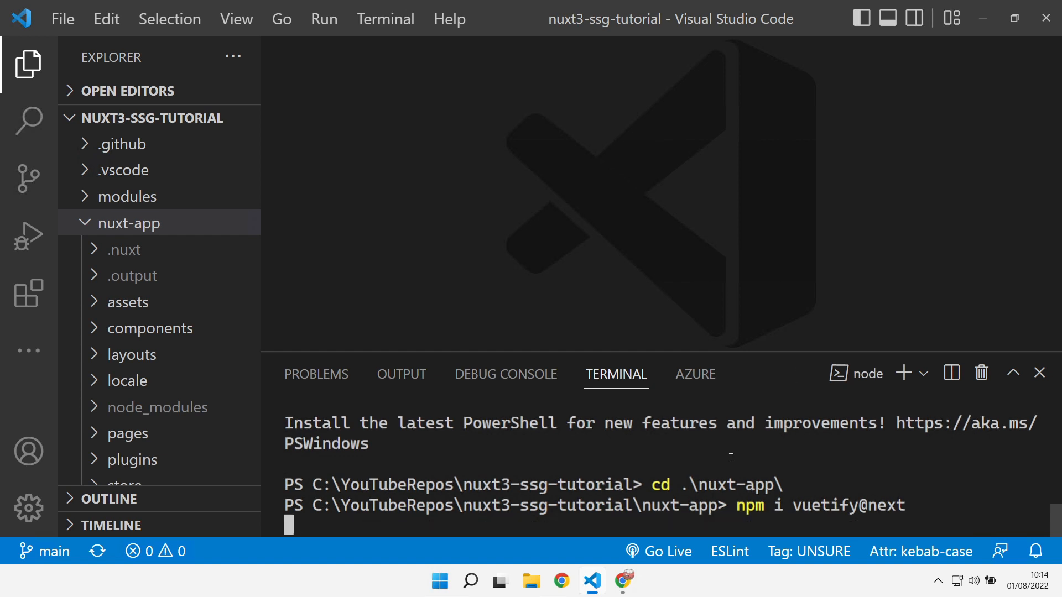
# Step: Check package.json lists vuetify ^3.0.0-beta.6, then close it
pyautogui.click(152, 393)
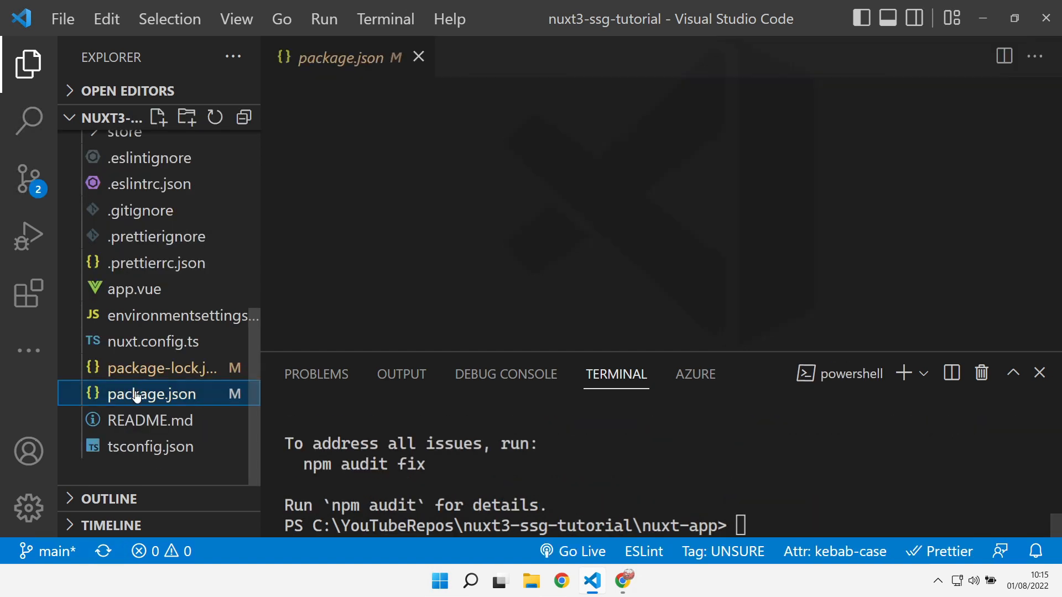
pyautogui.click(150, 394)
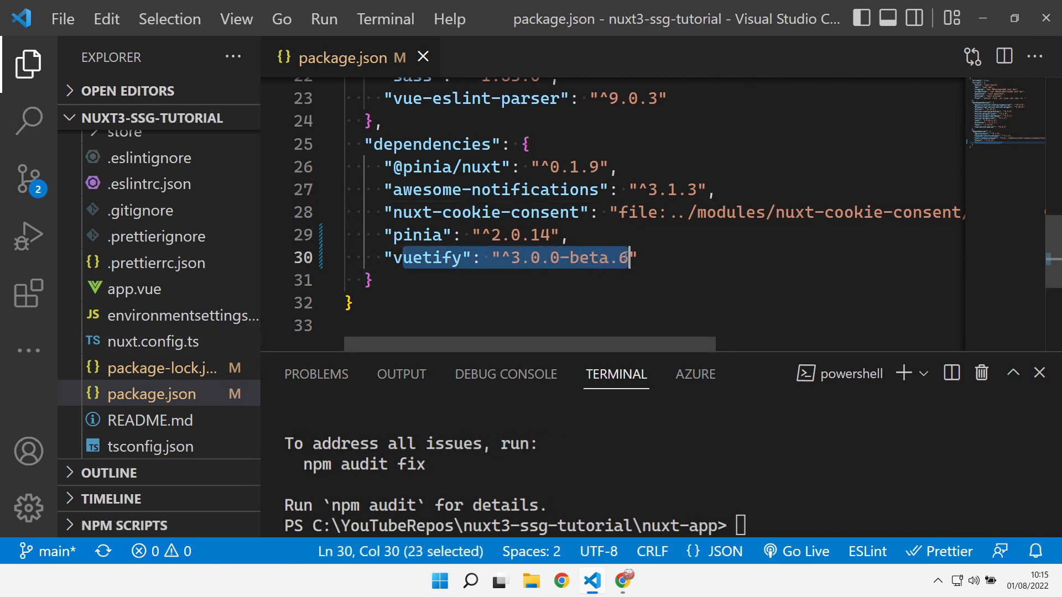
pyautogui.scroll(3)
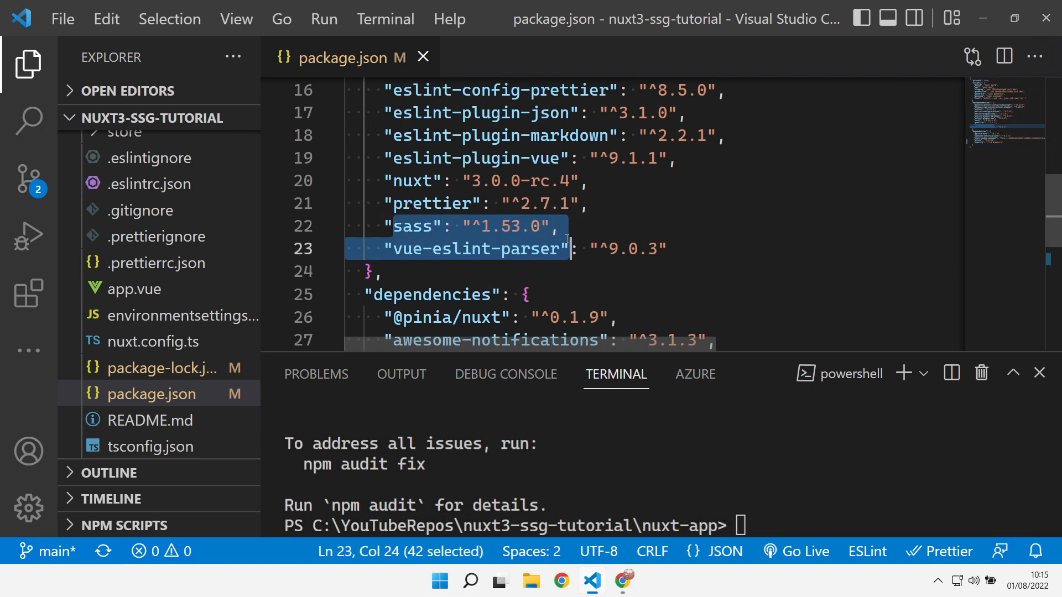
pyautogui.click(422, 56)
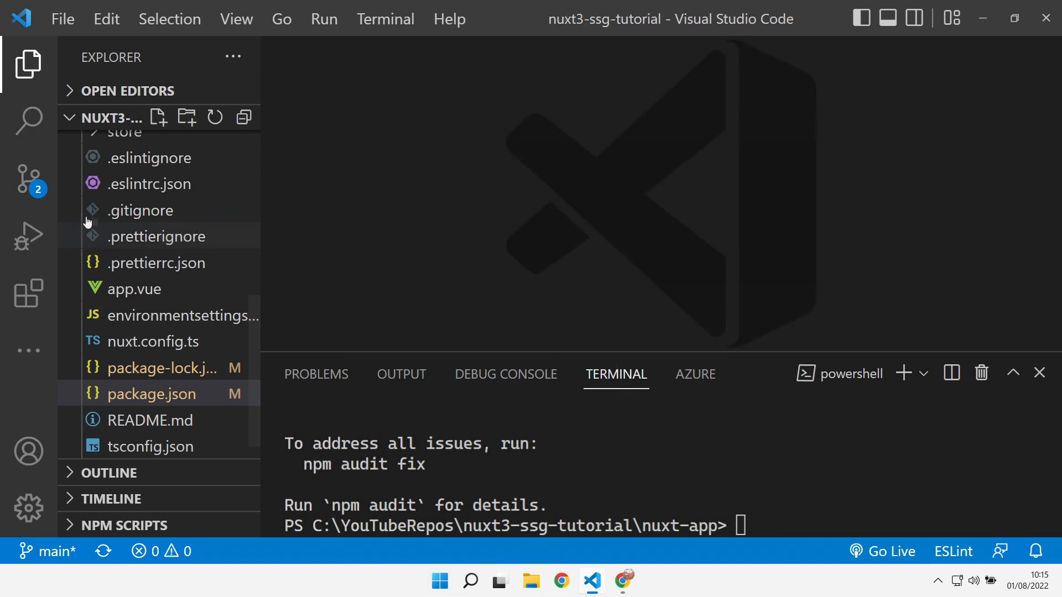
# Step: Create a new file vuetify.ts inside the plugins folder
pyautogui.scroll(3)
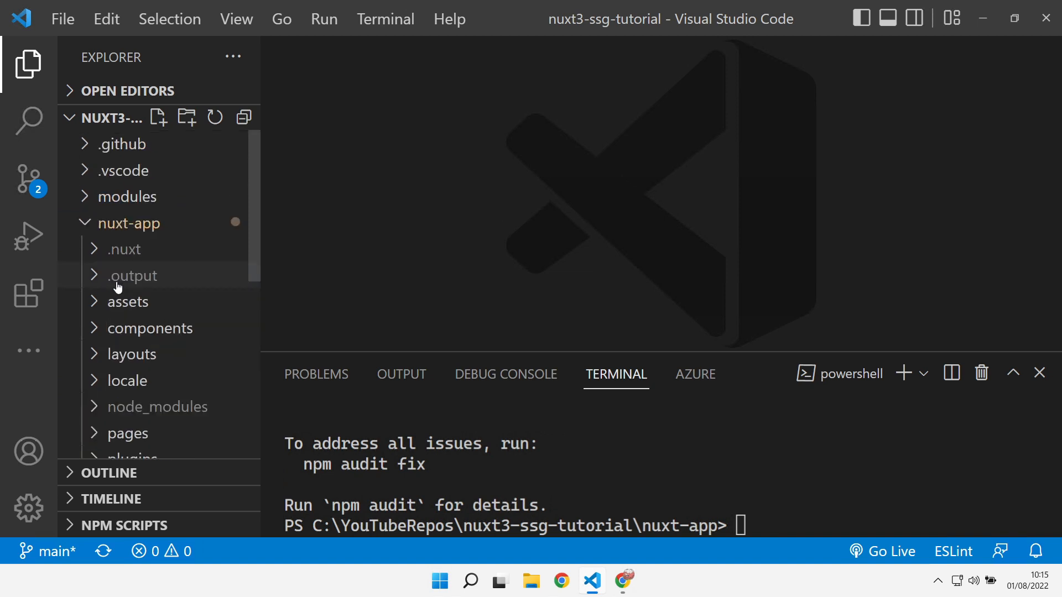
pyautogui.scroll(-3)
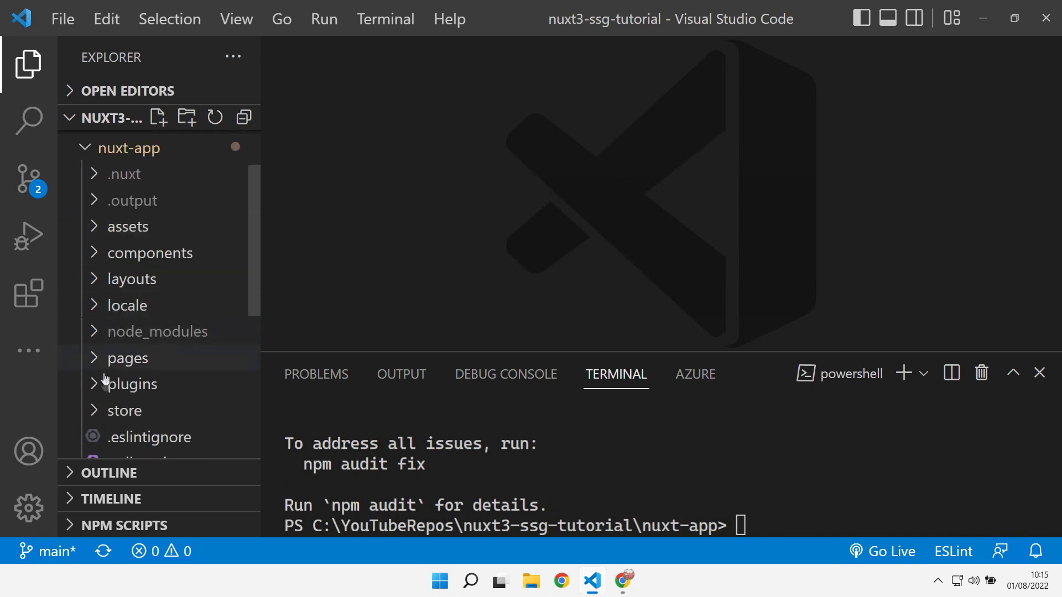
pyautogui.click(133, 383)
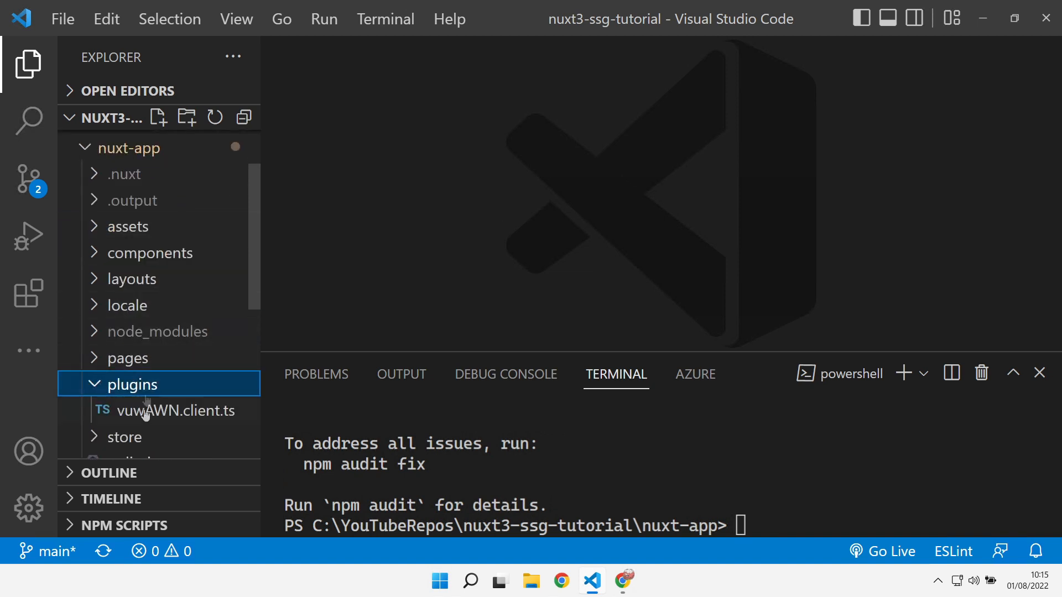
pyautogui.click(157, 117)
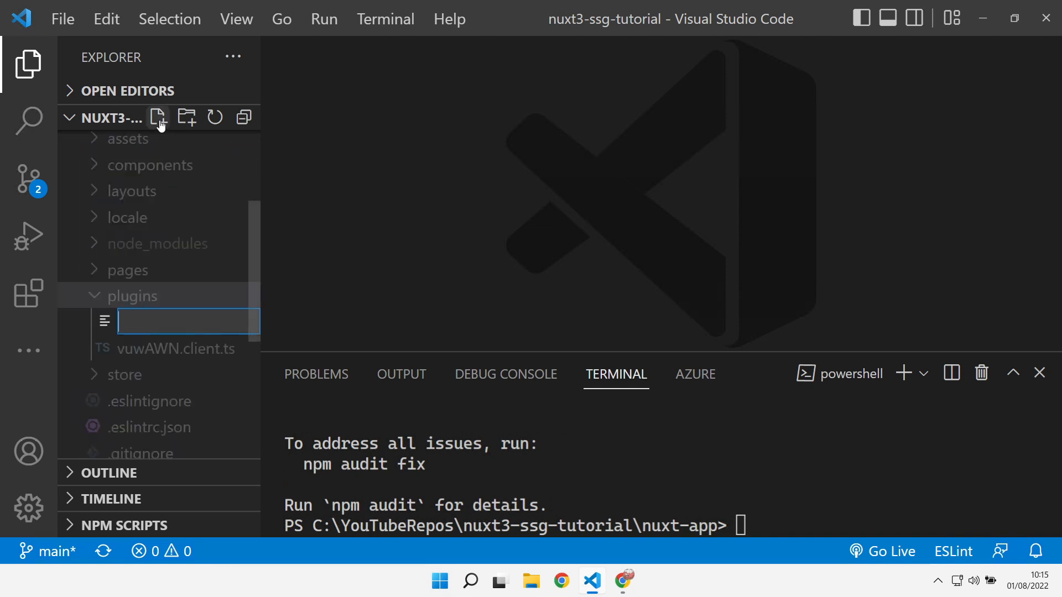
pyautogui.write('vuetify.ts')
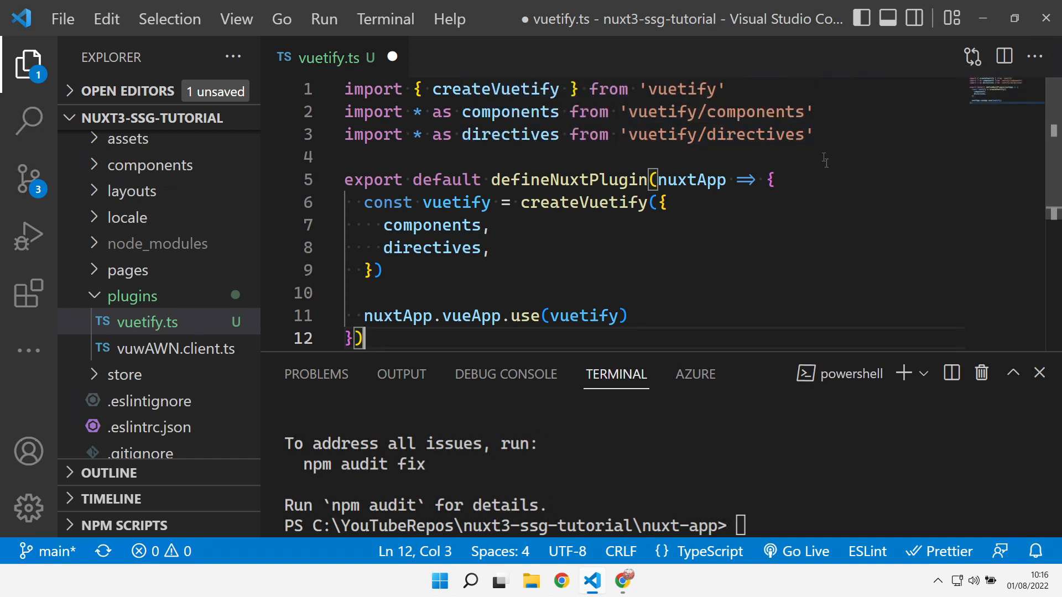
pyautogui.moveTo(577, 183)
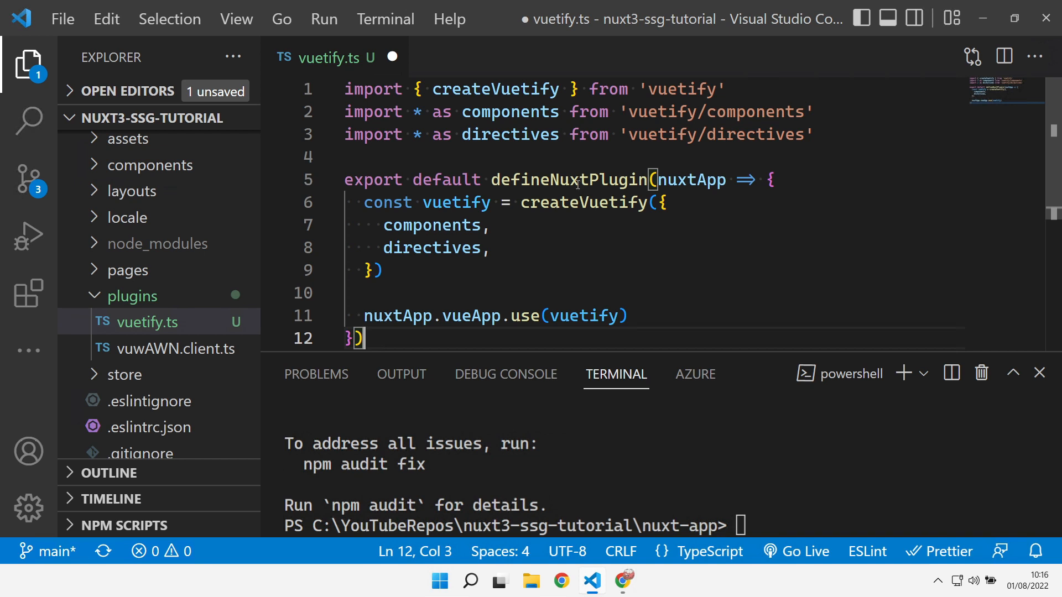
pyautogui.moveTo(519, 243)
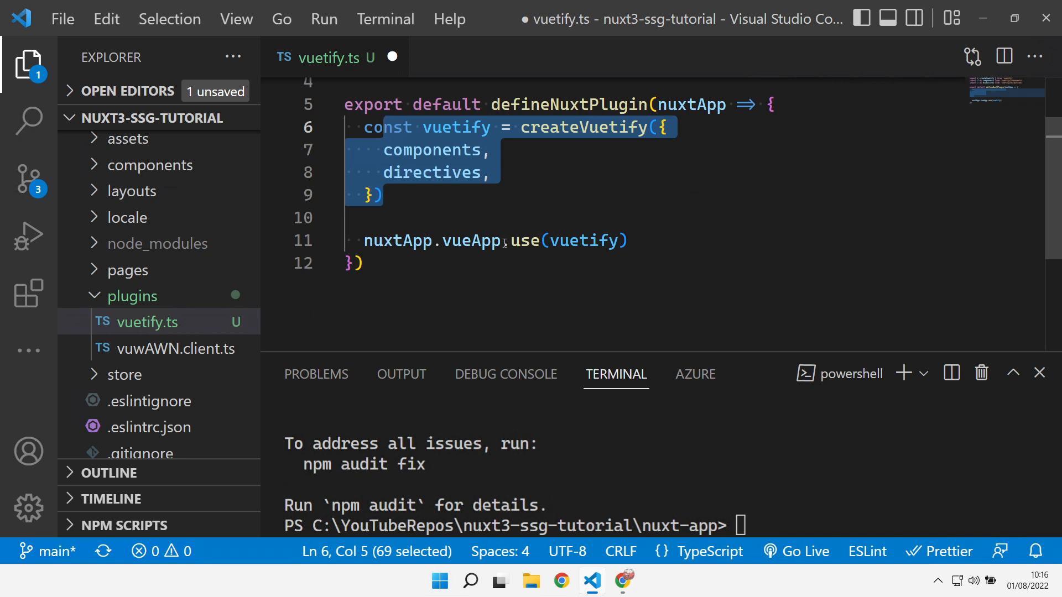
pyautogui.moveTo(524, 239)
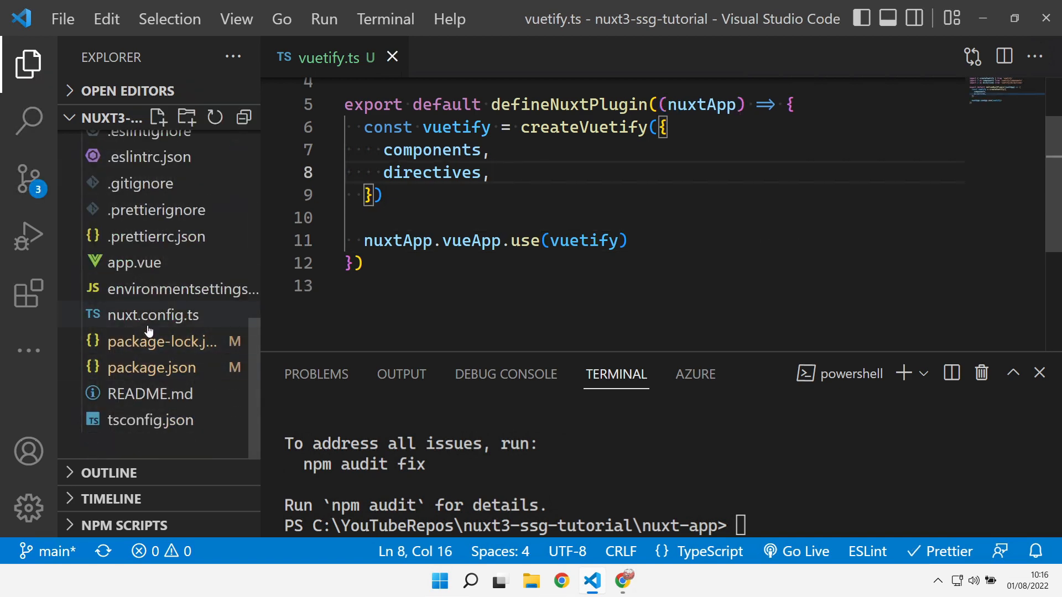
# Step: Add Vuetify main.sass css, build.transpile ['vuetify'] and vite define process.env.DEBUG false in nuxt.config.ts
pyautogui.click(153, 315)
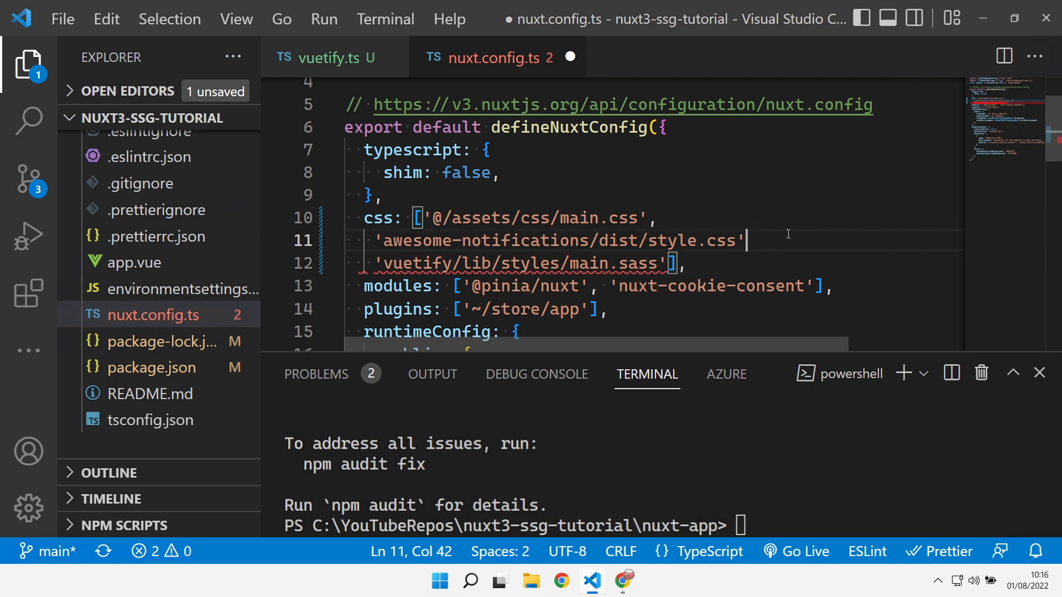
pyautogui.write(',')
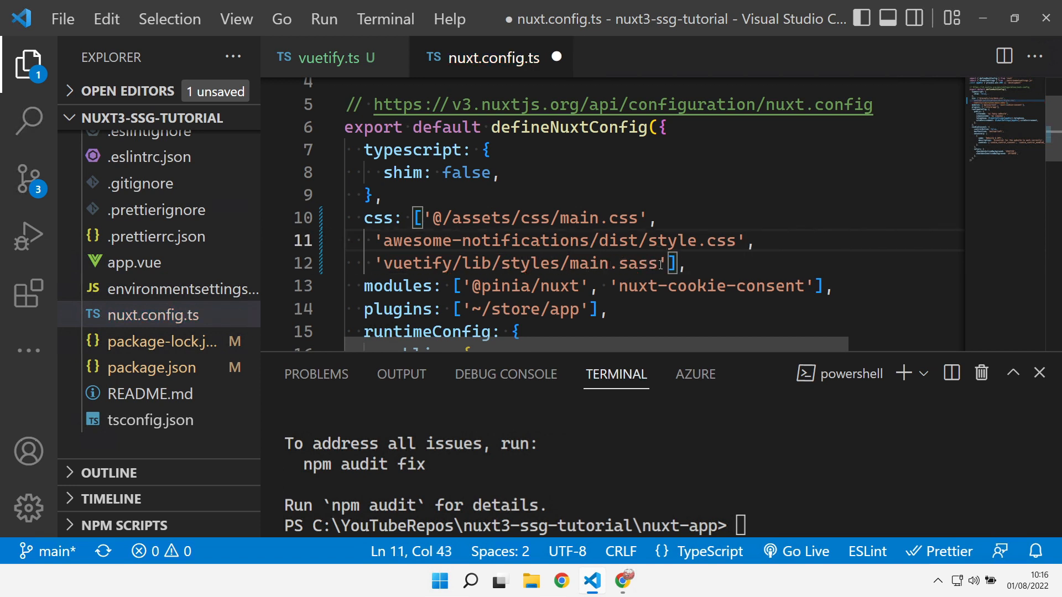
pyautogui.scroll(-3)
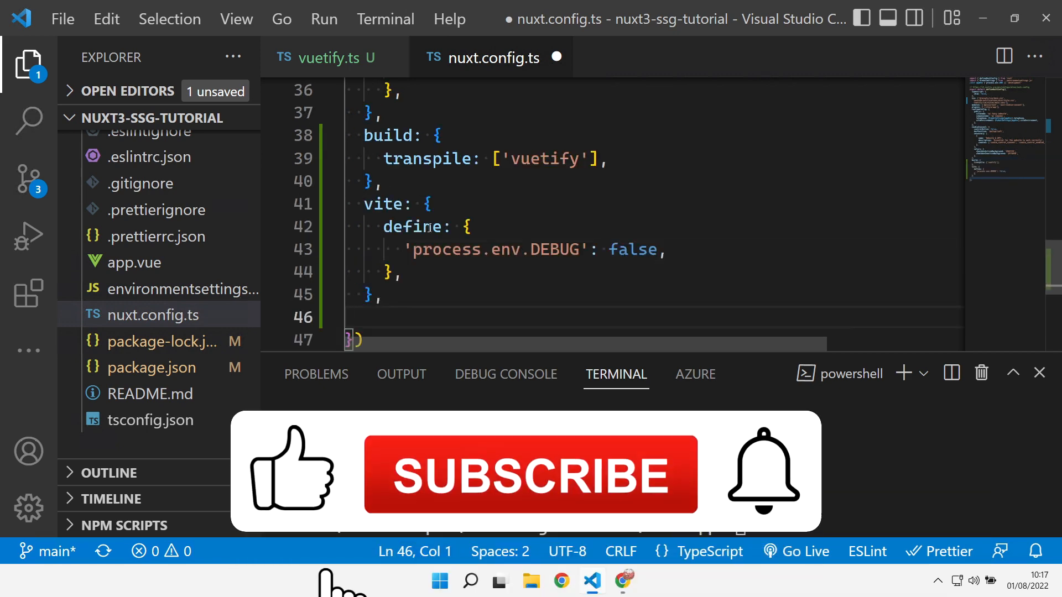
pyautogui.click(529, 475)
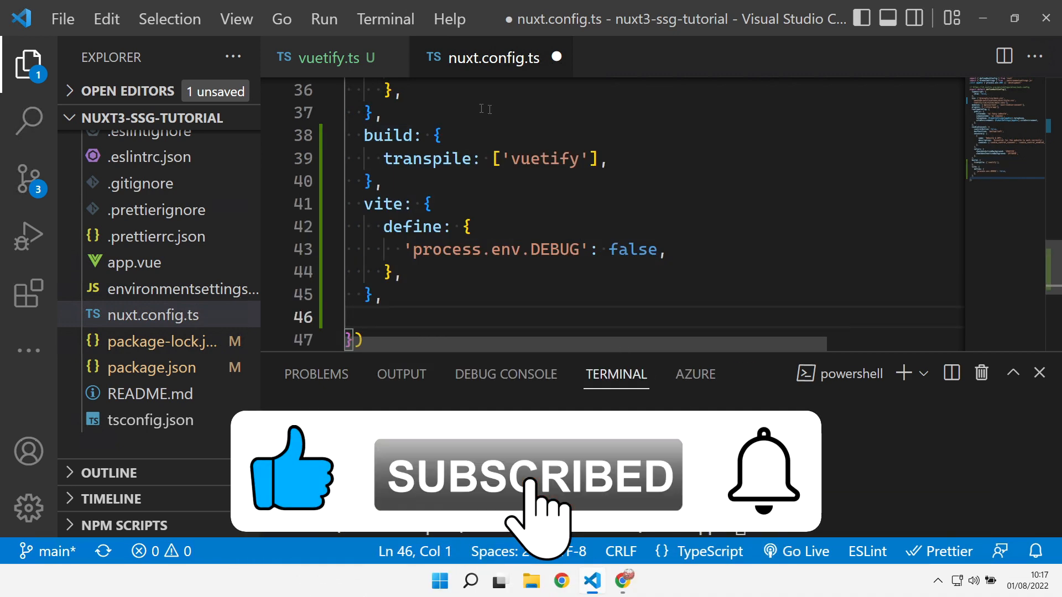
pyautogui.click(638, 153)
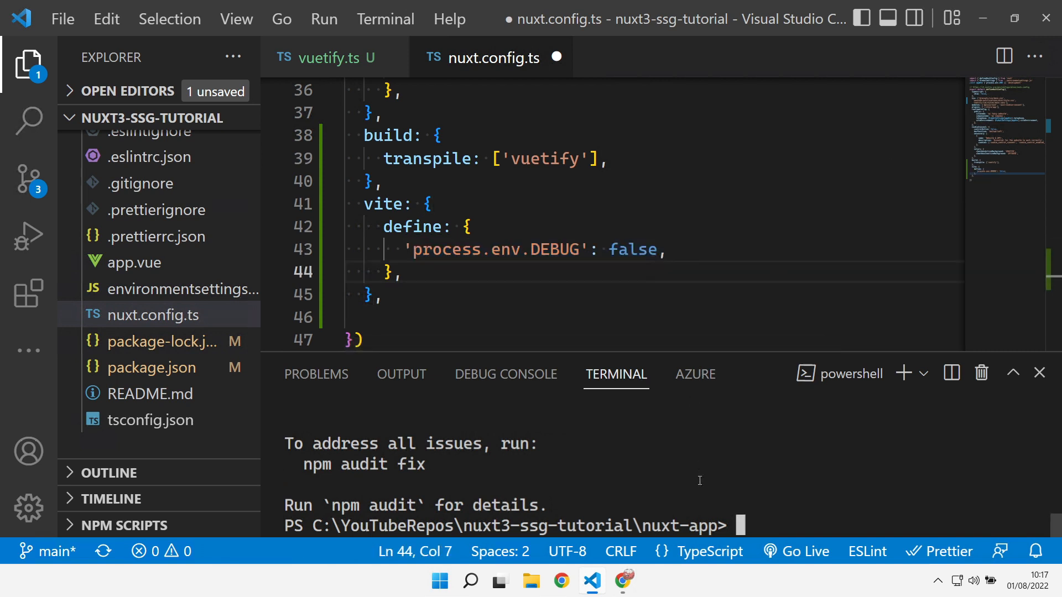
pyautogui.write('npm install @mdi/font')
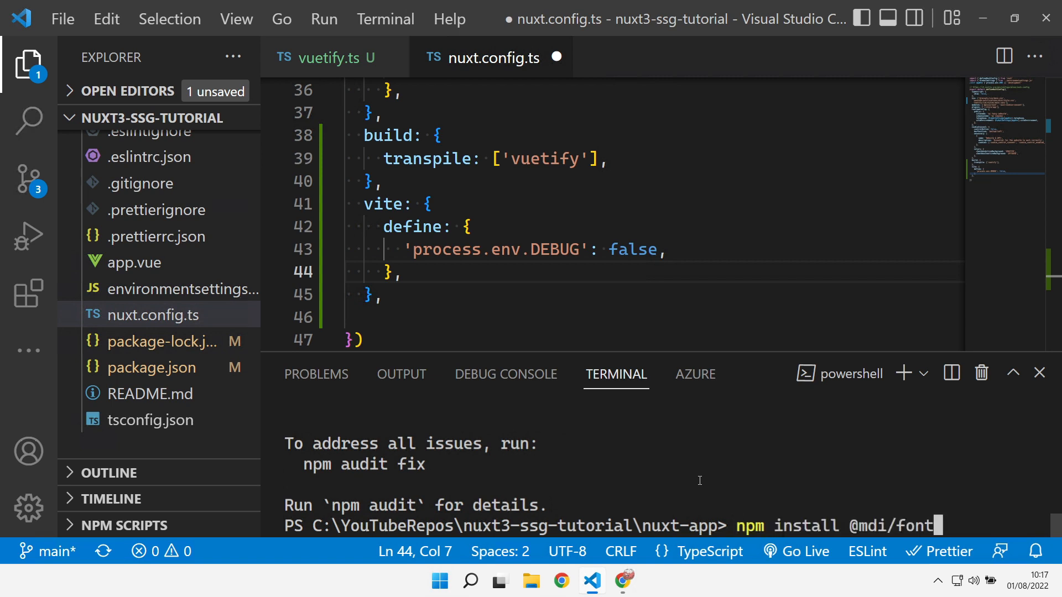
pyautogui.press('Return')
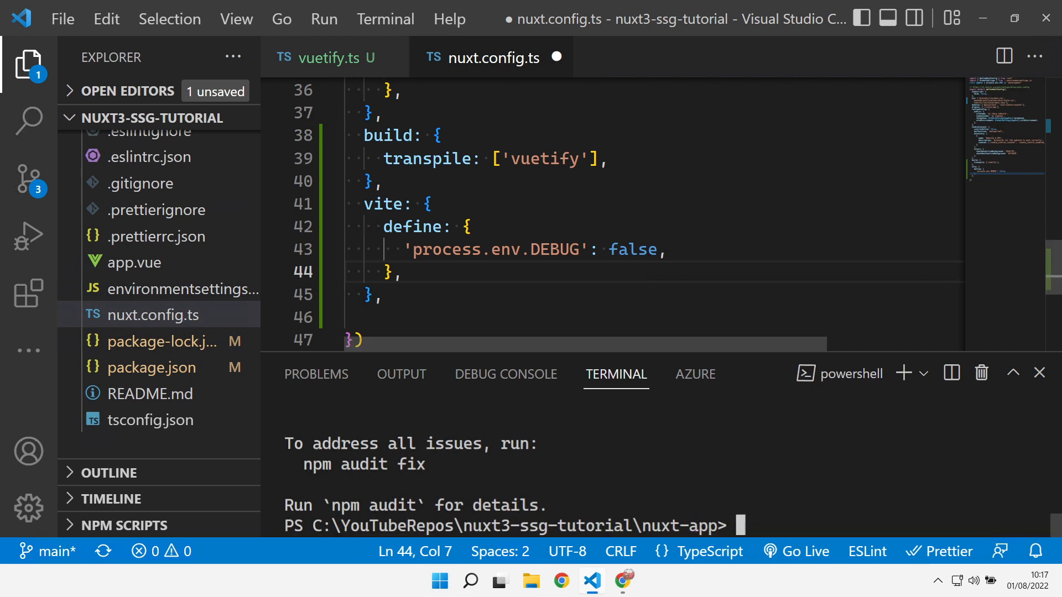
pyautogui.moveTo(658, 181)
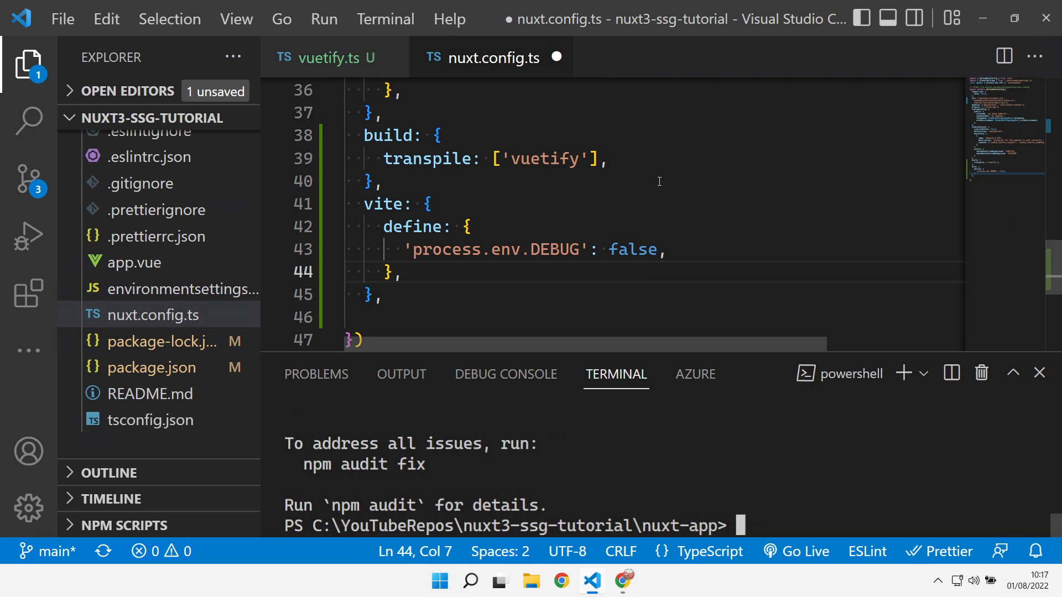
pyautogui.scroll(3)
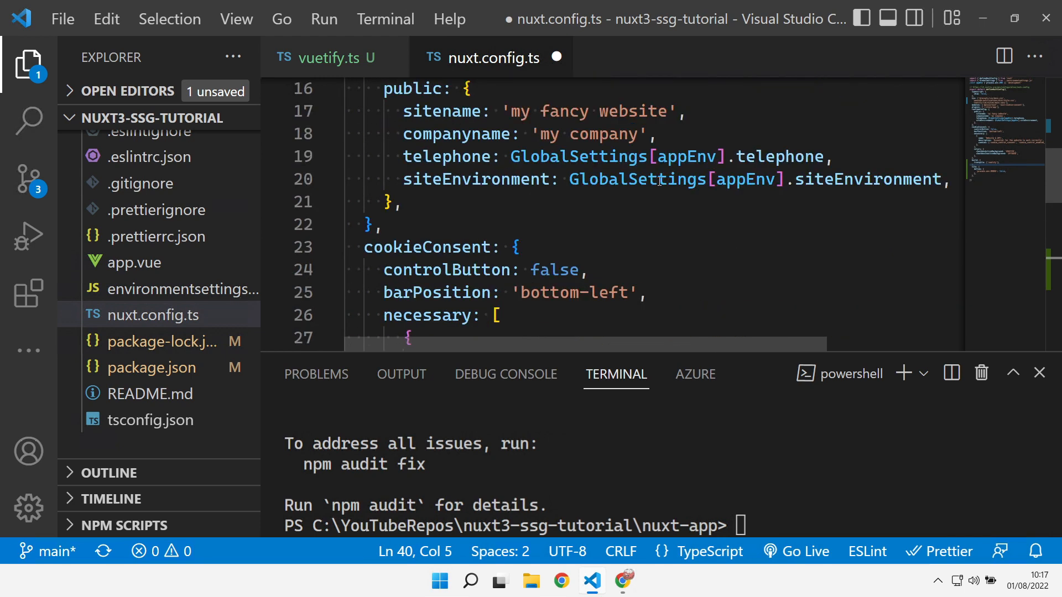
pyautogui.scroll(3)
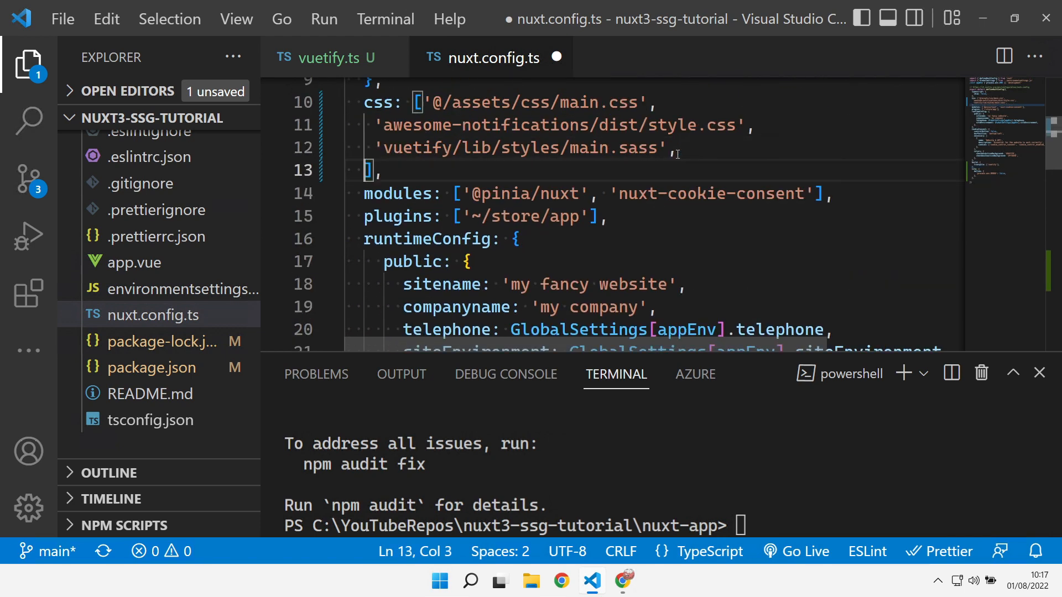
pyautogui.write("'@mdi/font/css/materialdesignicons.min.css',")
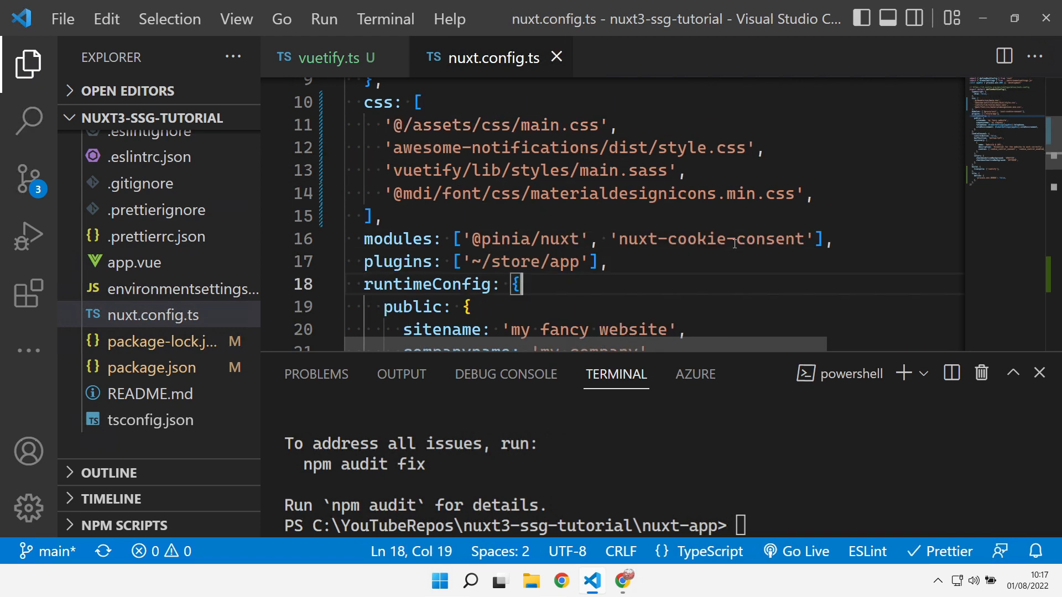
pyautogui.press('ctrl+s')
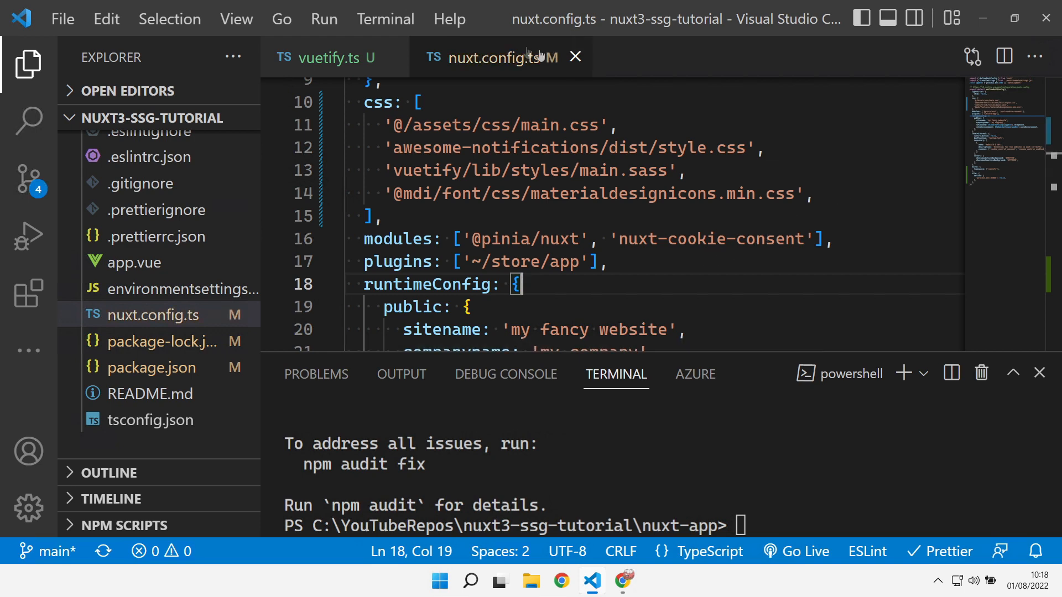
# Step: Switch to pages/contact-us.vue and add the v-form template with the formData refs
pyautogui.click(575, 56)
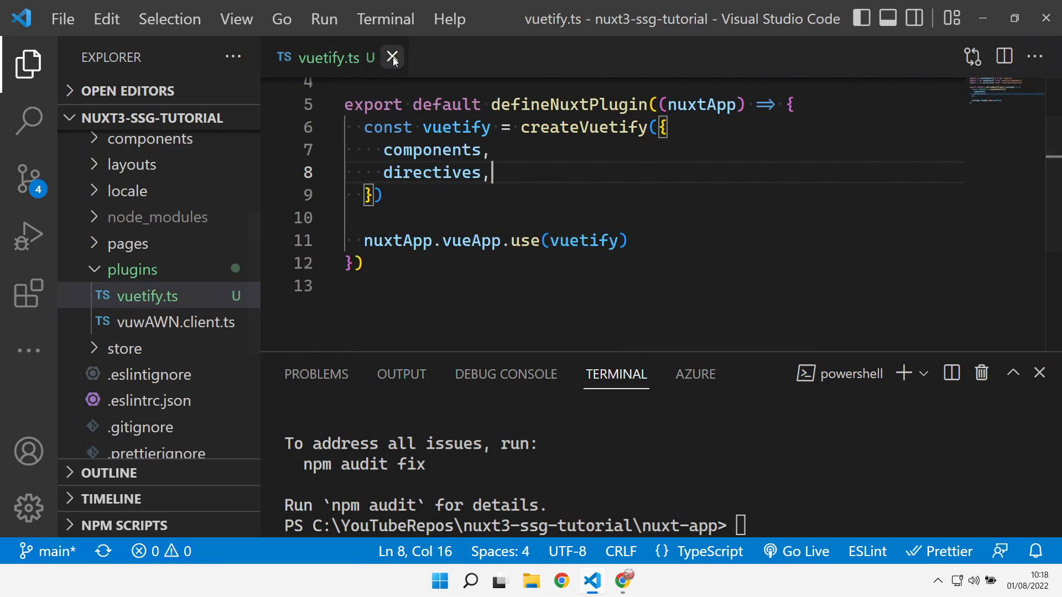
pyautogui.click(391, 57)
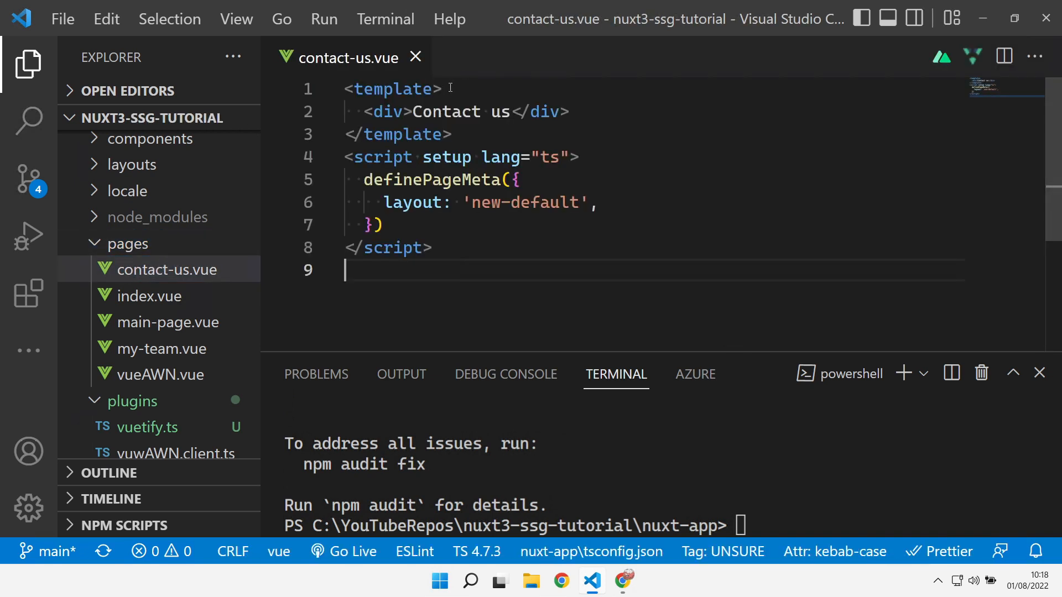
pyautogui.moveTo(457, 122)
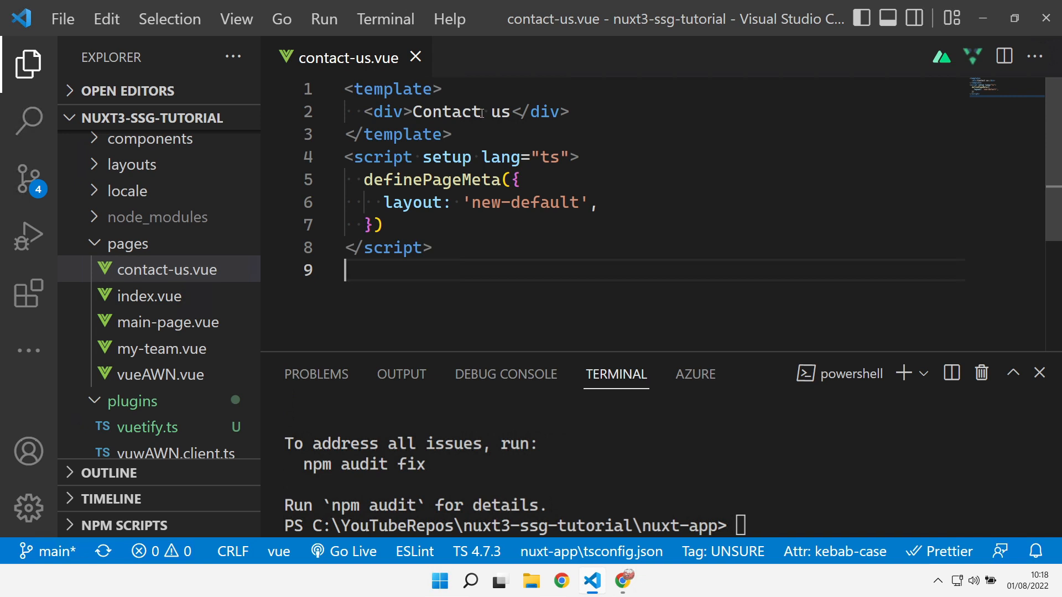
pyautogui.moveTo(988, 196)
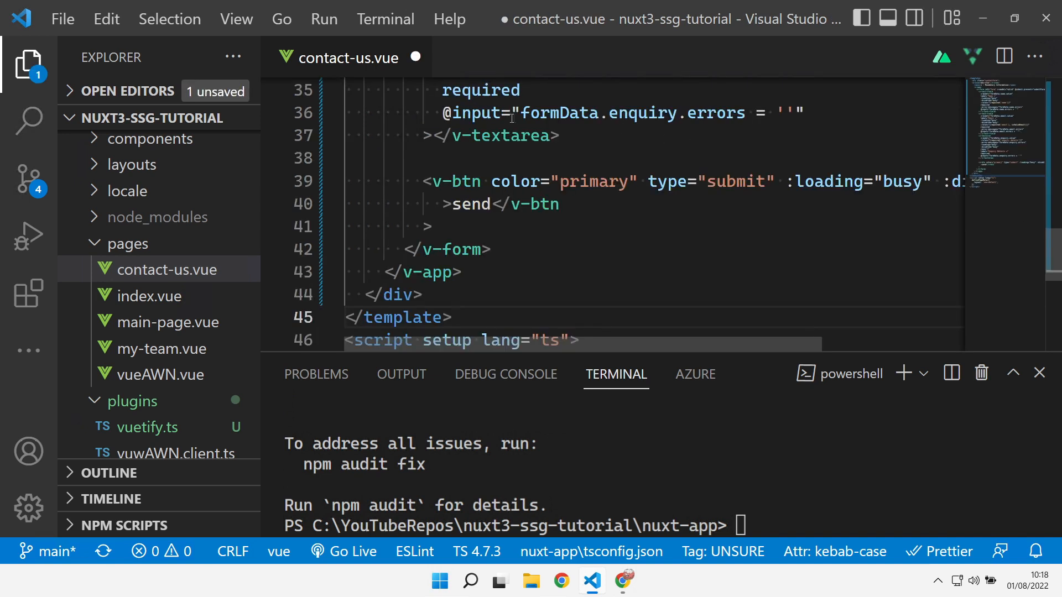
pyautogui.scroll(3)
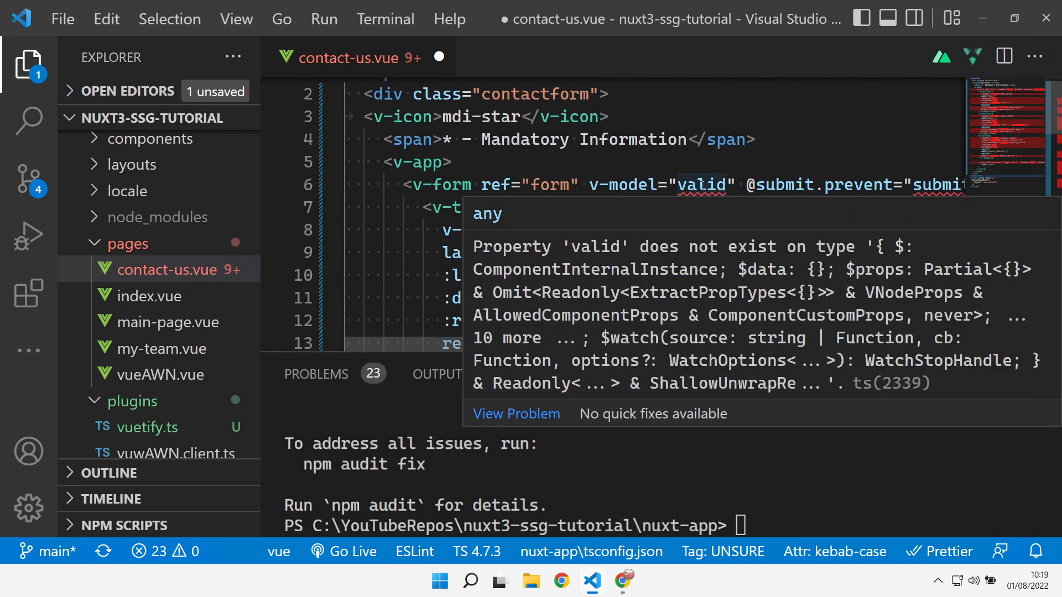
pyautogui.moveTo(568, 230)
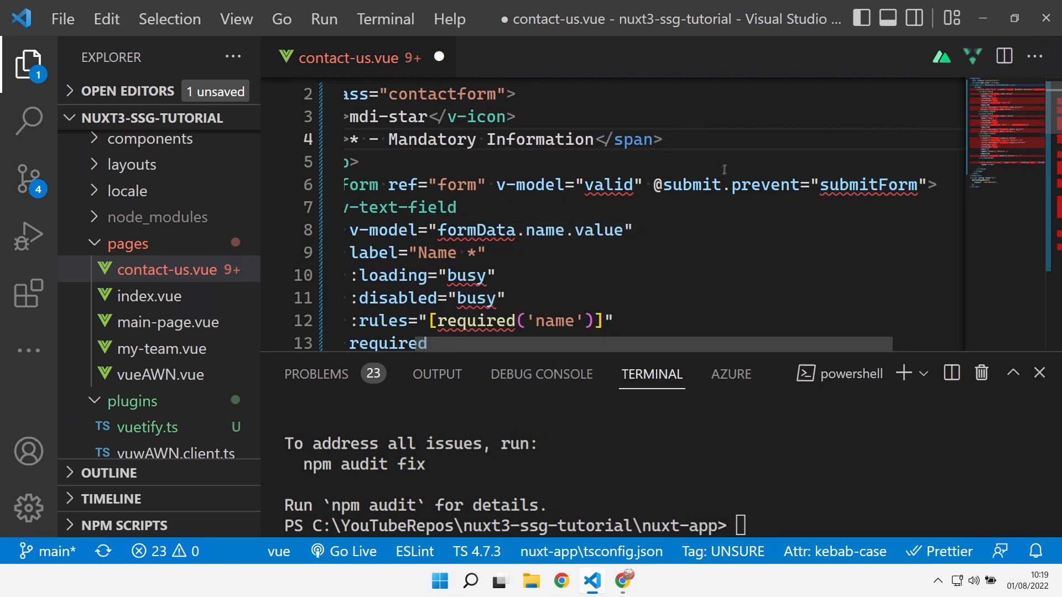
pyautogui.moveTo(719, 344)
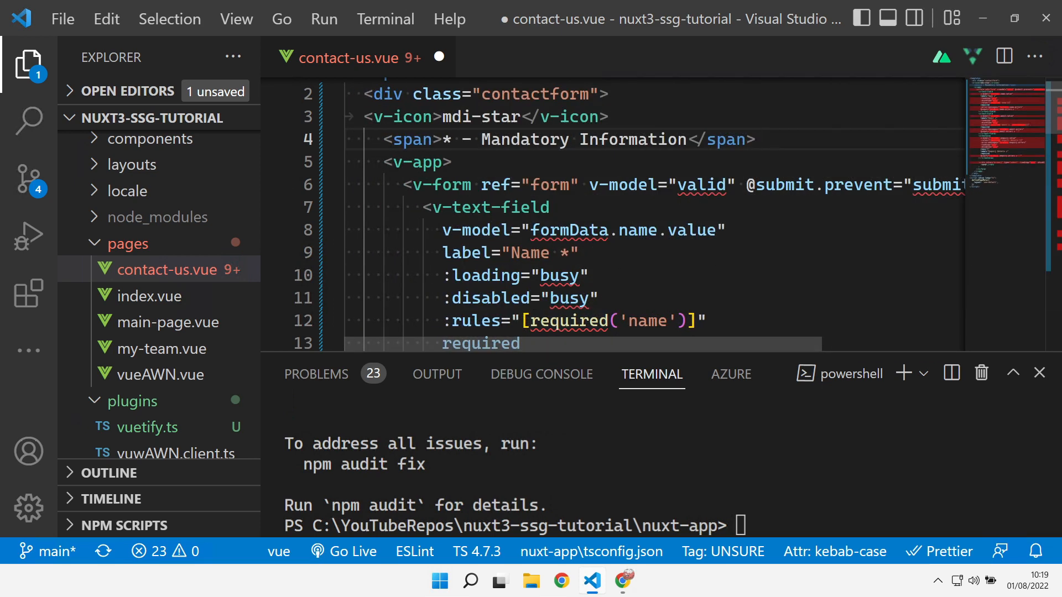
pyautogui.moveTo(616, 273)
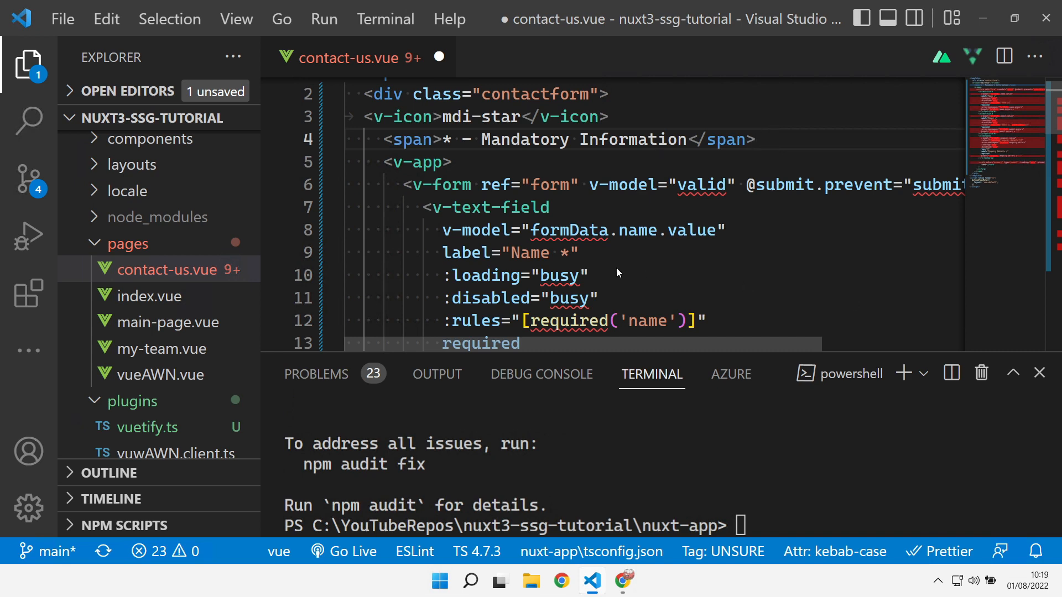
pyautogui.scroll(-3)
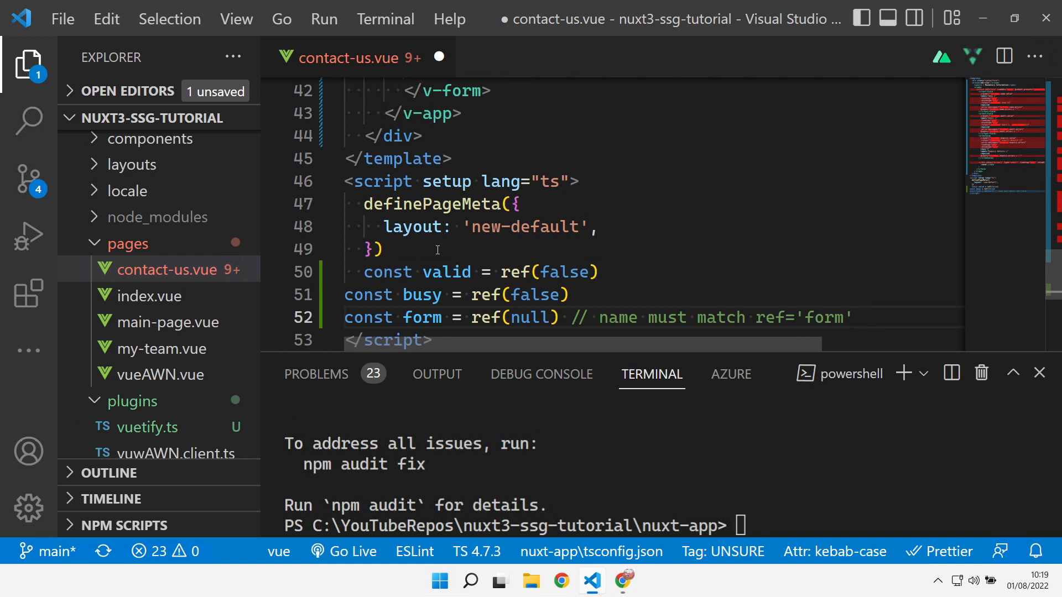
pyautogui.press('ctrl+s')
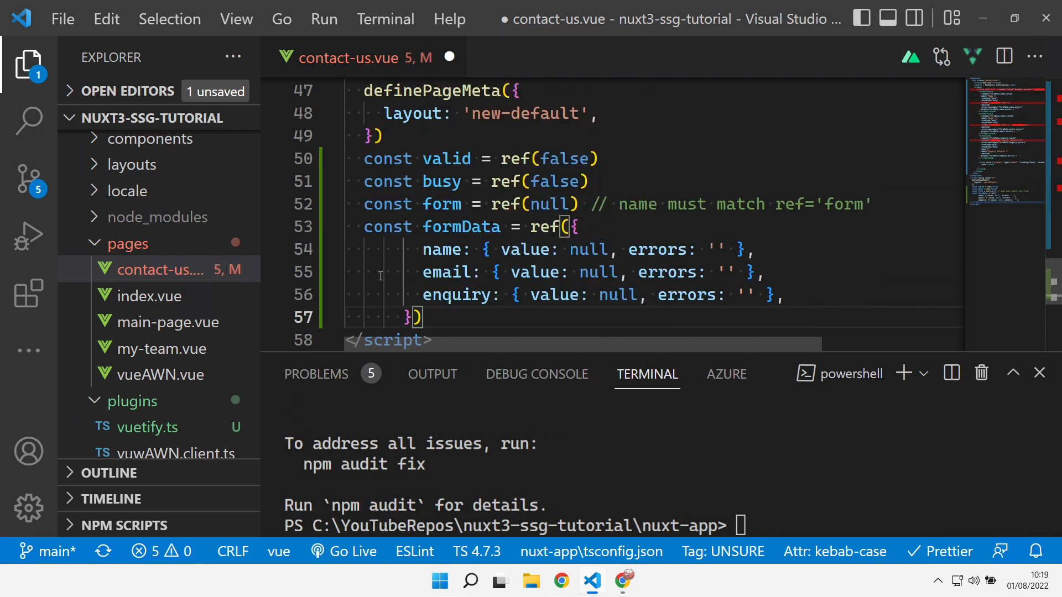
# Step: Add the required and isValidEmail validator functions after formData and save
pyautogui.scroll(-3)
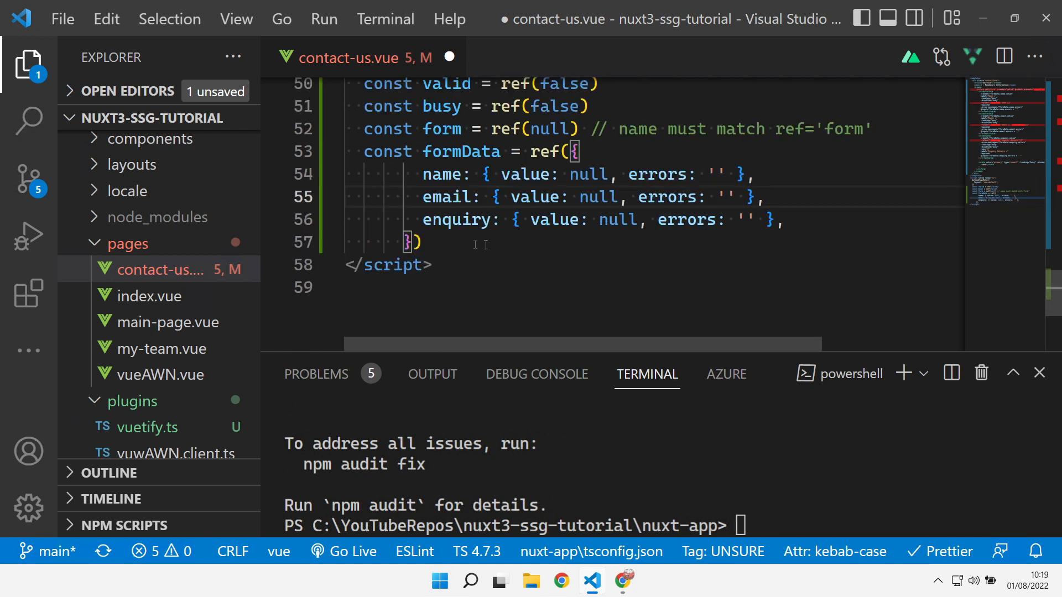
pyautogui.click(417, 242)
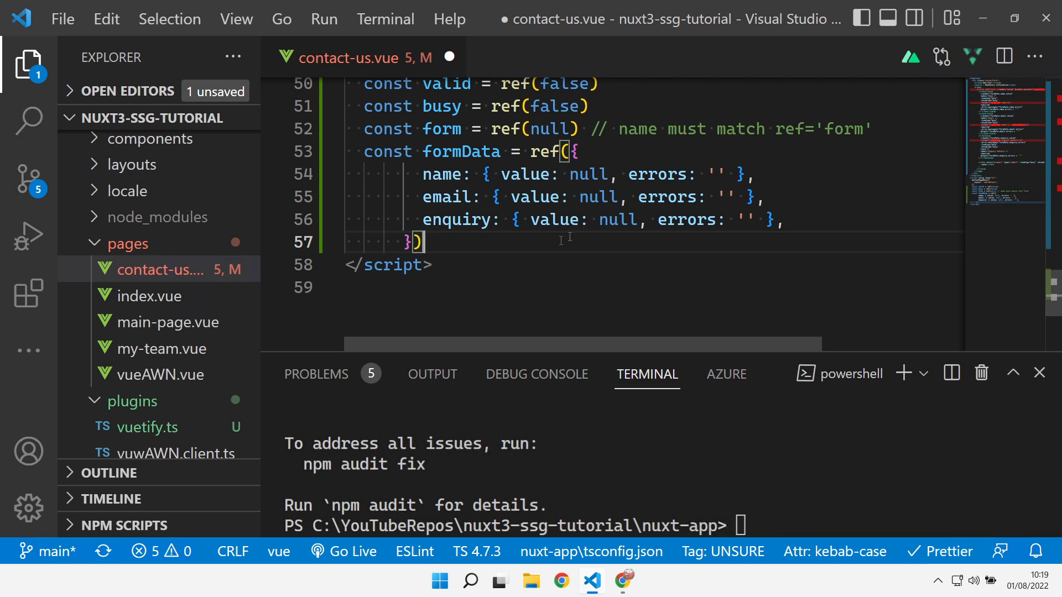
pyautogui.moveTo(694, 233)
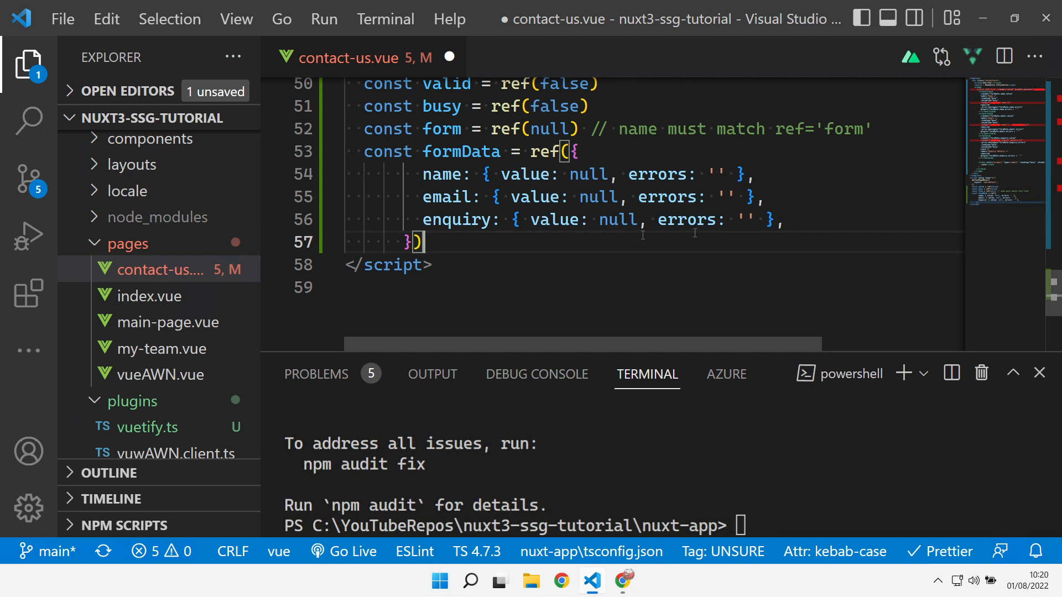
pyautogui.moveTo(498, 251)
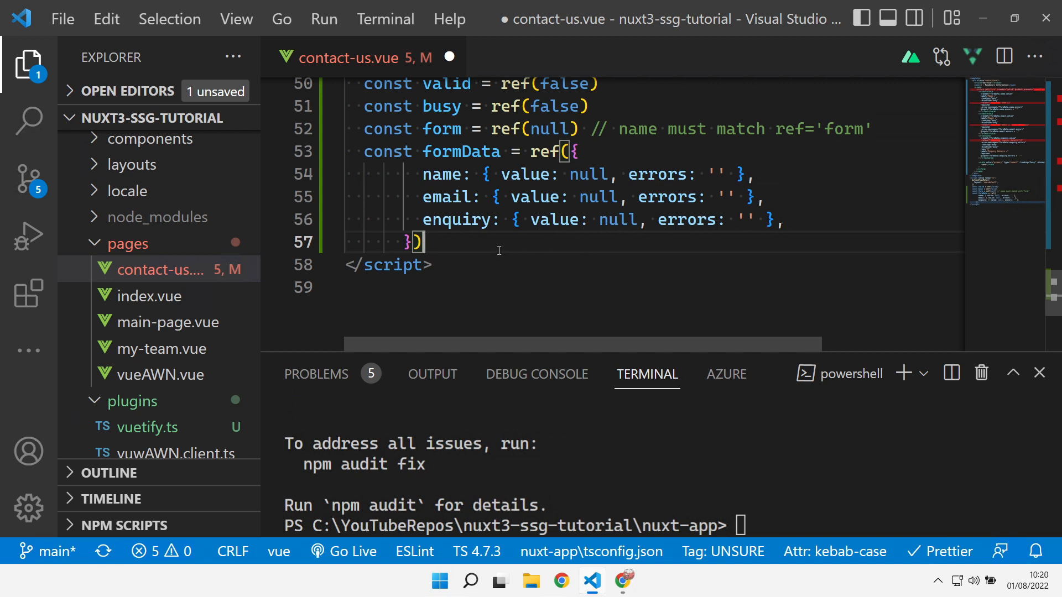
pyautogui.press('enter')
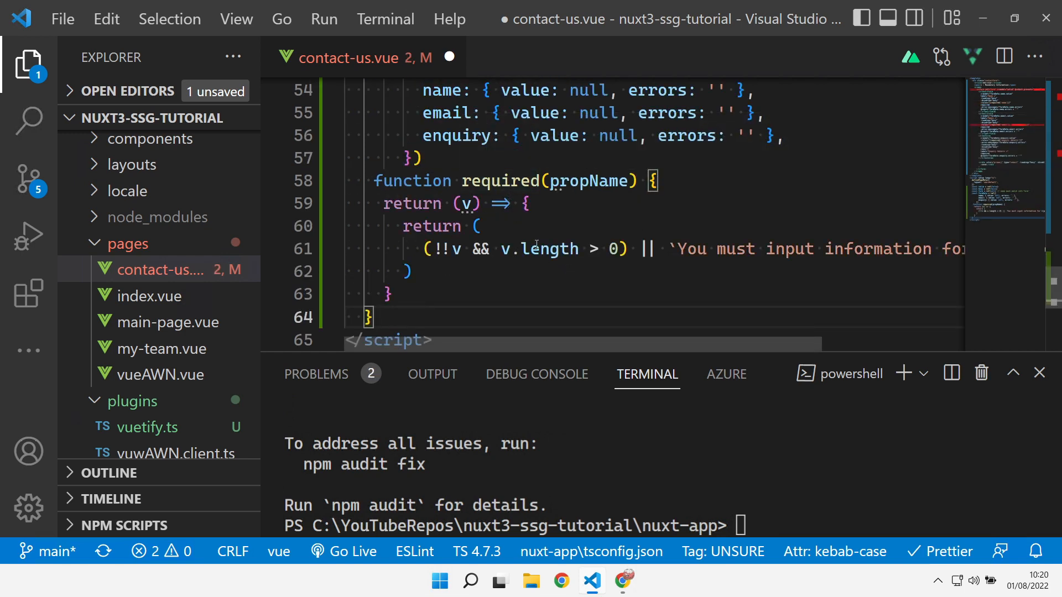
pyautogui.moveTo(641, 347)
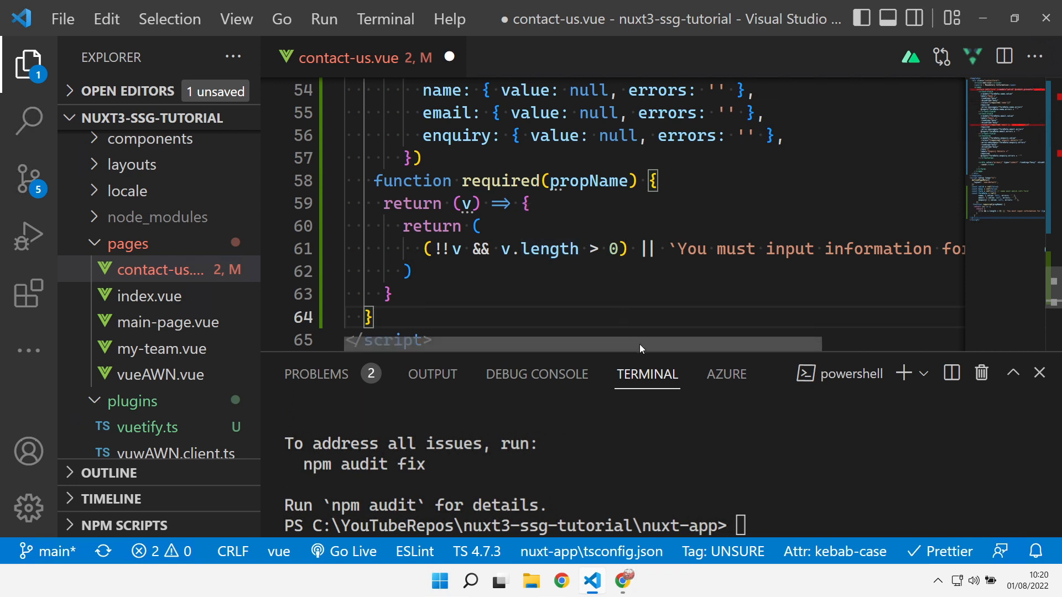
pyautogui.hscroll(3)
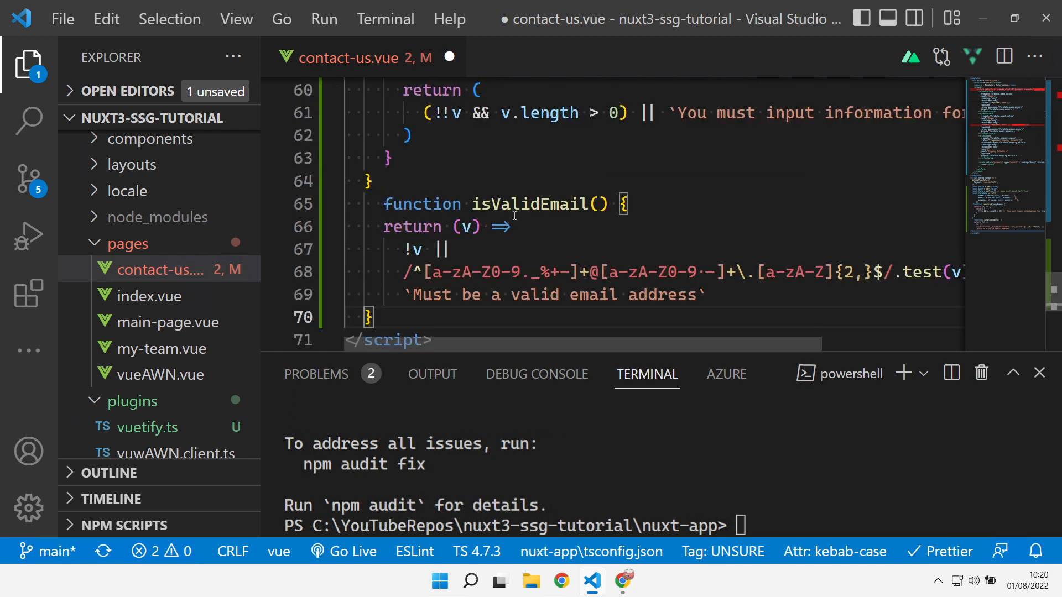
pyautogui.press('ctrl+s')
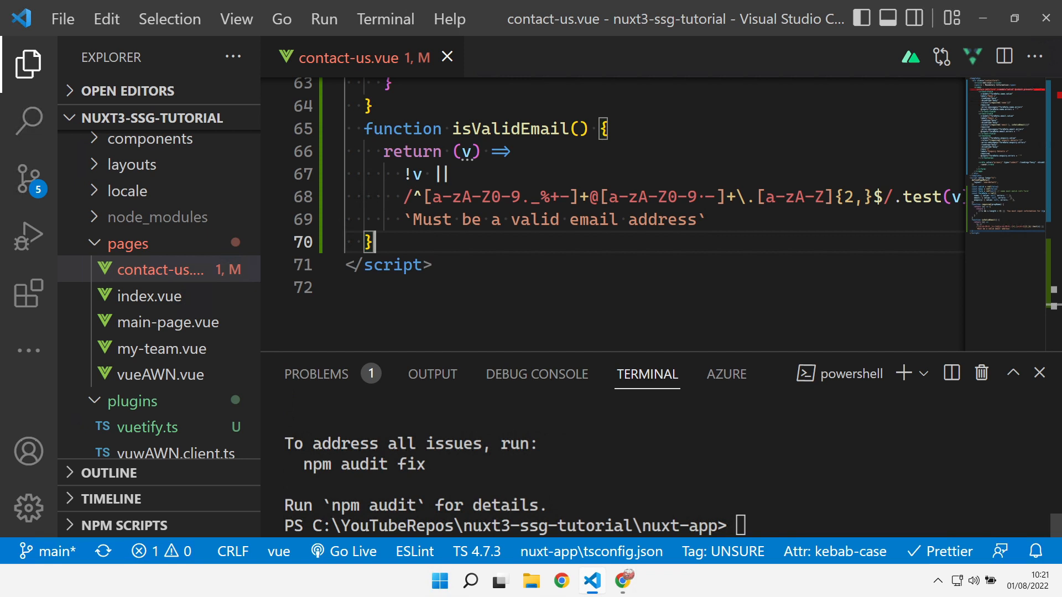
pyautogui.moveTo(446, 244)
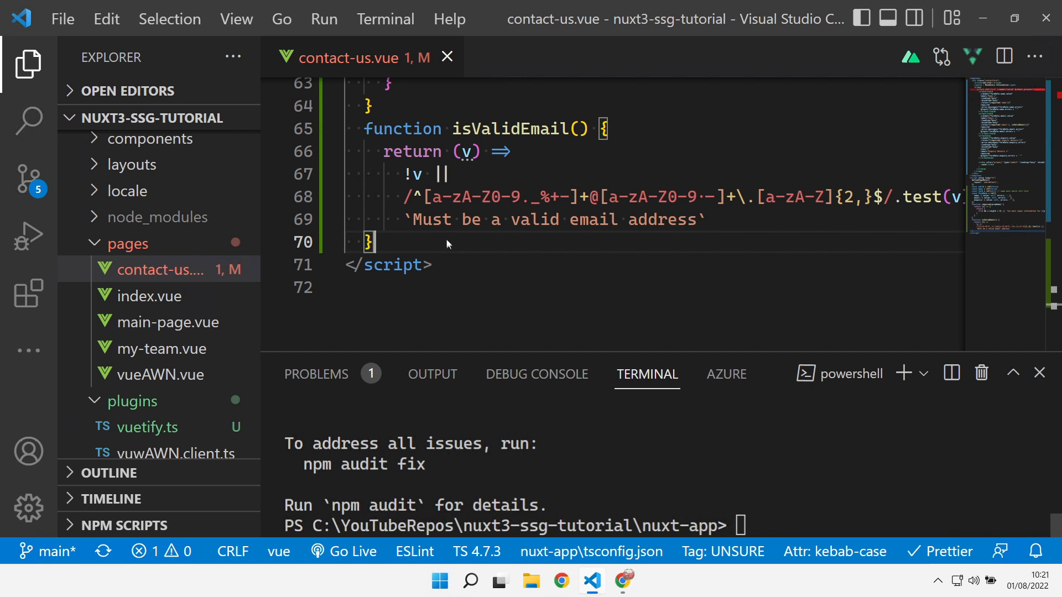
# Step: Add the sleep helper and start the async submitForm function
pyautogui.press('Enter')
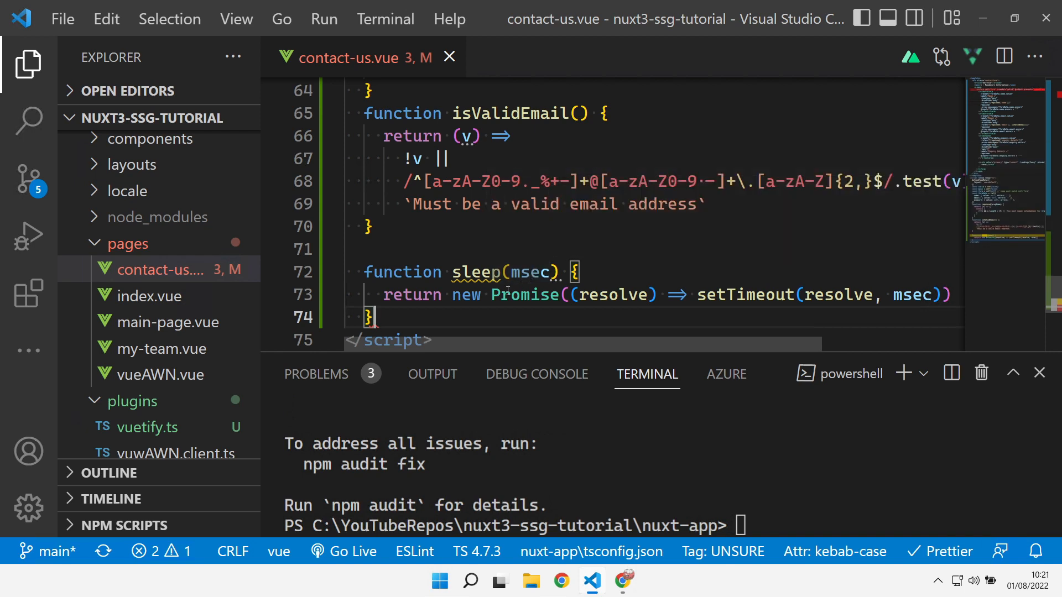
pyautogui.press('enter')
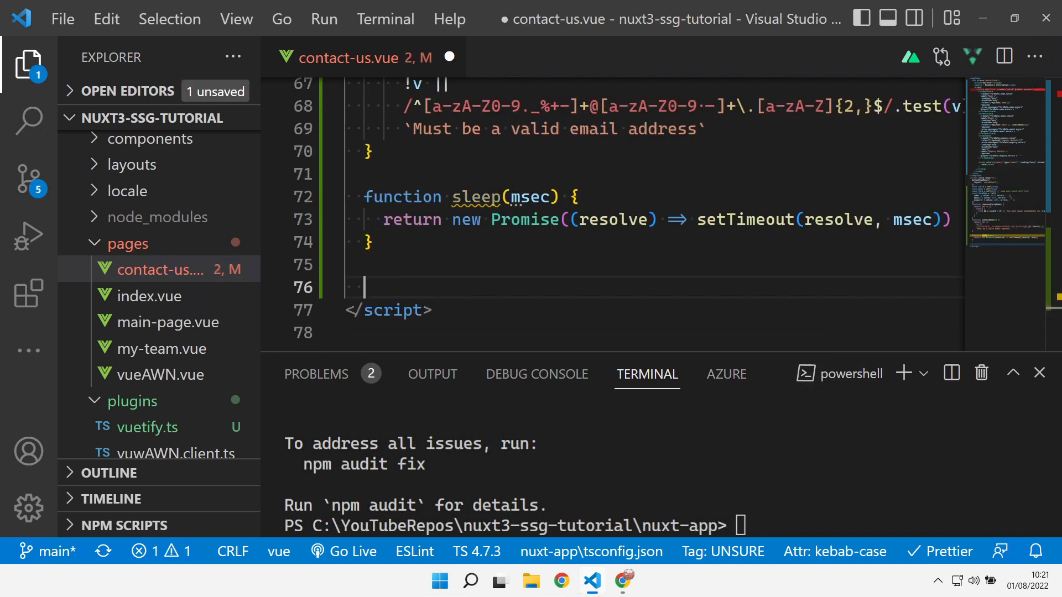
pyautogui.write('async function submitForm() {')
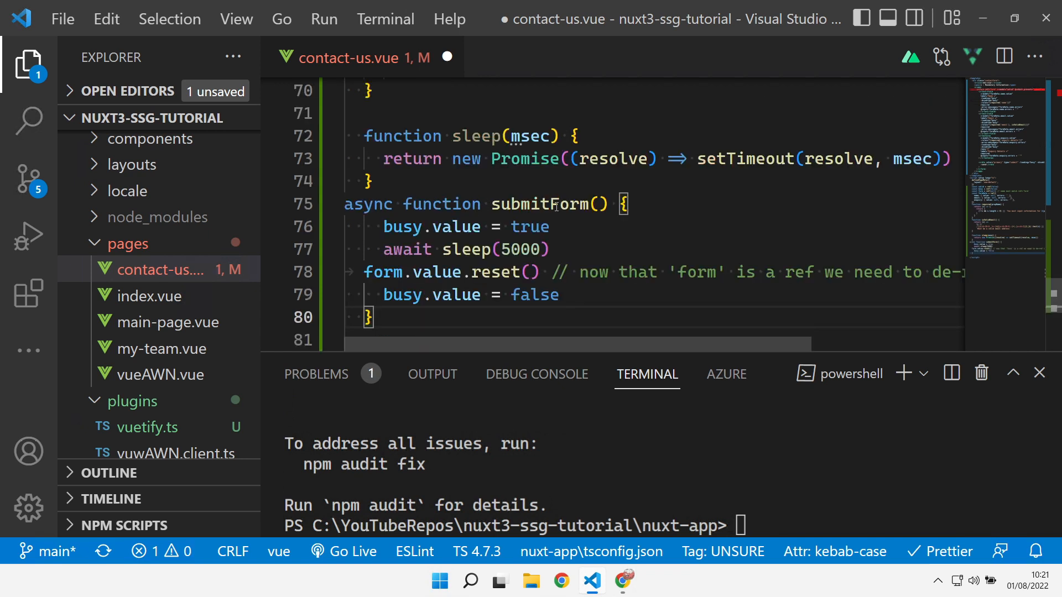
pyautogui.moveTo(475, 227)
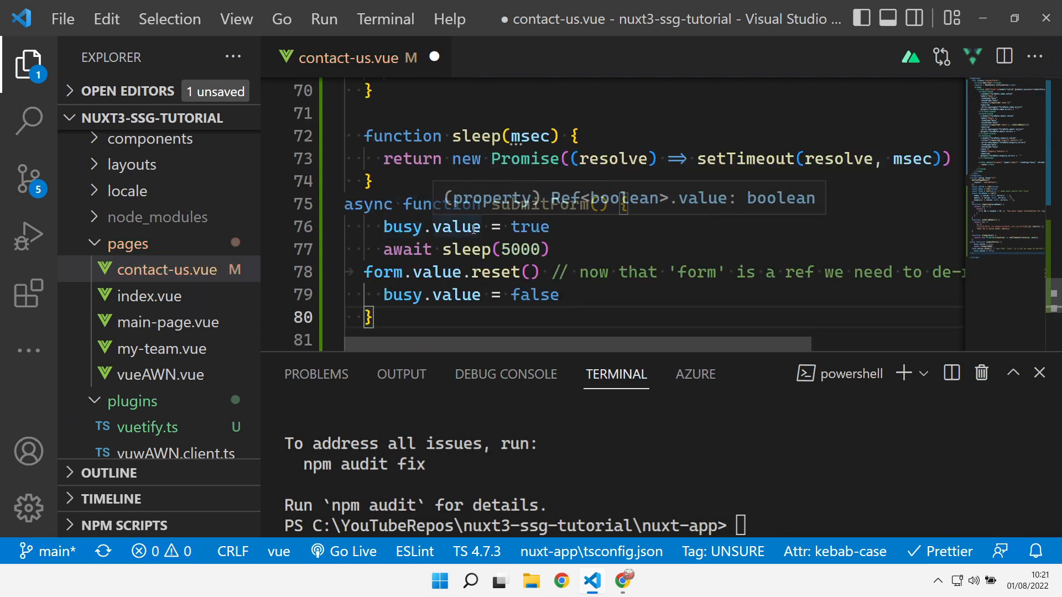
pyautogui.moveTo(466, 248)
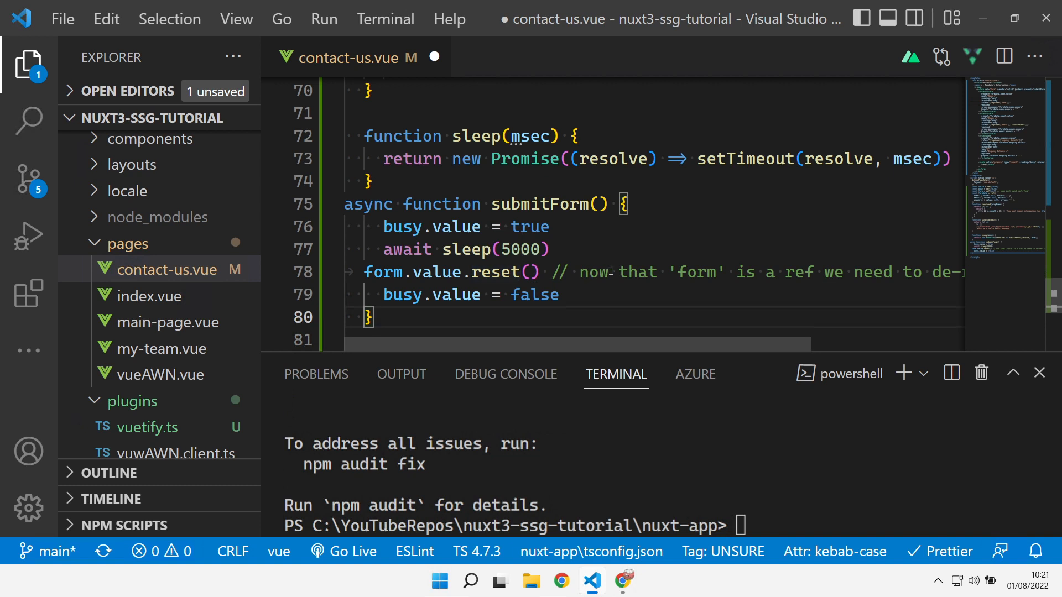
pyautogui.moveTo(650, 270)
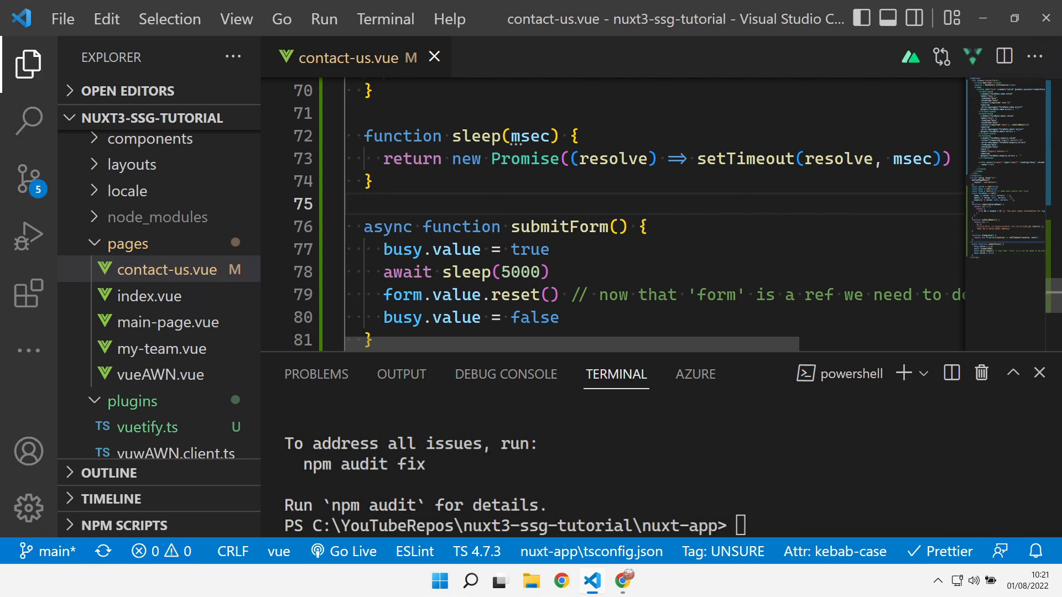
pyautogui.moveTo(682, 286)
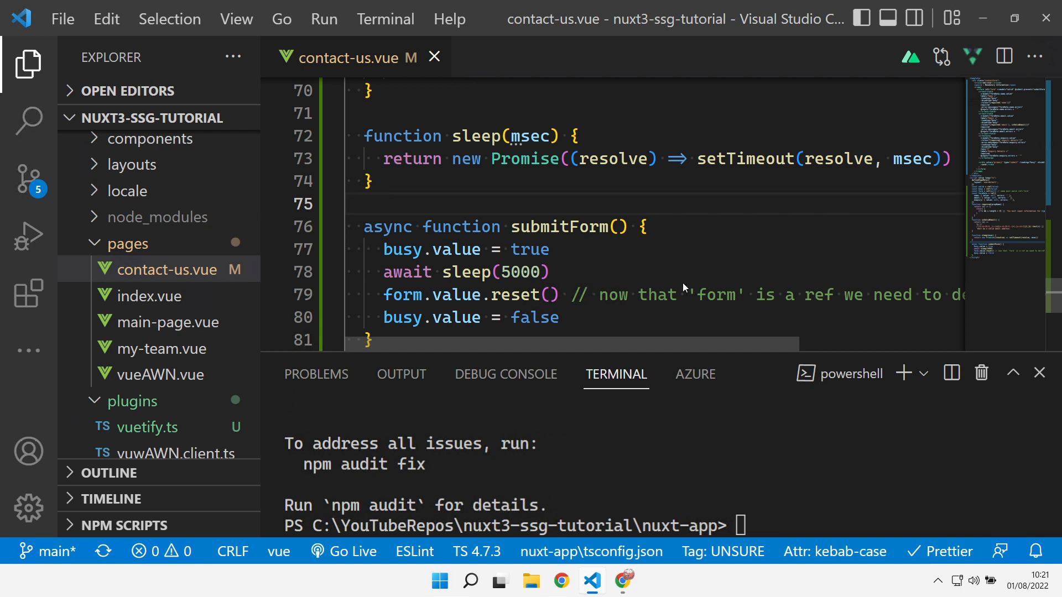
pyautogui.scroll(-3)
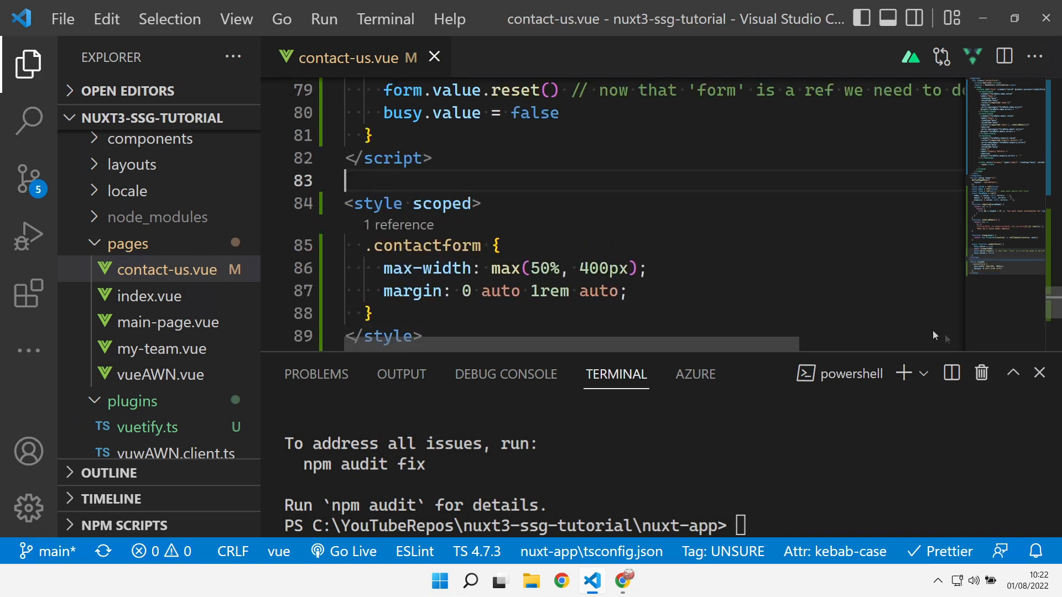
pyautogui.moveTo(598, 436)
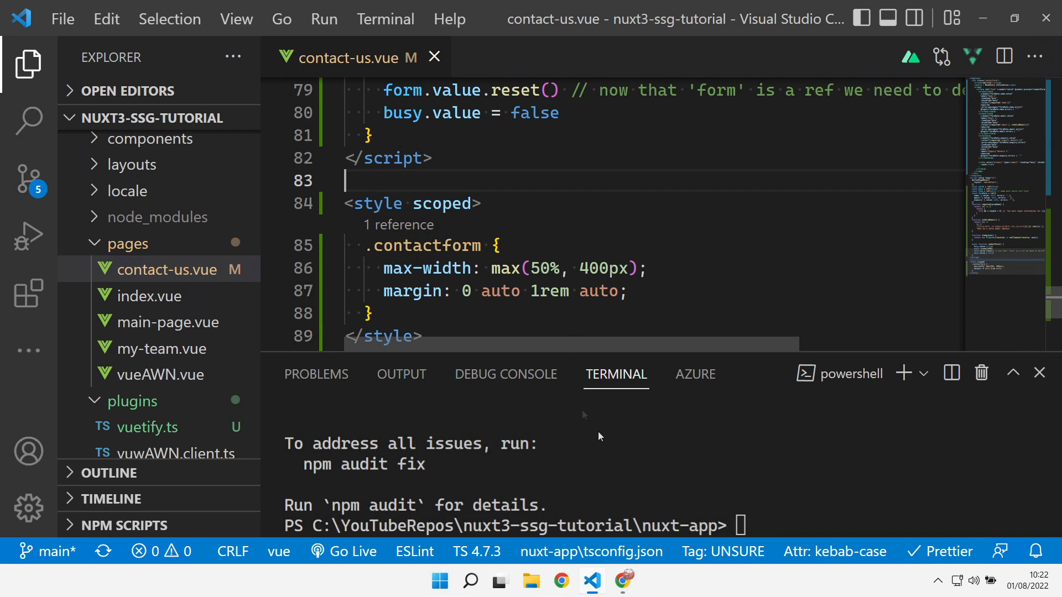
pyautogui.write('npm eun')
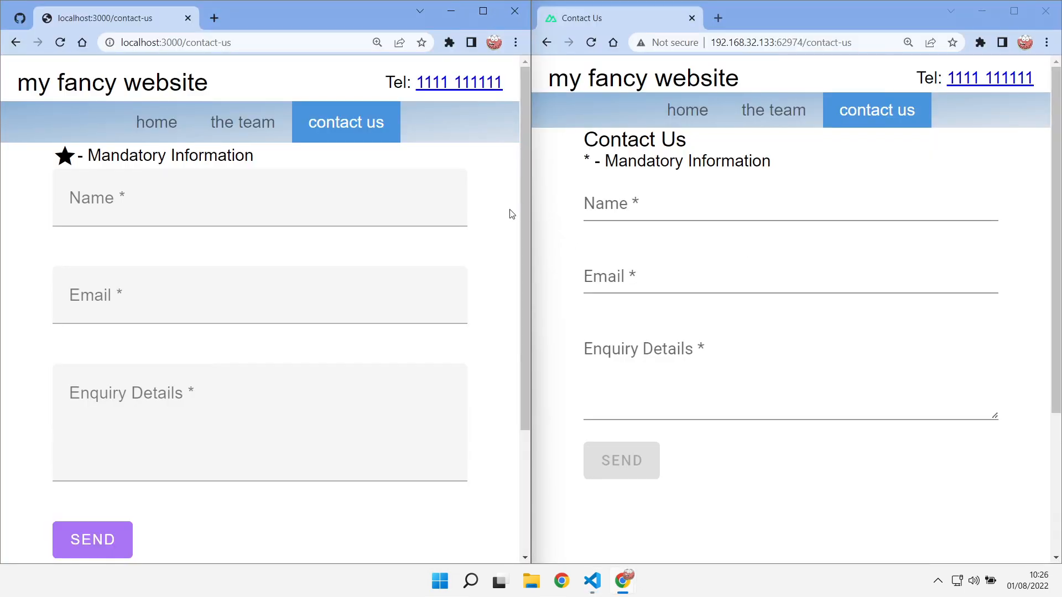
pyautogui.moveTo(756, 188)
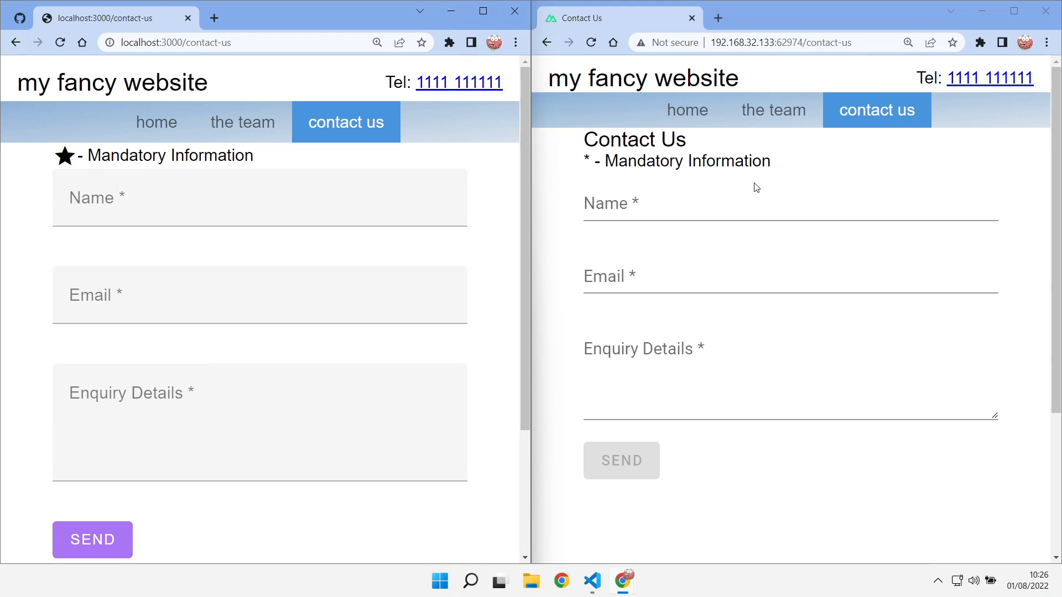
pyautogui.moveTo(812, 193)
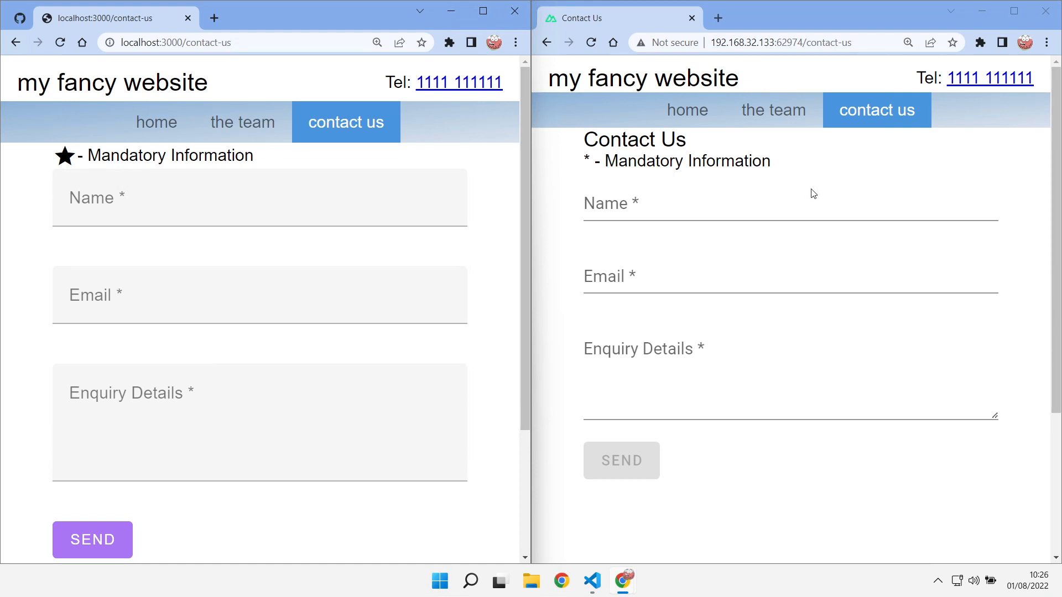
pyautogui.moveTo(928, 216)
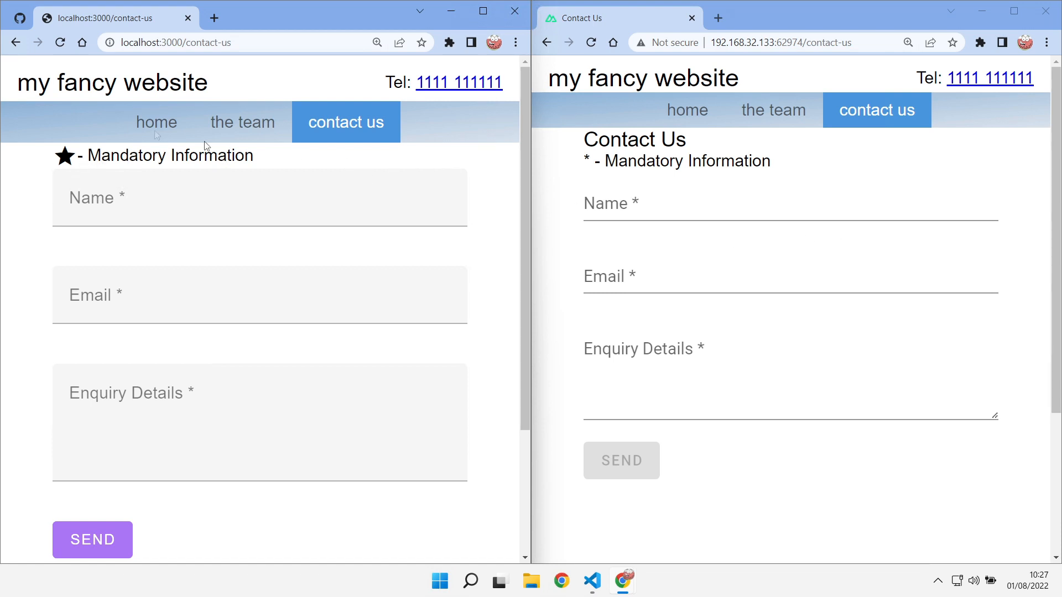
pyautogui.moveTo(12, 192)
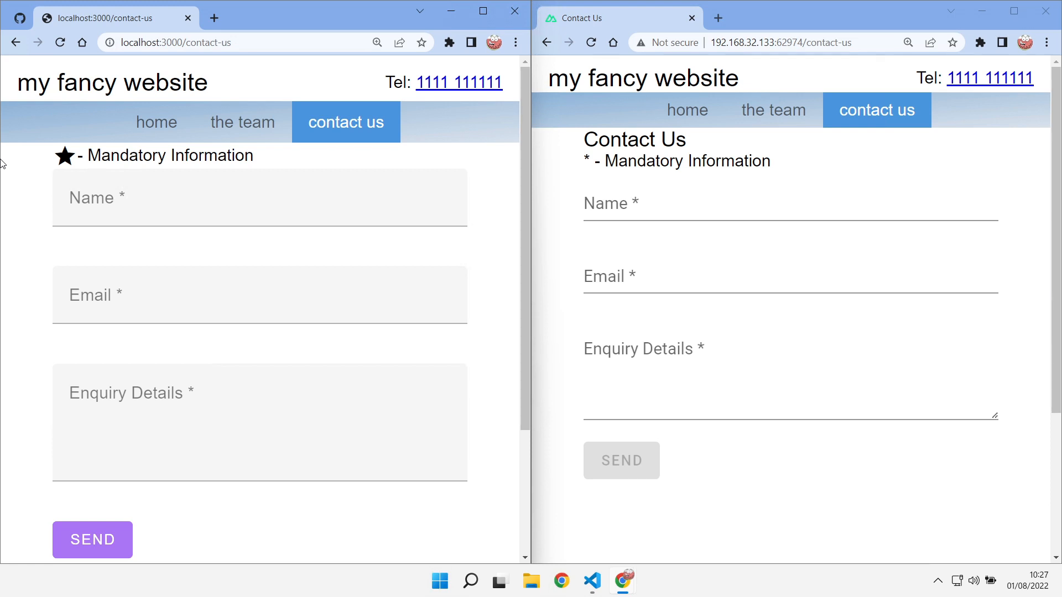
pyautogui.moveTo(563, 463)
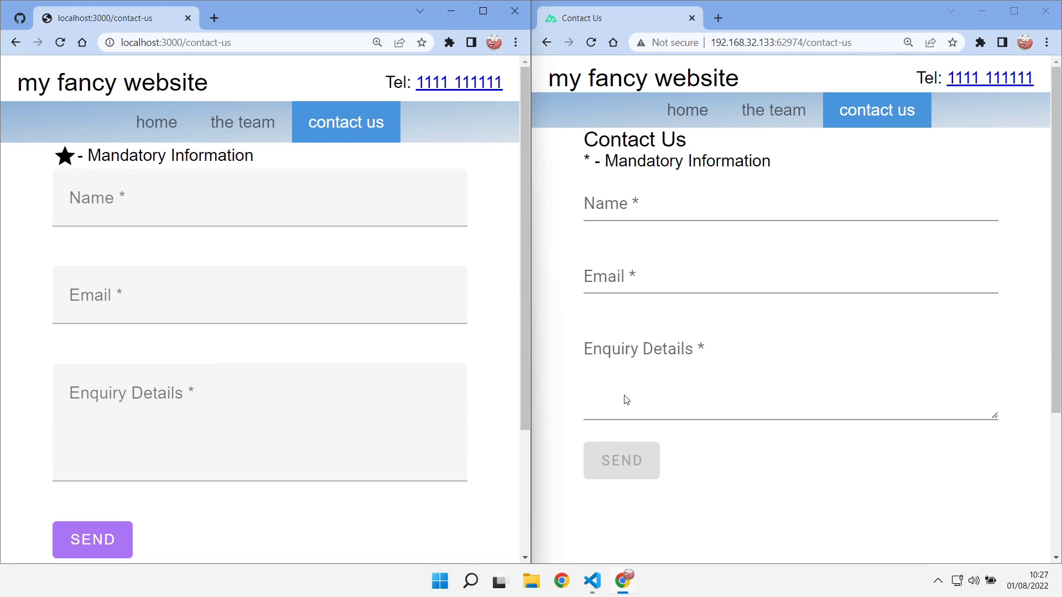
pyautogui.moveTo(338, 412)
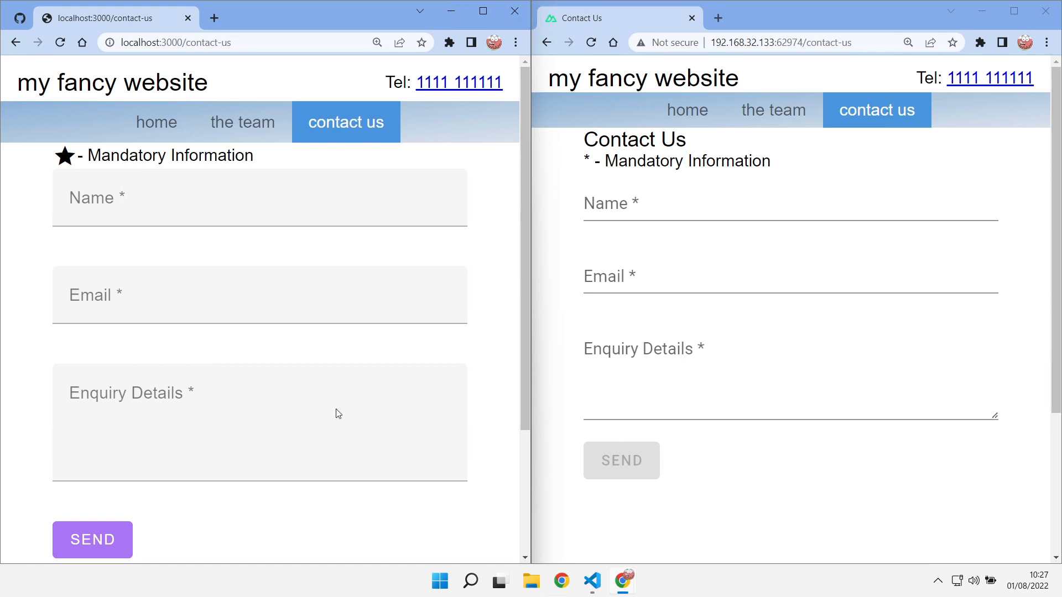
pyautogui.moveTo(660, 262)
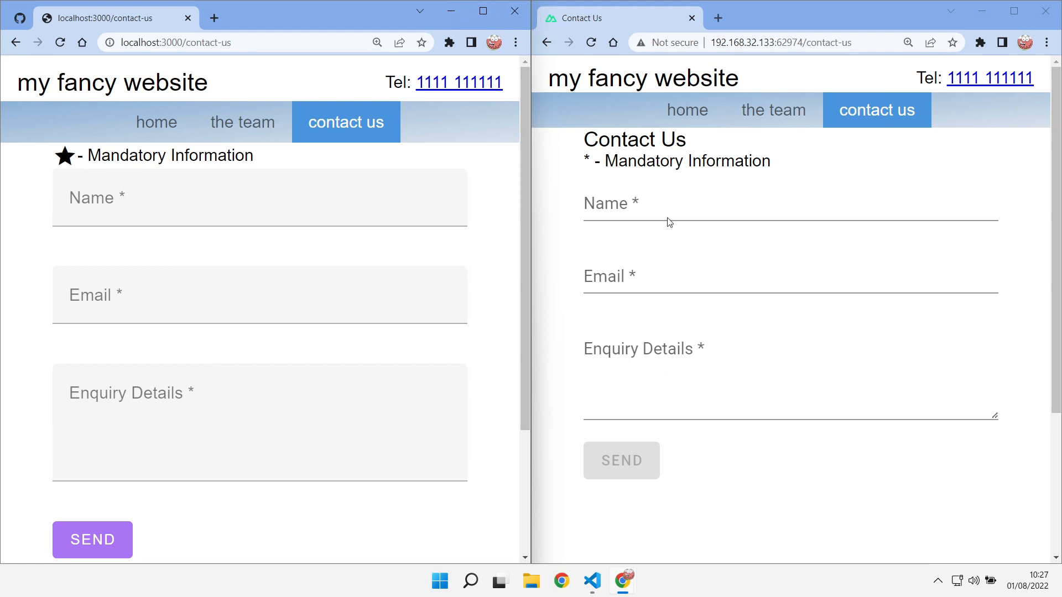
# Step: Blur the reference Name and Email fields empty to show their required errors
pyautogui.click(258, 197)
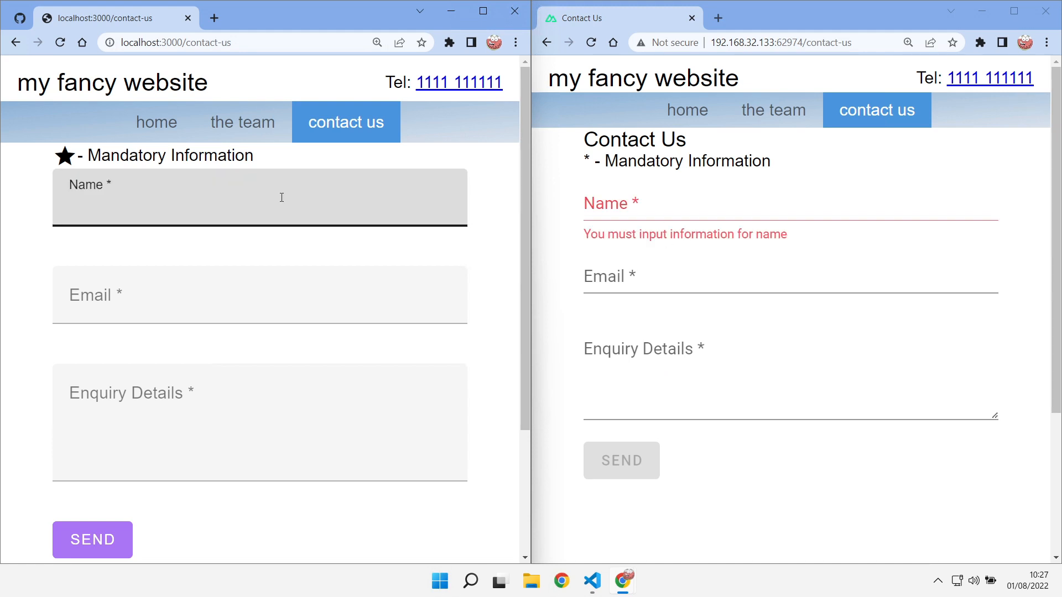
pyautogui.moveTo(46, 233)
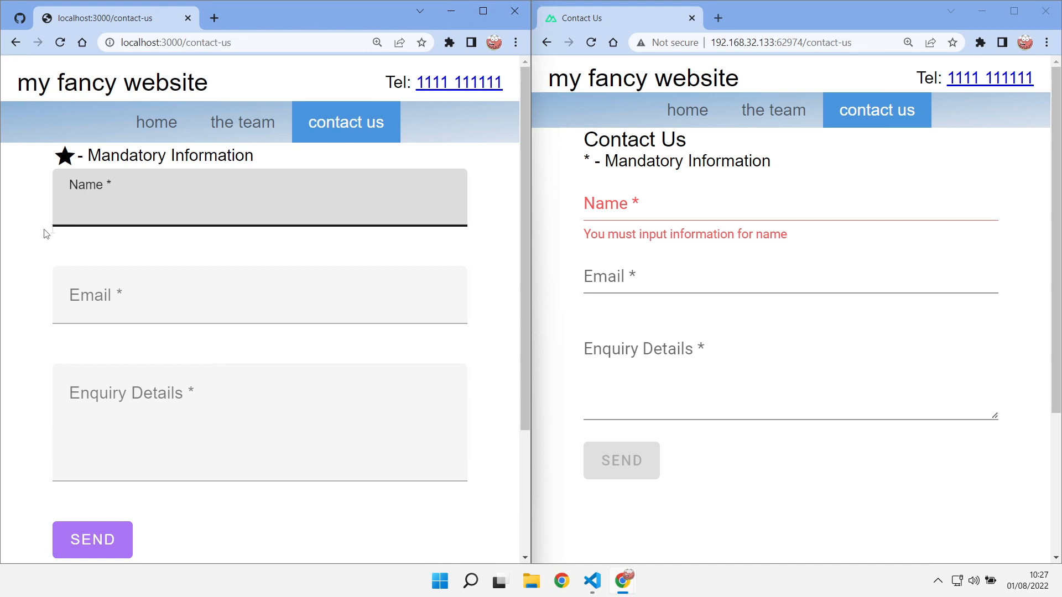
pyautogui.click(259, 294)
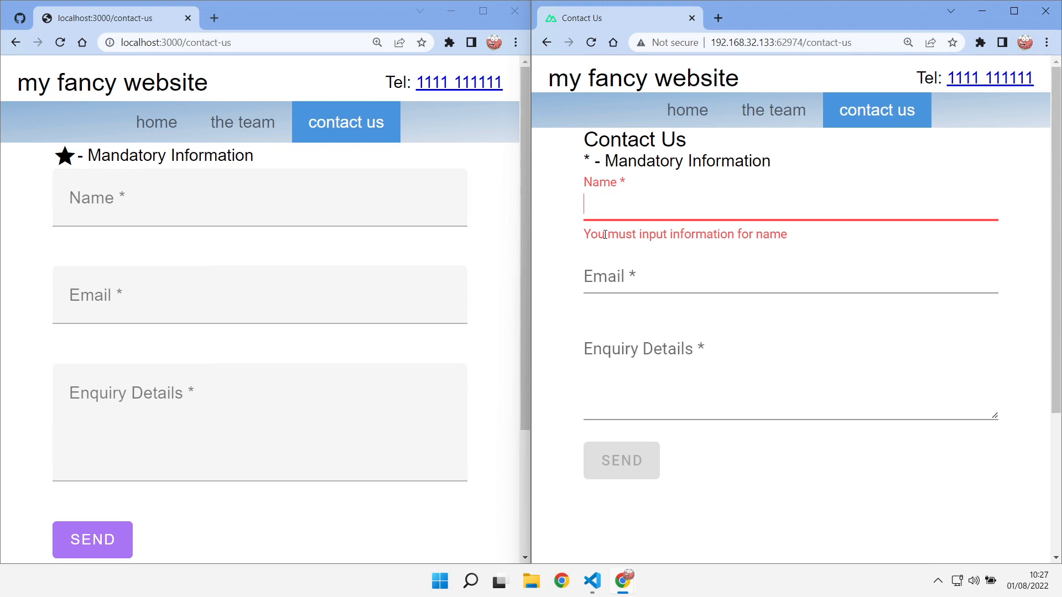
pyautogui.click(258, 197)
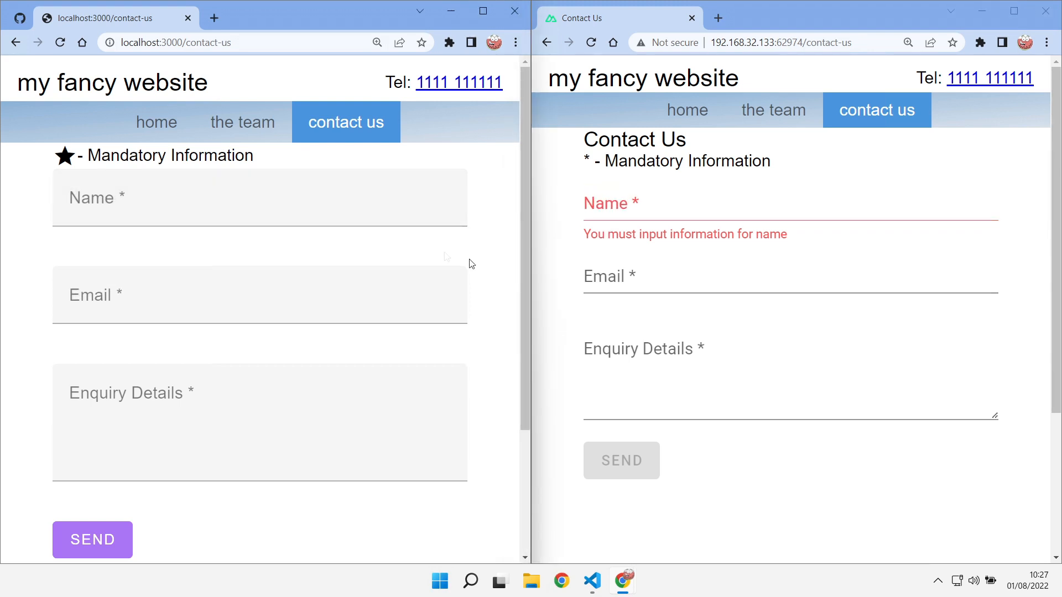
pyautogui.click(258, 197)
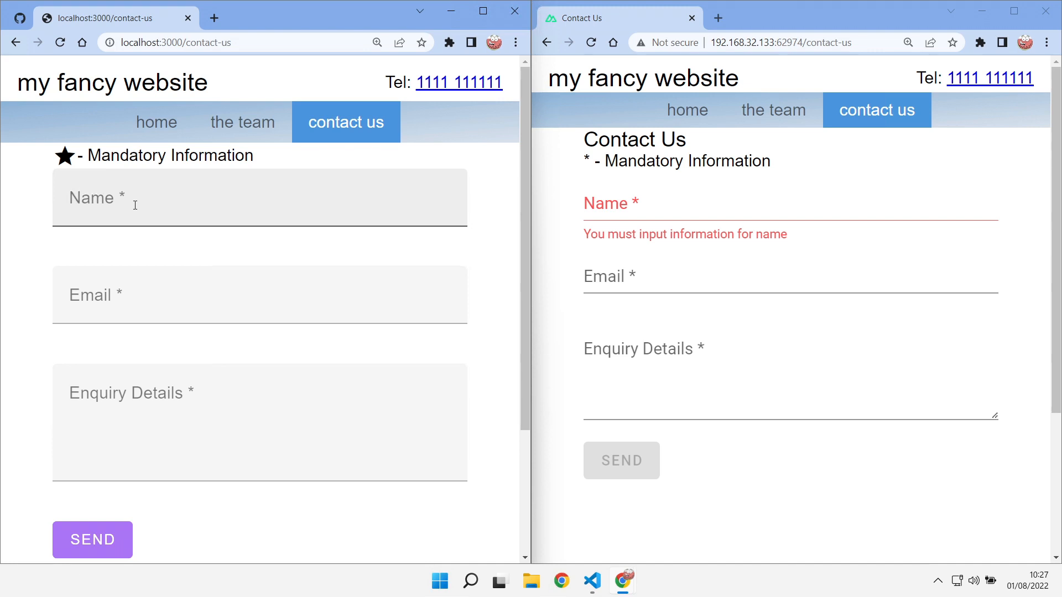
pyautogui.moveTo(213, 214)
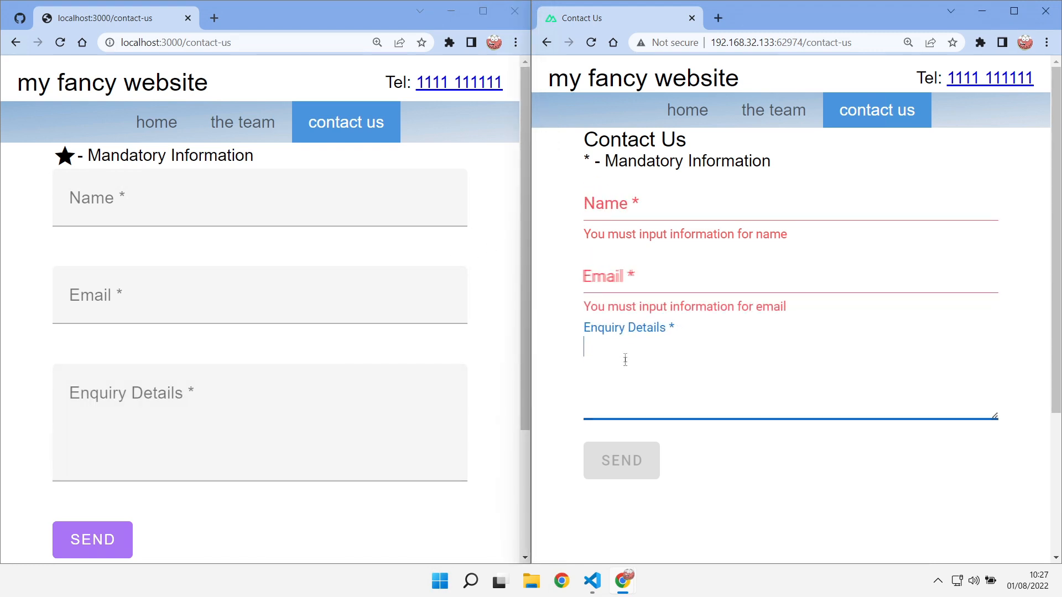
# Step: Leave Enquiry Details empty to trigger its required error
pyautogui.click(620, 460)
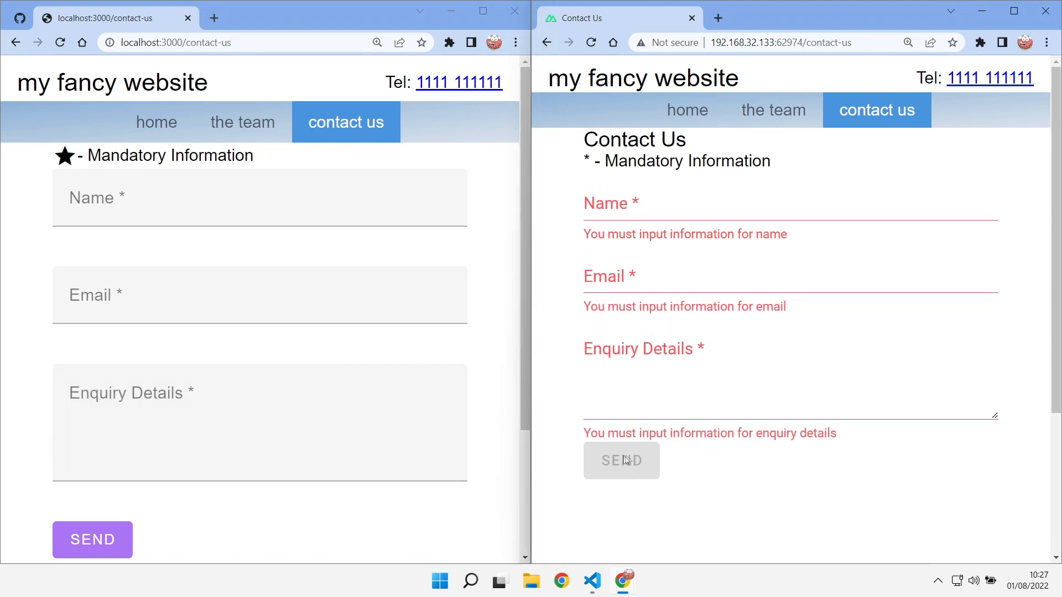
pyautogui.doubleClick(710, 433)
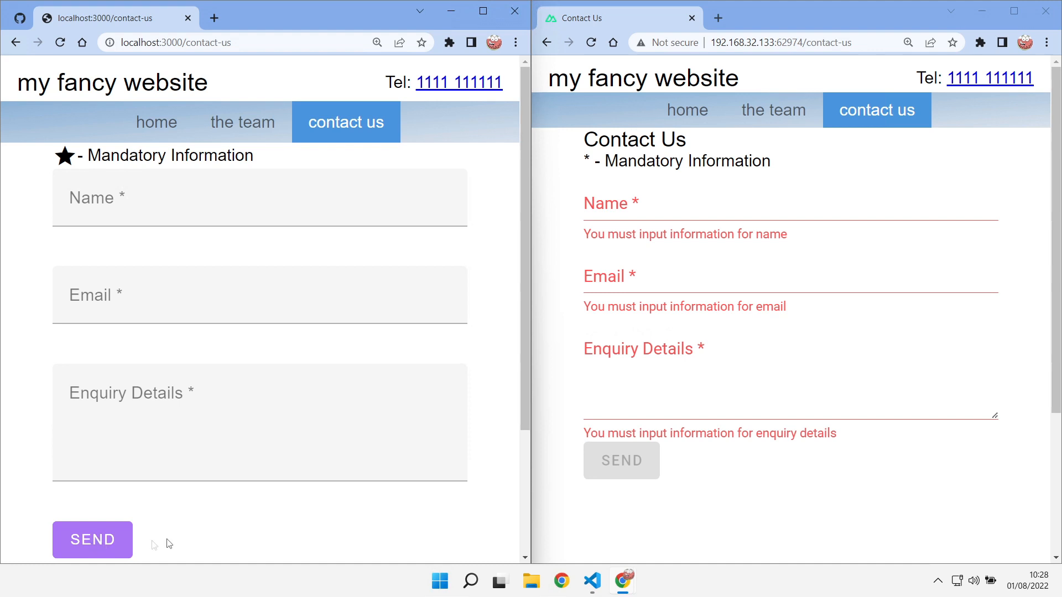
pyautogui.moveTo(510, 499)
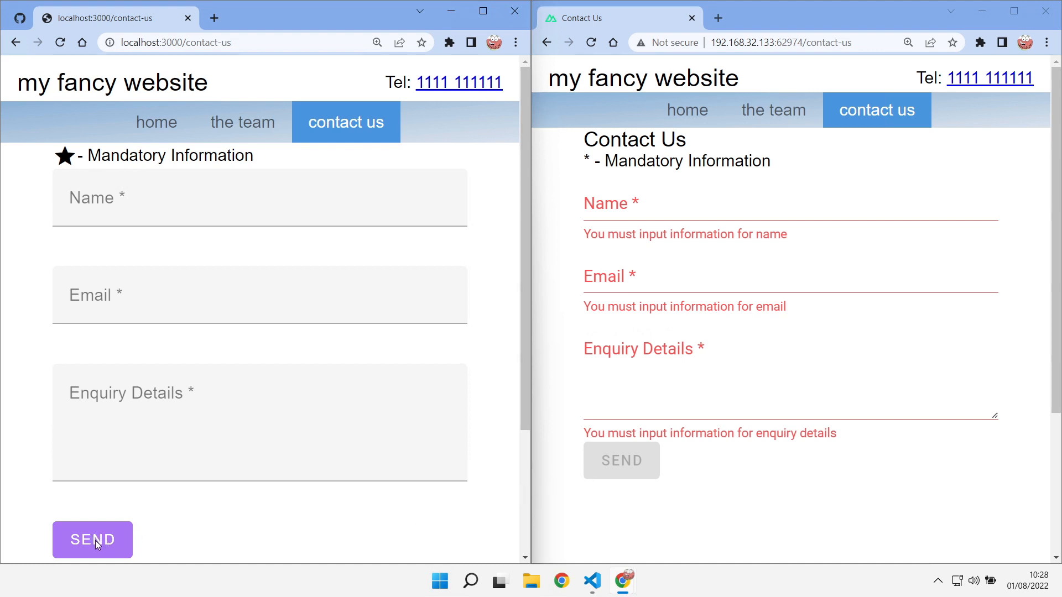
# Step: Enter name ddfsdf and invalid email dfdsfs to see 'Must be a valid email address'
pyautogui.write('ddfs')
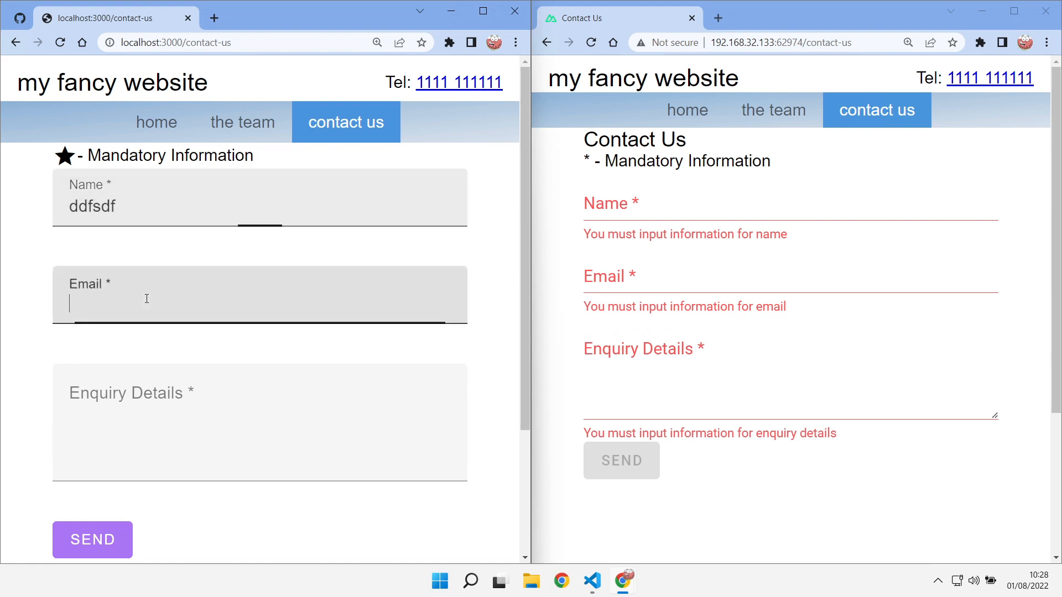
pyautogui.write('dfdsfs')
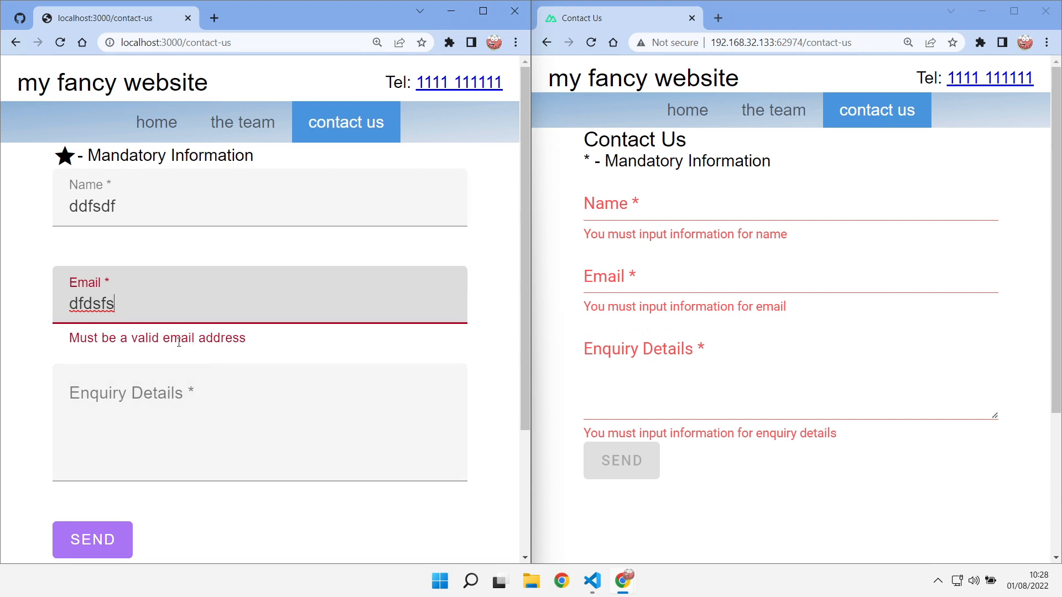
pyautogui.moveTo(182, 378)
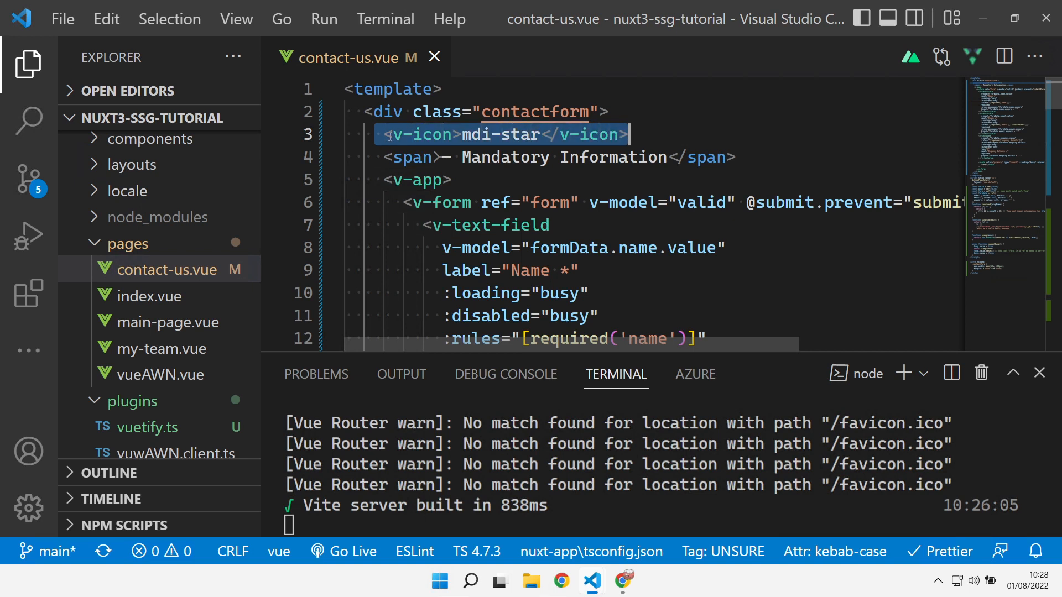
pyautogui.moveTo(620, 581)
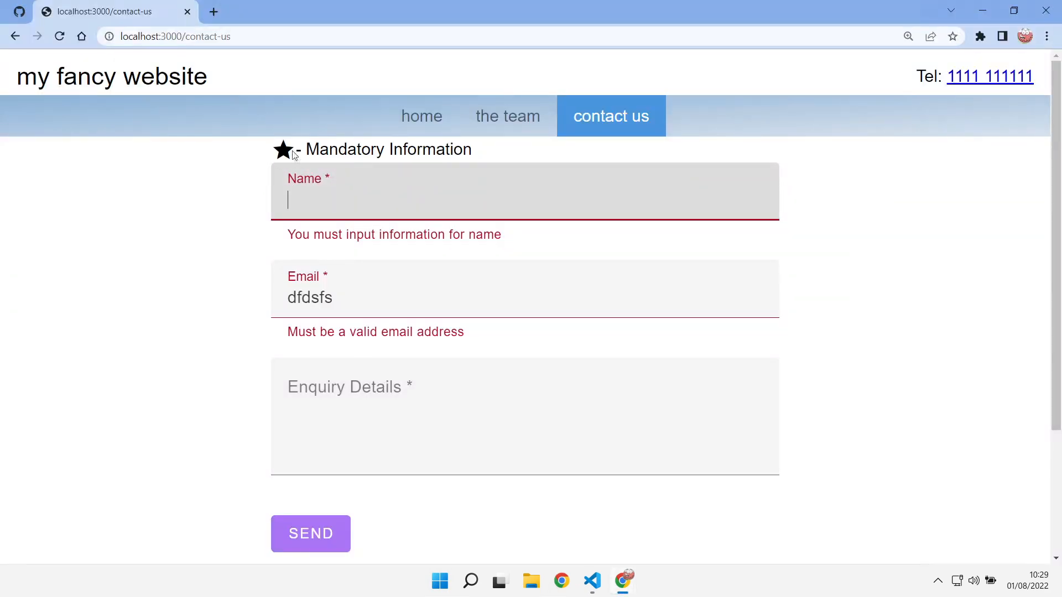
pyautogui.moveTo(984, 10)
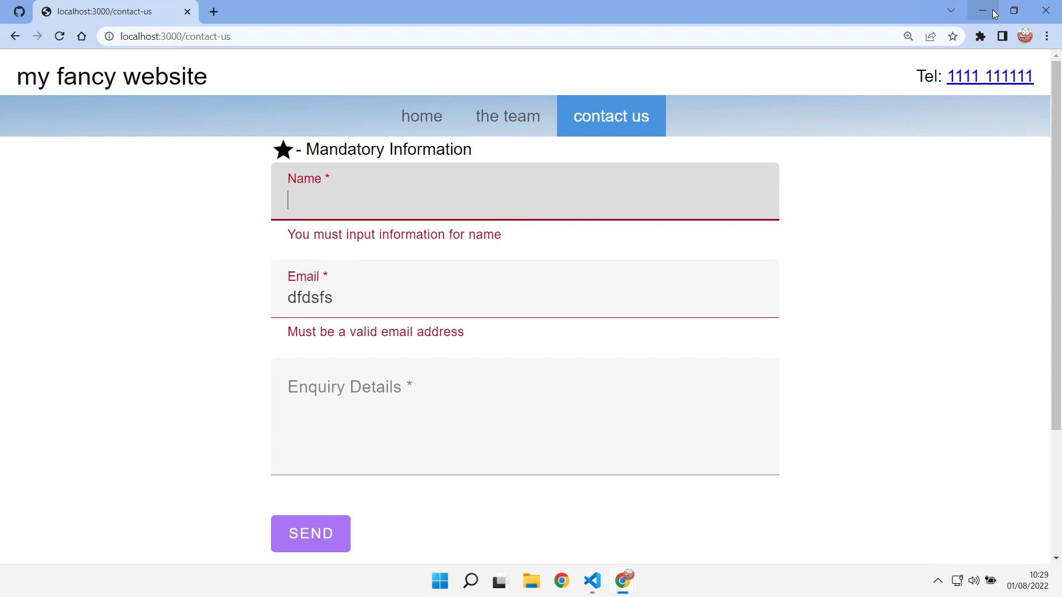
pyautogui.moveTo(984, 11)
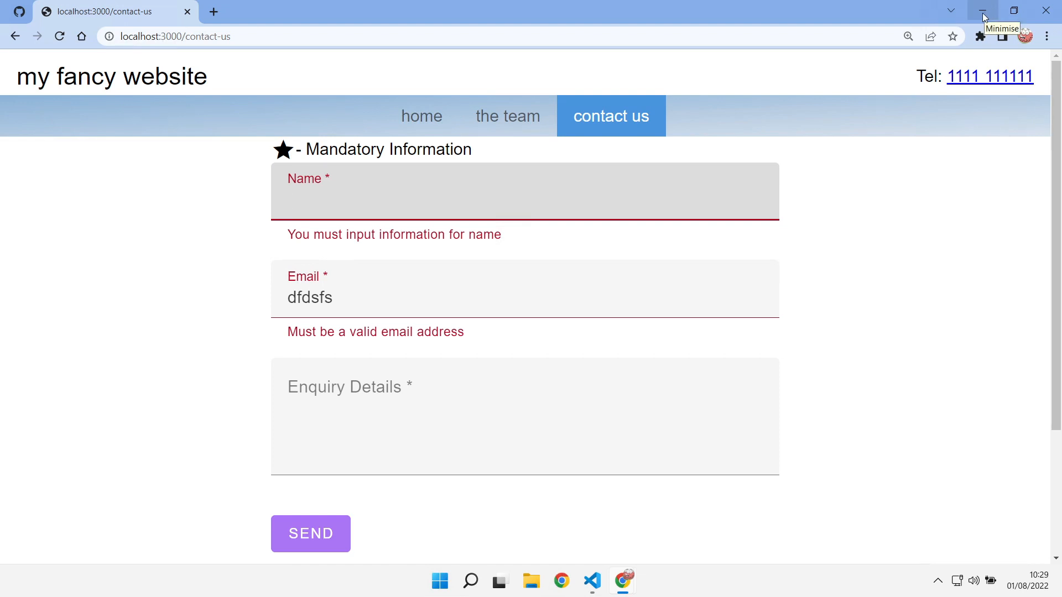
# Step: Minimise Chrome to return to contact-us.vue in VS Code
pyautogui.click(591, 581)
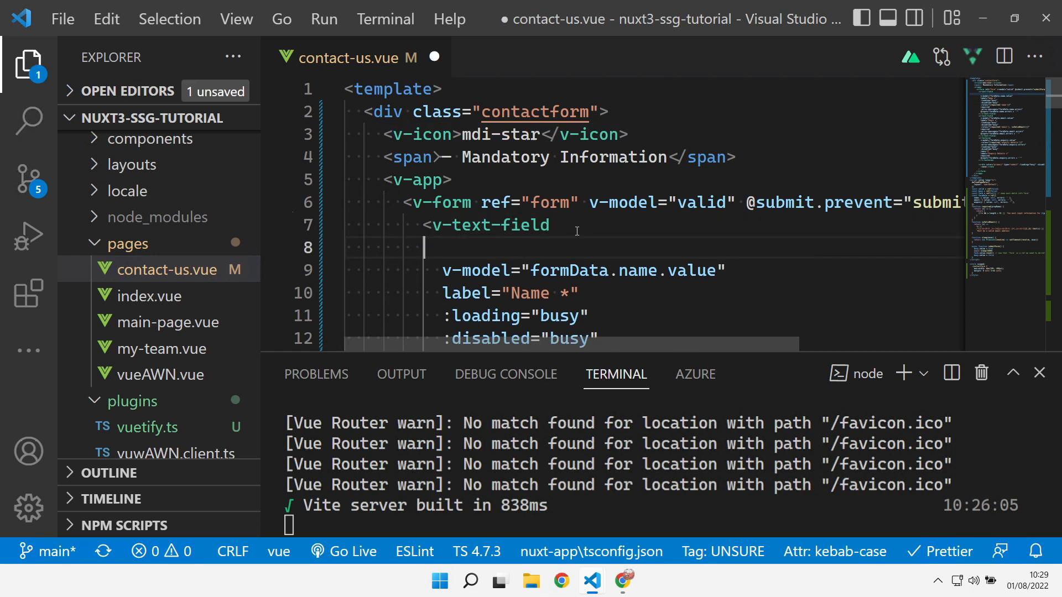
# Step: Give the name, email and enquiry text fields ref attributes in contact-us.vue
pyautogui.write('ref=""')
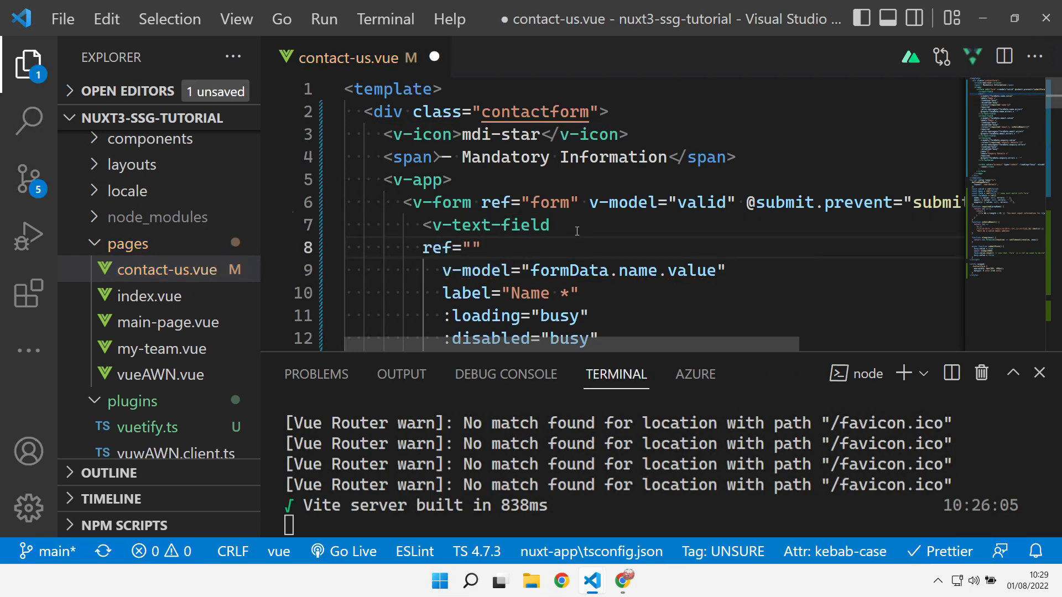
pyautogui.write('name')
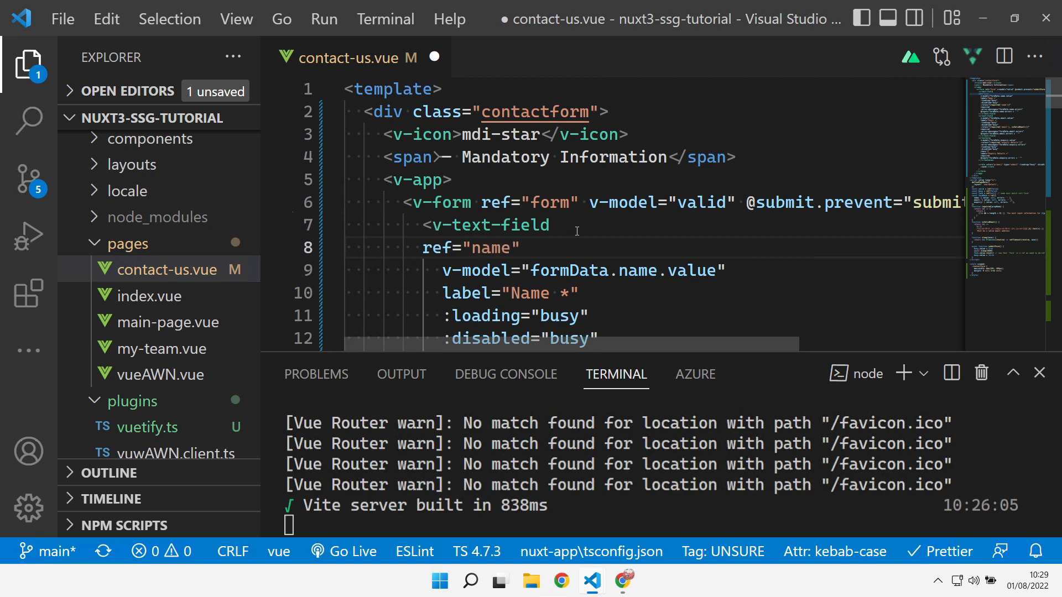
pyautogui.scroll(-3)
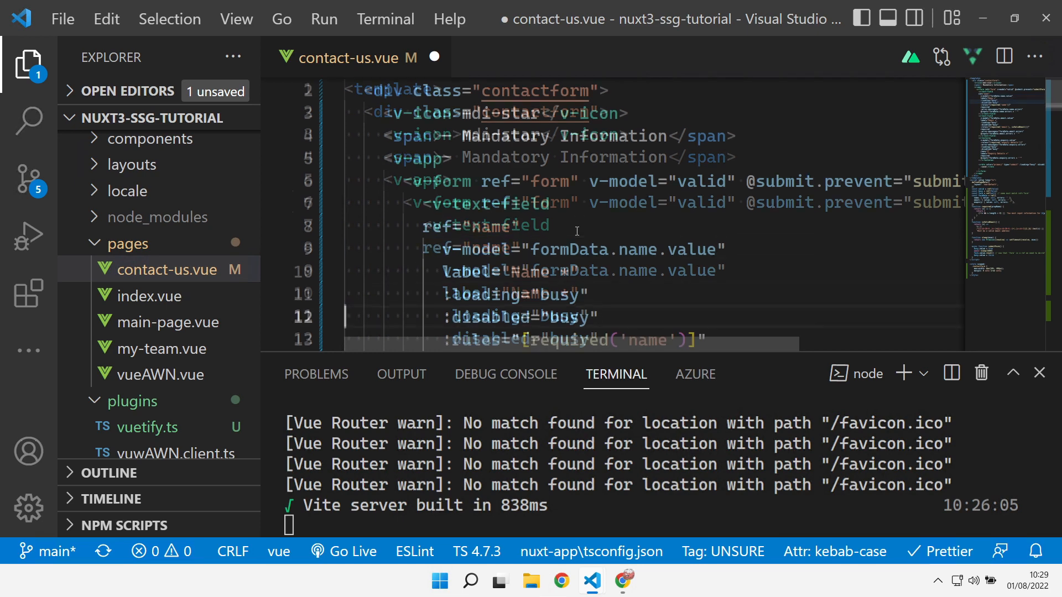
pyautogui.scroll(-3)
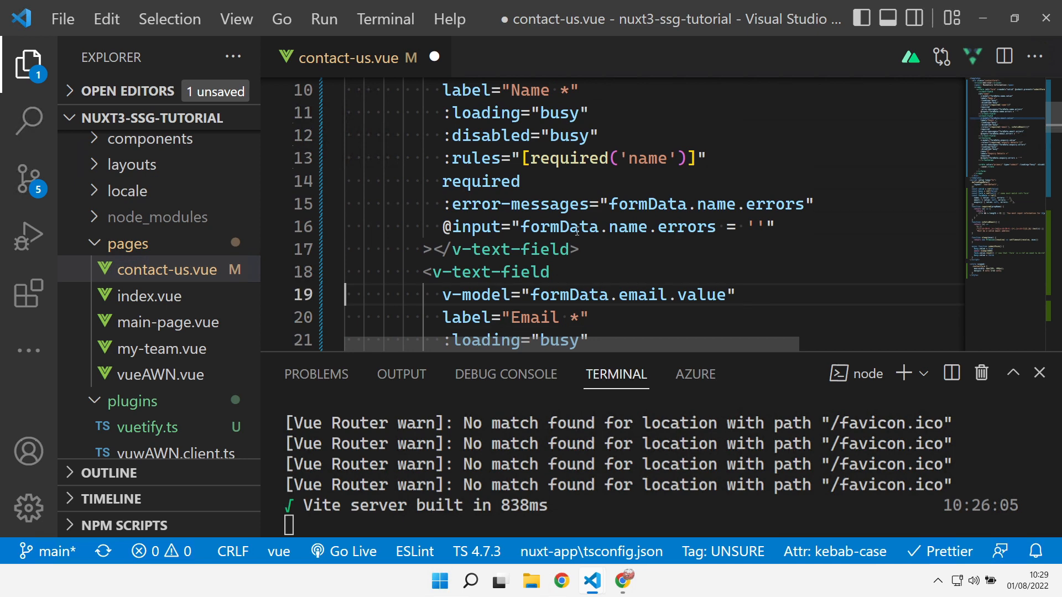
pyautogui.write('ref="name"')
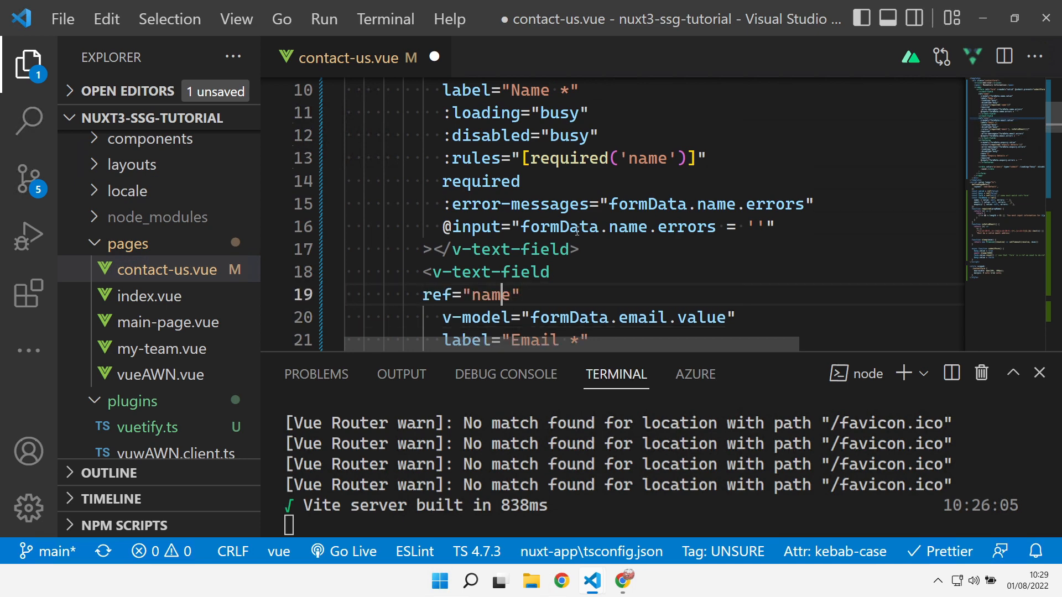
pyautogui.write('email')
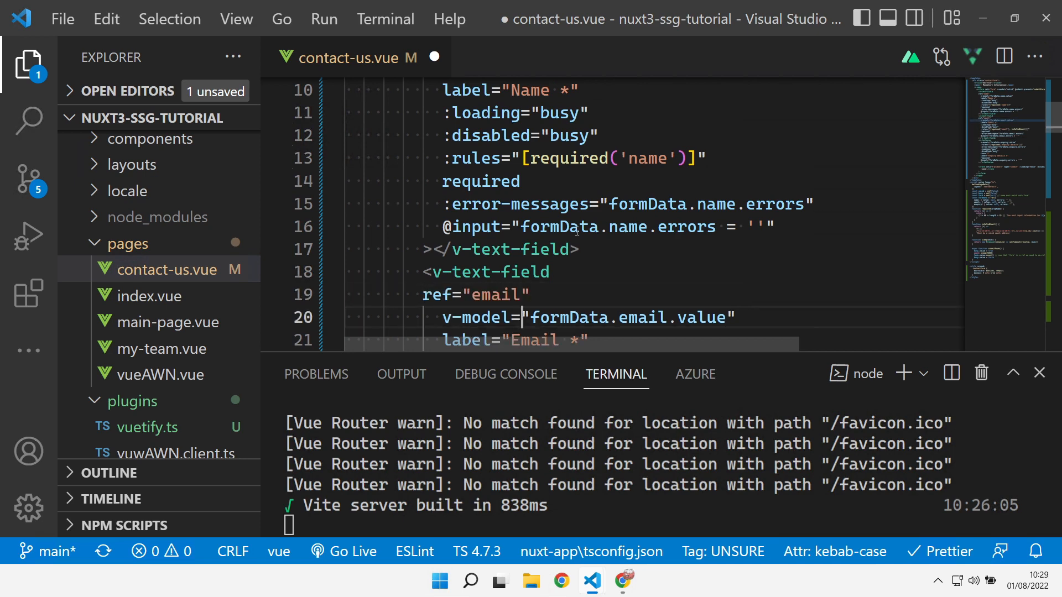
pyautogui.scroll(-3)
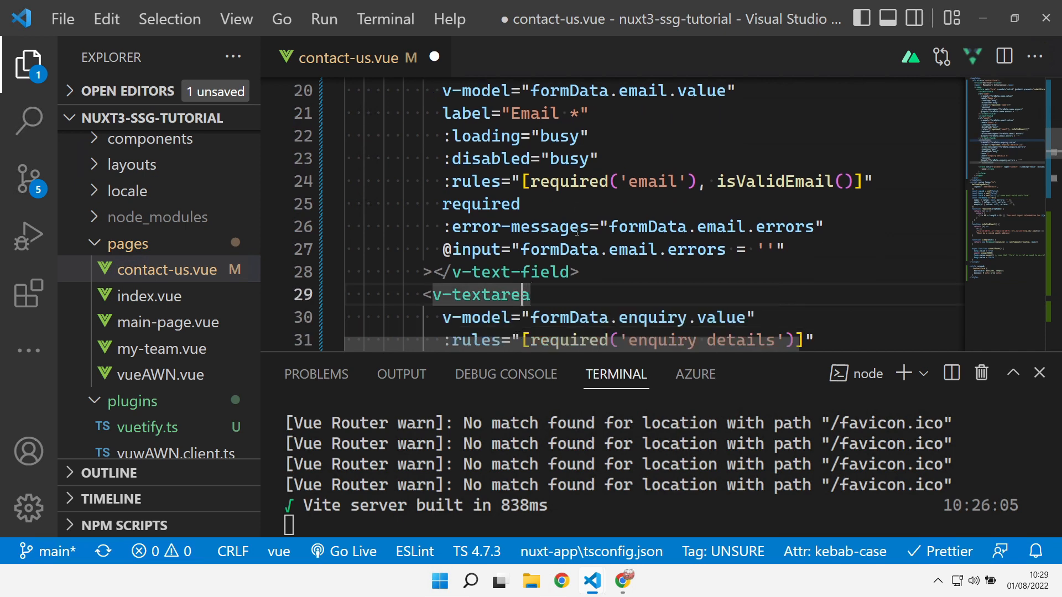
pyautogui.write('ref="name"')
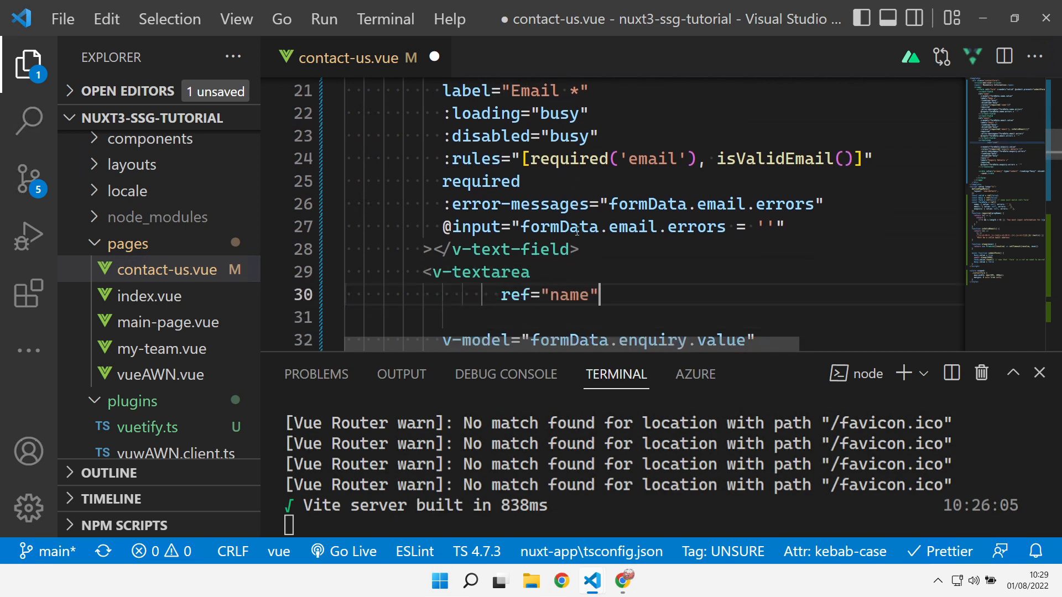
pyautogui.scroll(3)
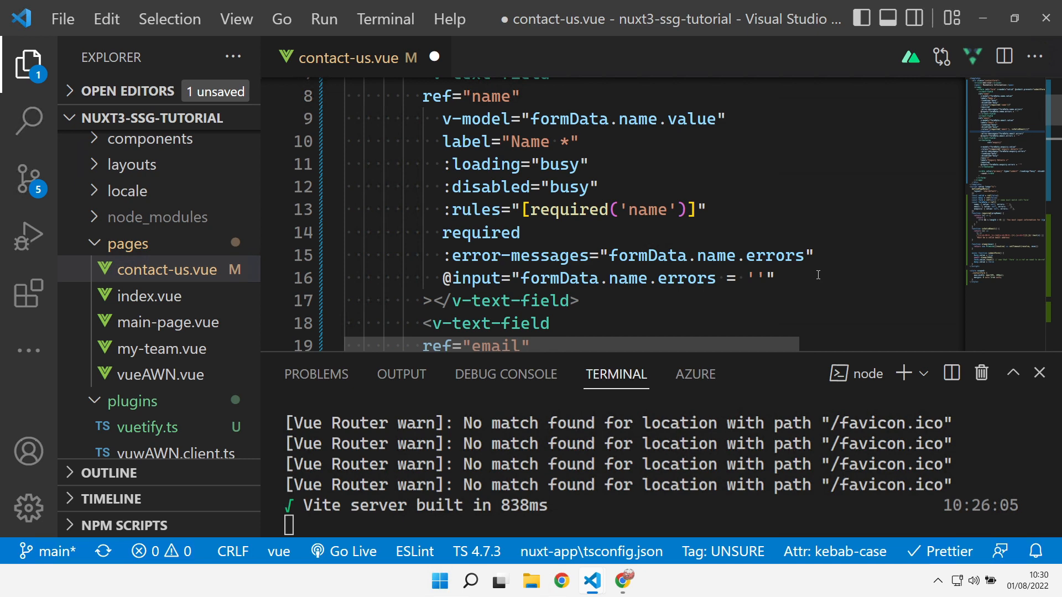
pyautogui.write('@blur="($refs.name as any).validate()"')
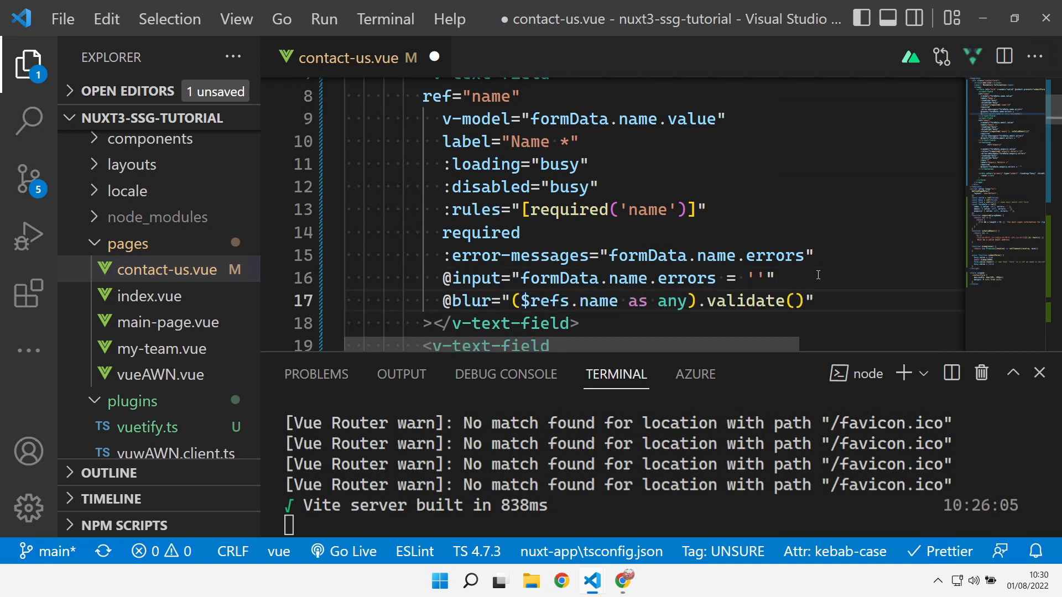
pyautogui.moveTo(418, 309)
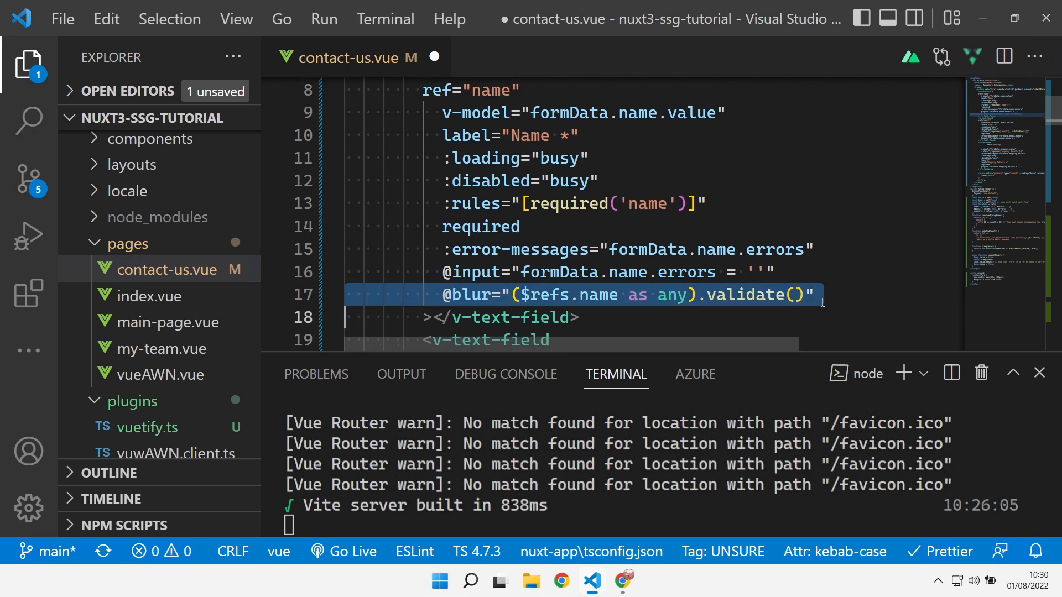
pyautogui.scroll(-3)
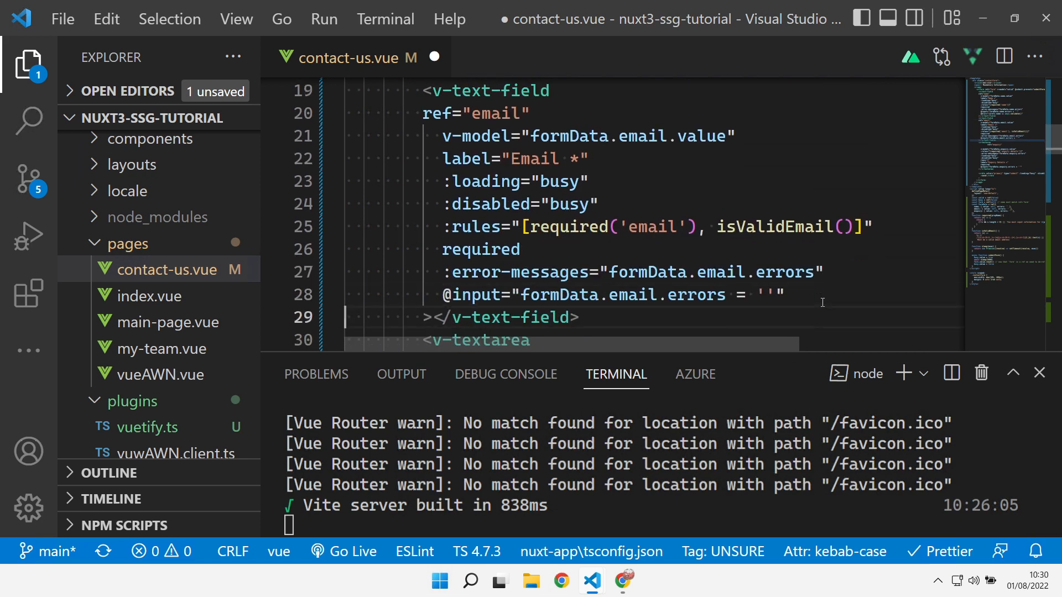
pyautogui.write('@blur="($refs.name as any).validate()"')
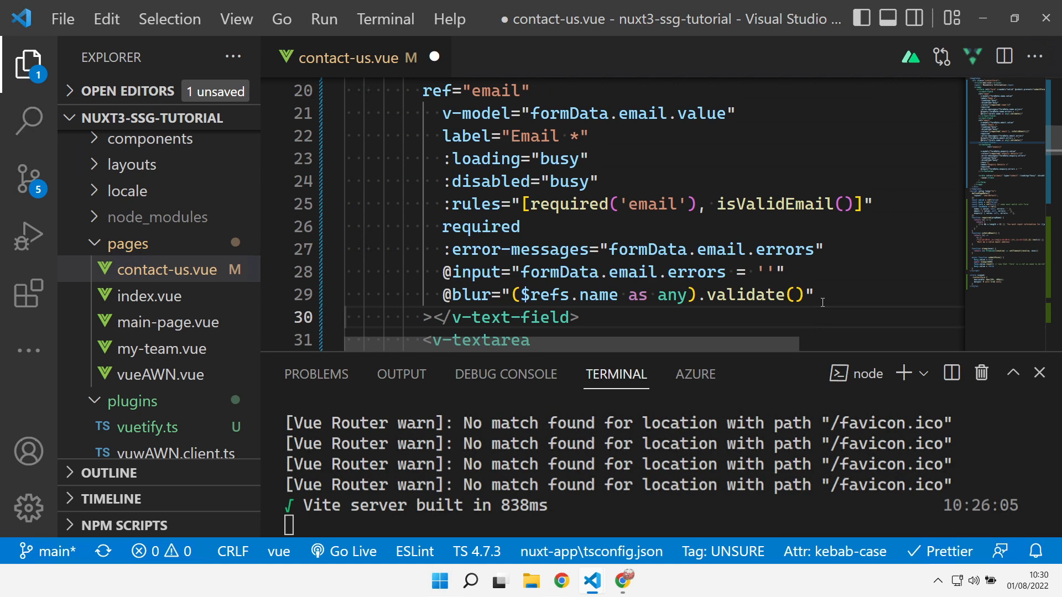
pyautogui.scroll(3)
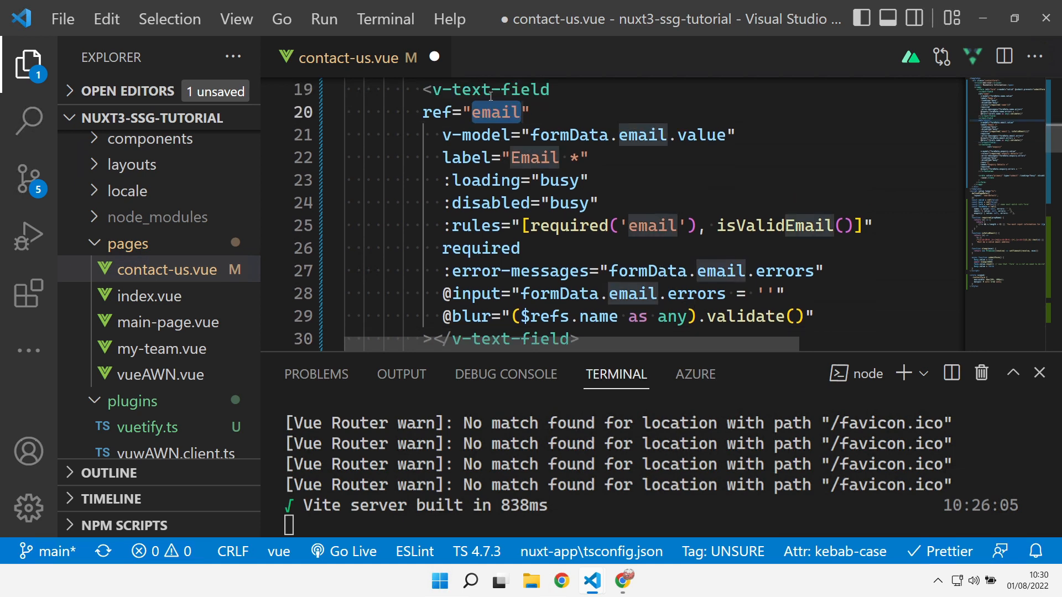
pyautogui.scroll(-3)
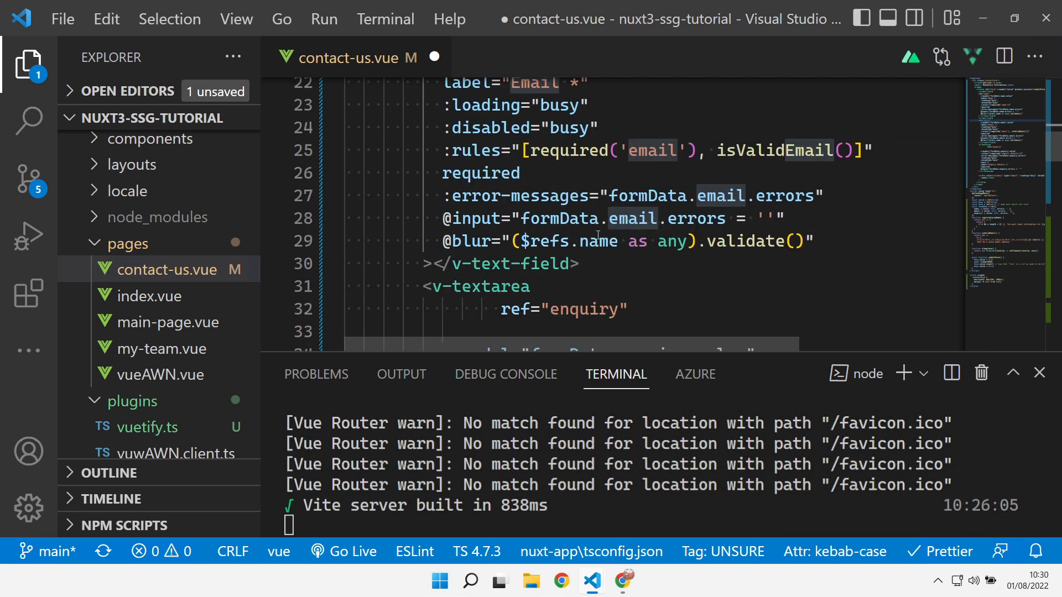
pyautogui.write('email')
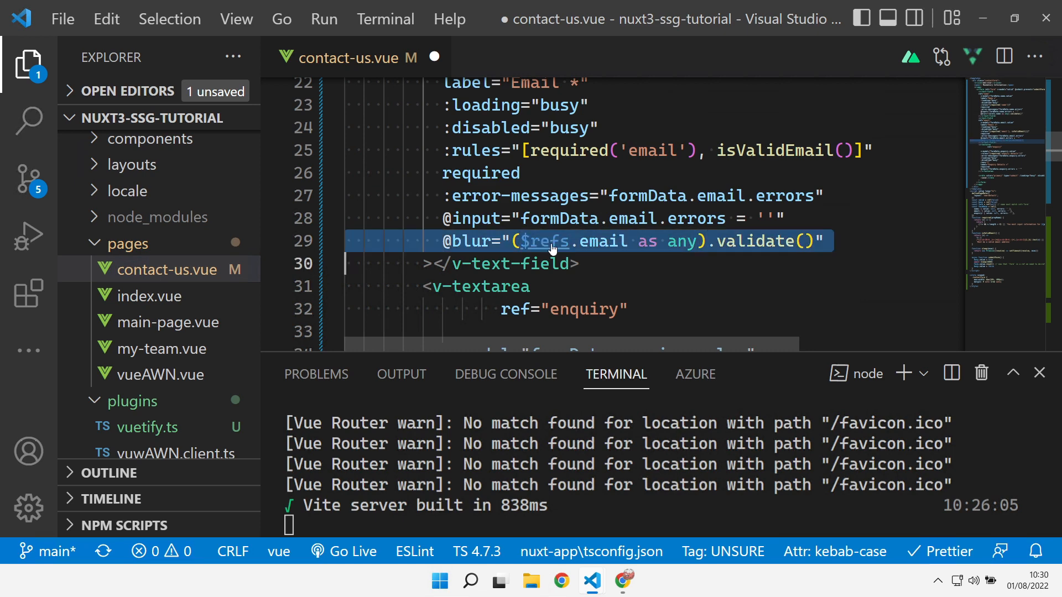
pyautogui.scroll(-3)
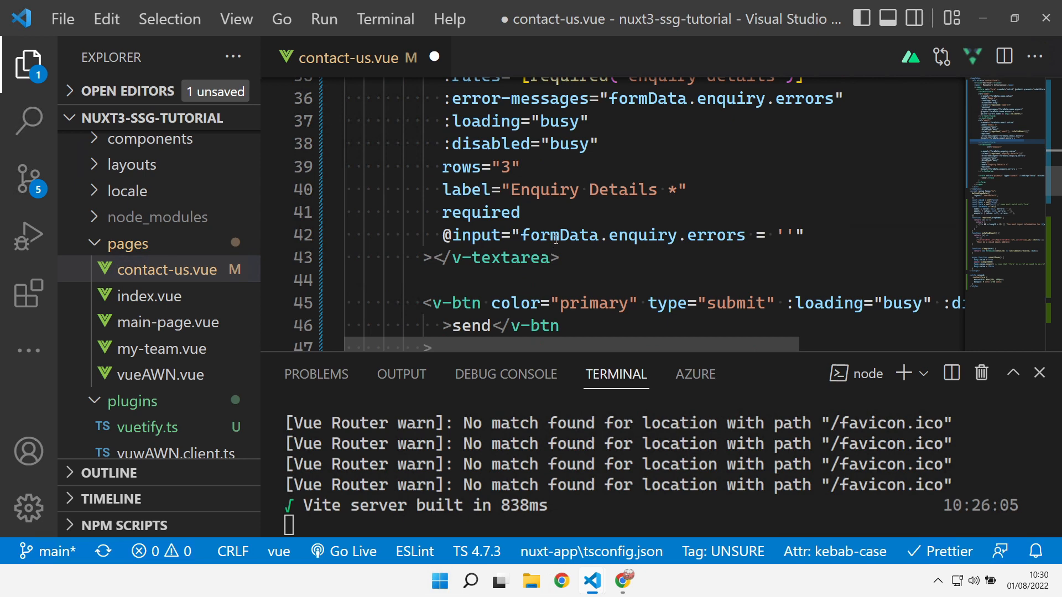
pyautogui.write('@blur="($refs.email as any).validate()"')
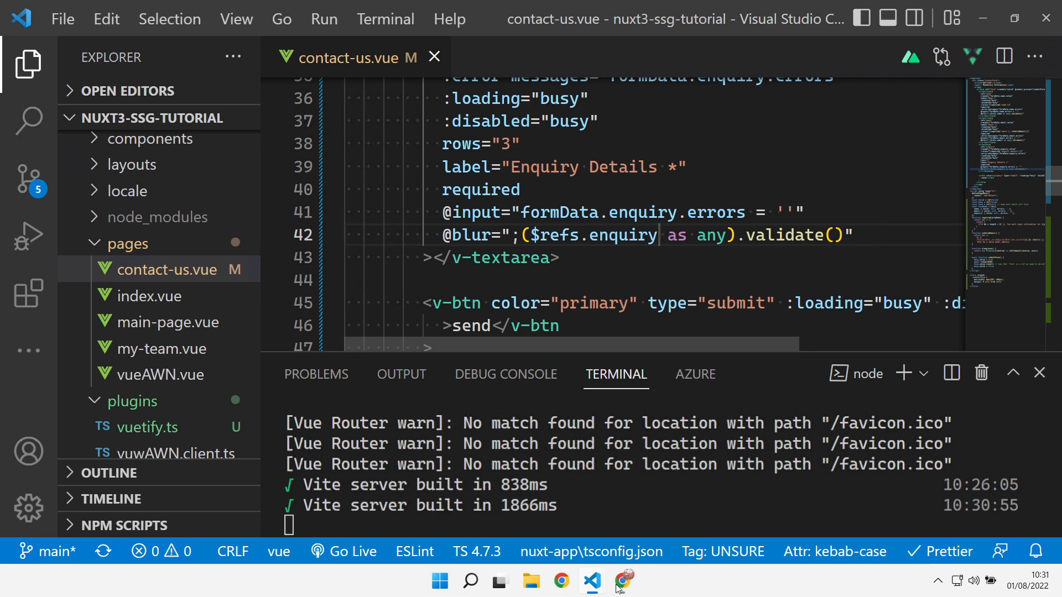
# Step: Reload localhost:3000/contact-us, test blur errors and read the enquiry validate TypeError in DevTools
pyautogui.click(623, 580)
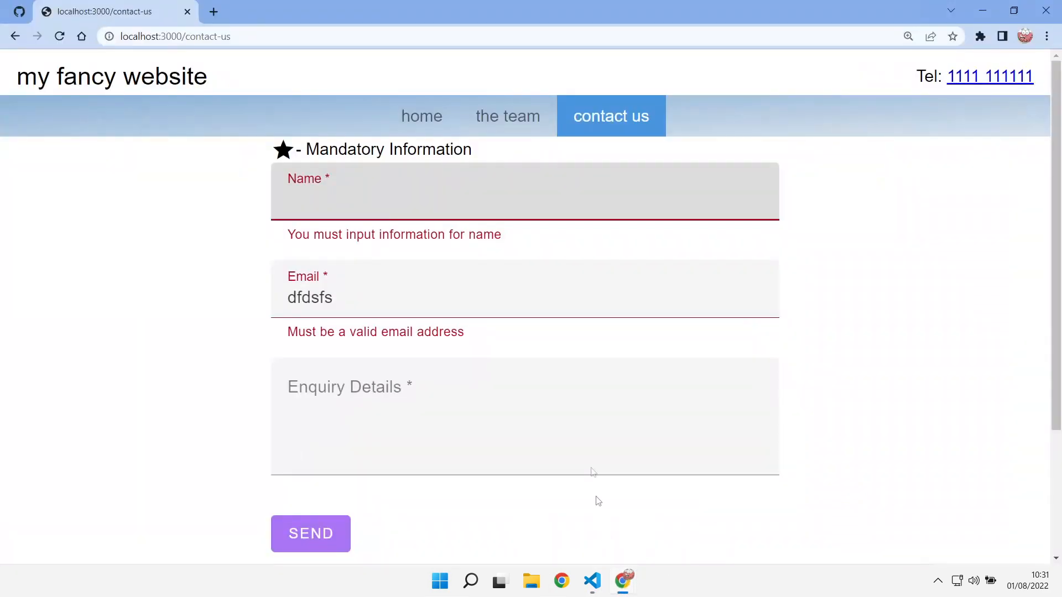
pyautogui.click(59, 36)
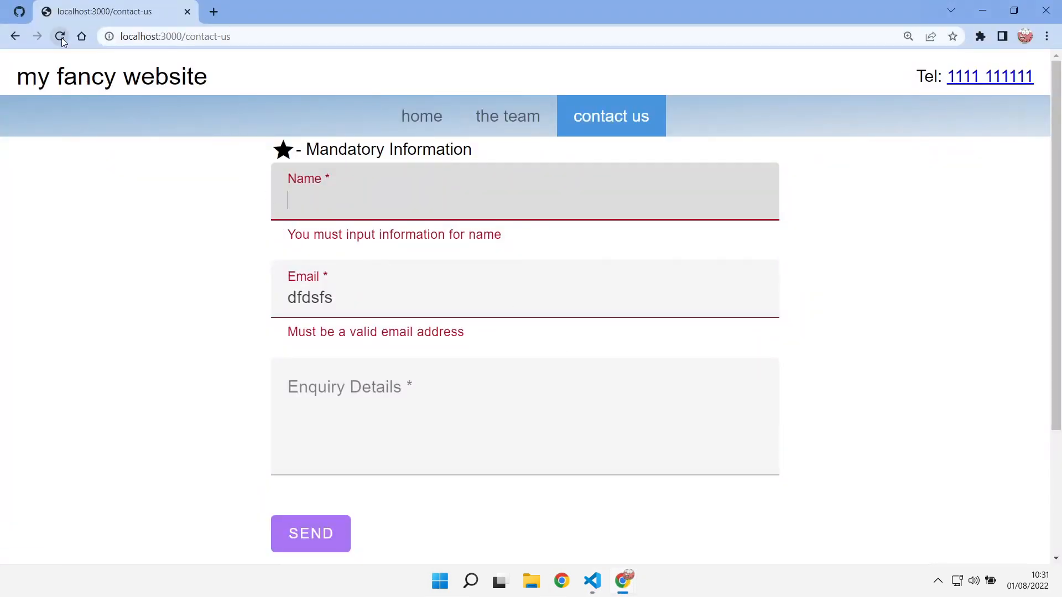
pyautogui.click(60, 37)
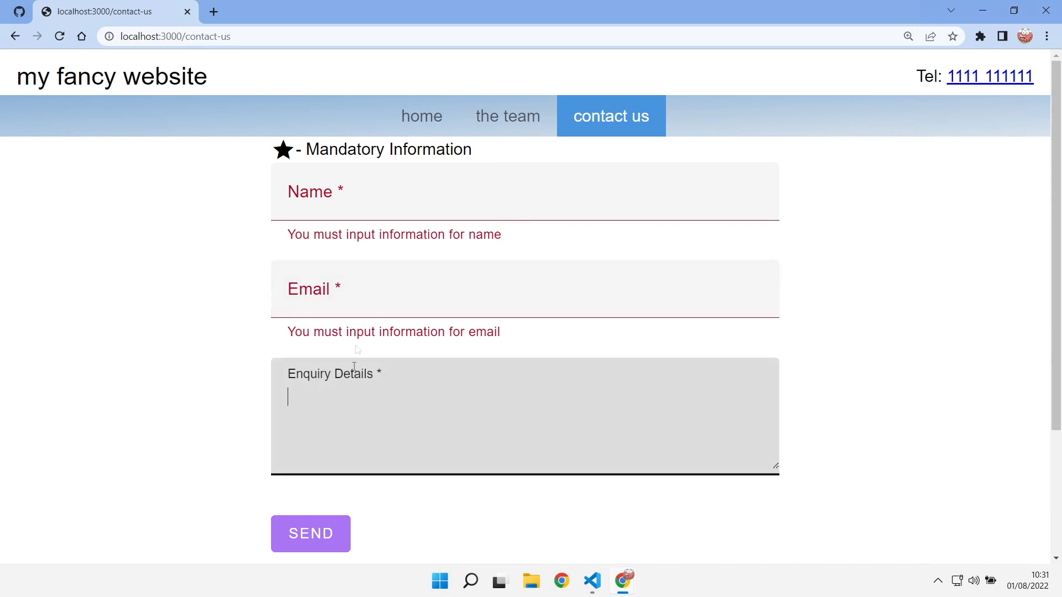
pyautogui.click(474, 298)
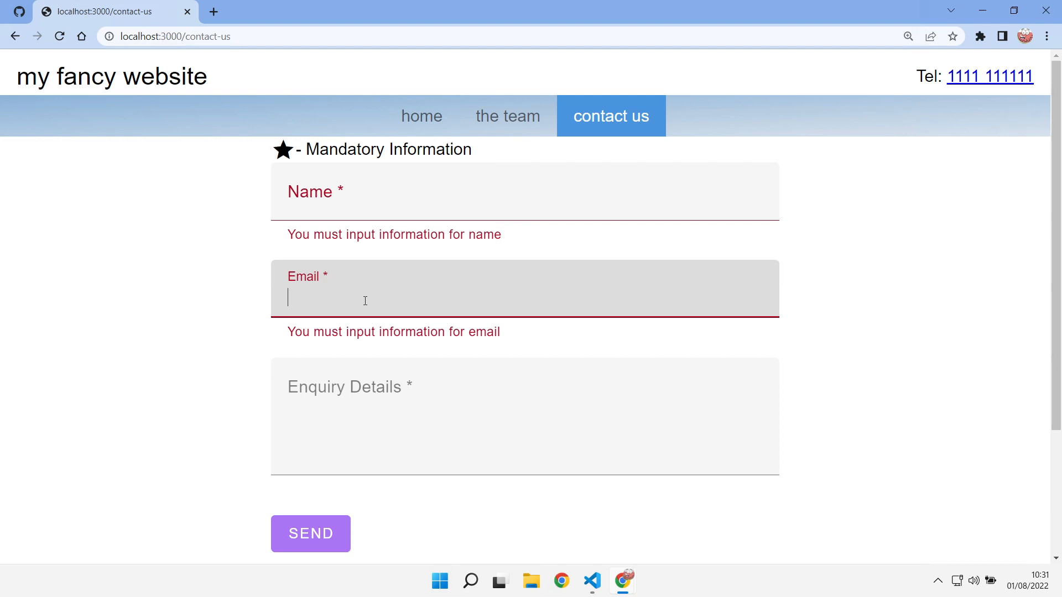
pyautogui.press('F12')
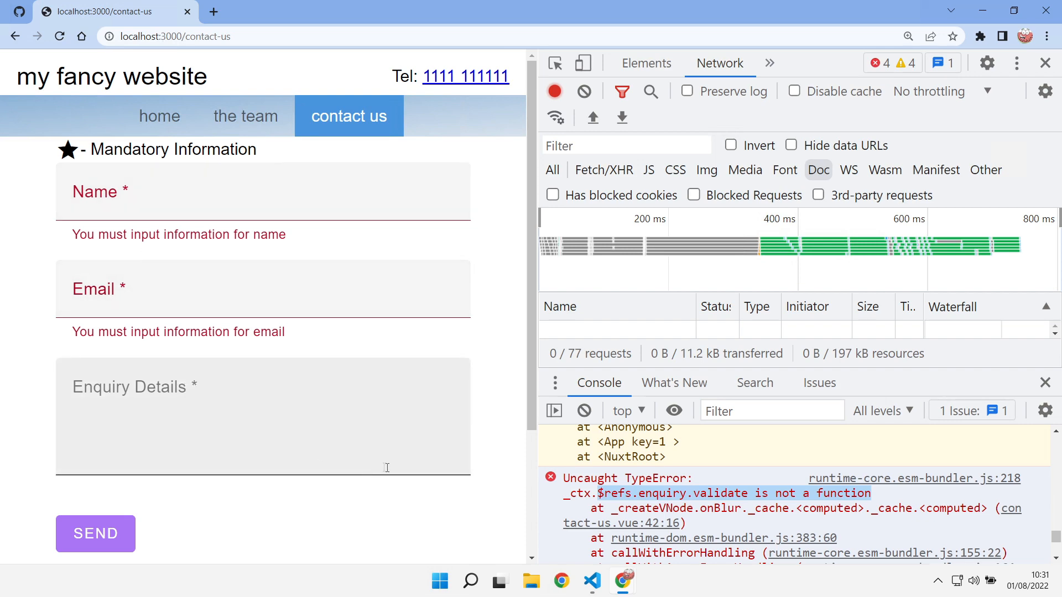
pyautogui.click(591, 580)
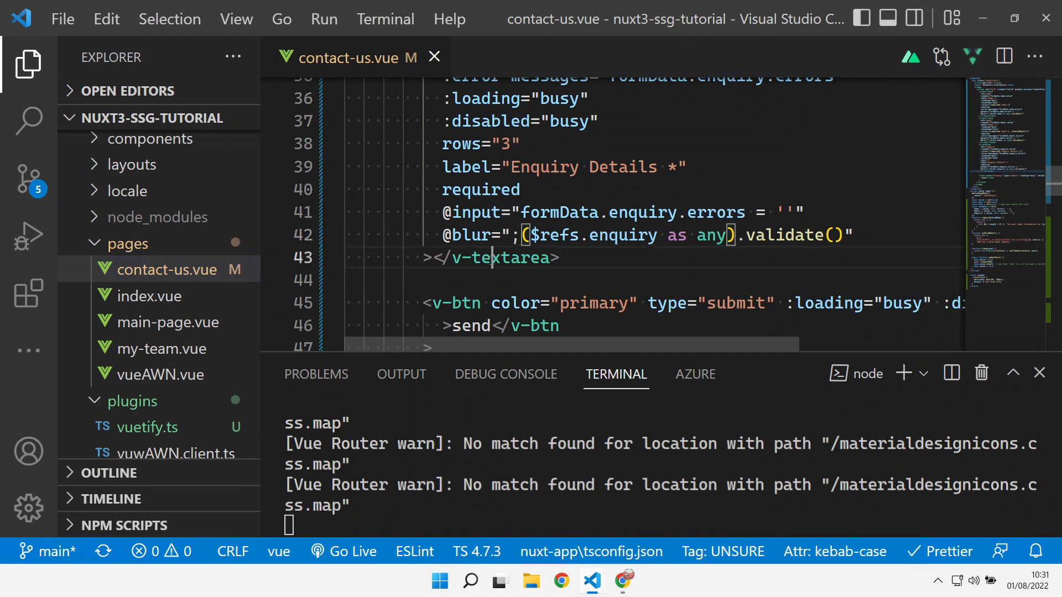
pyautogui.doubleClick(500, 258)
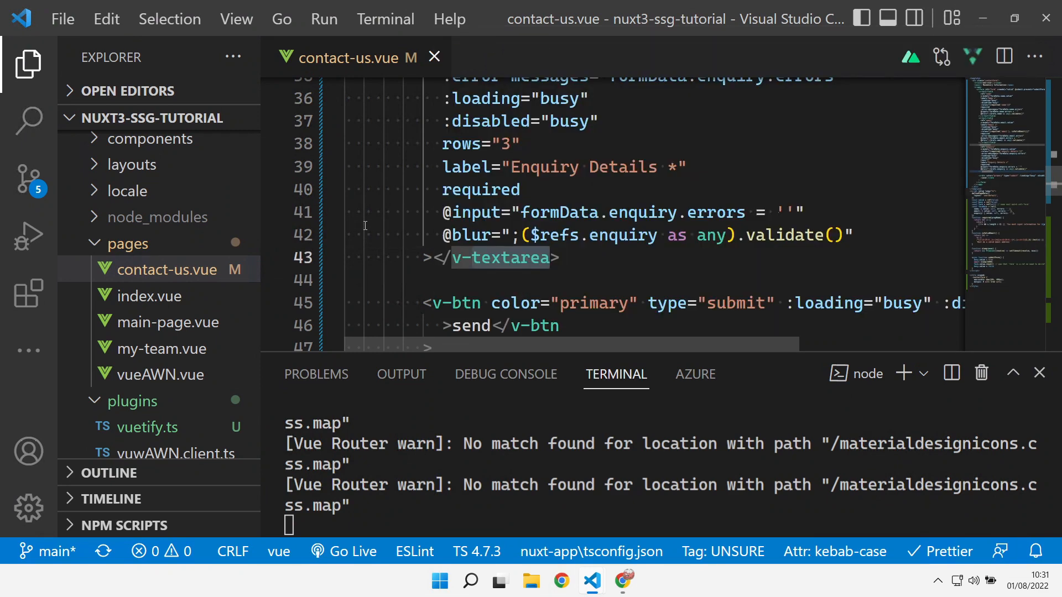
pyautogui.scroll(3)
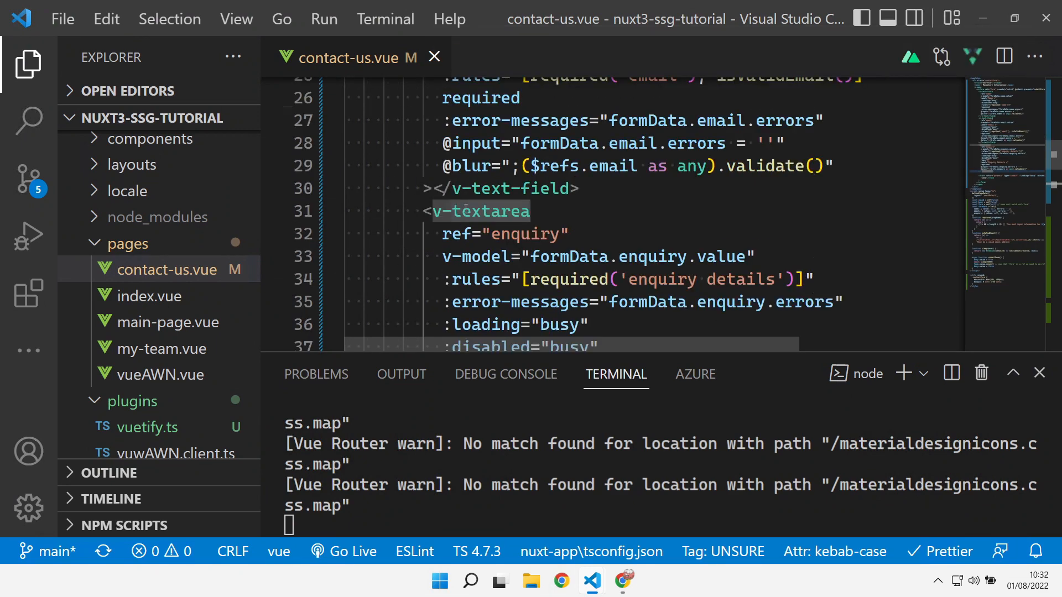
pyautogui.doubleClick(525, 188)
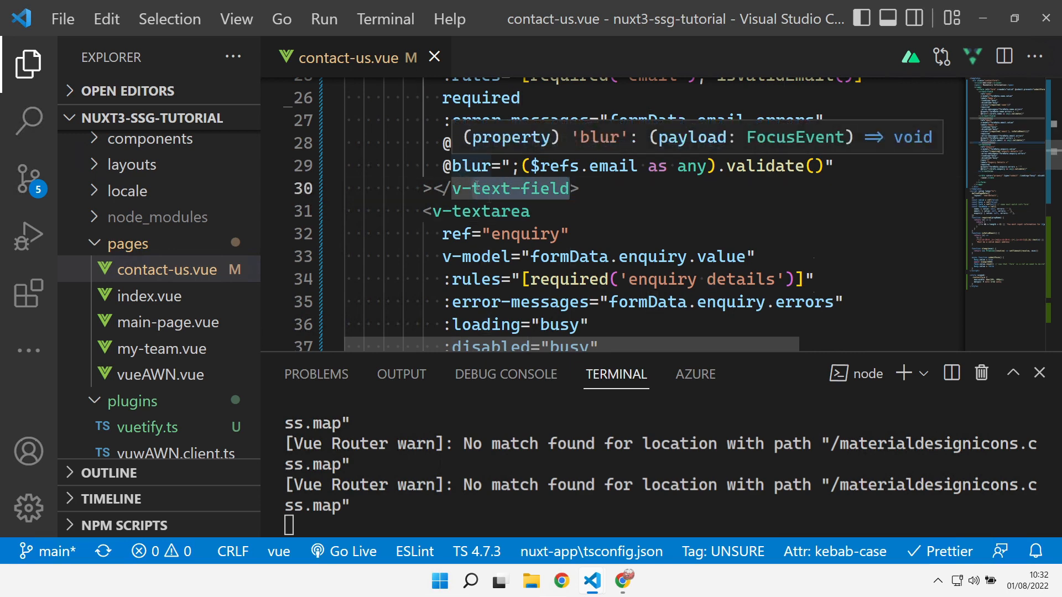
pyautogui.moveTo(482, 211)
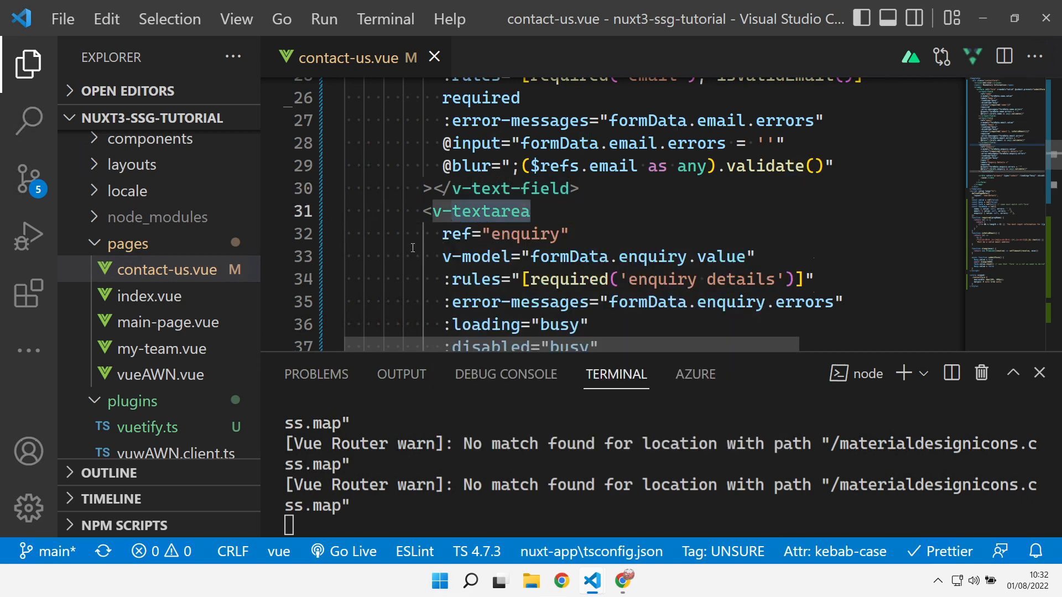
pyautogui.scroll(-3)
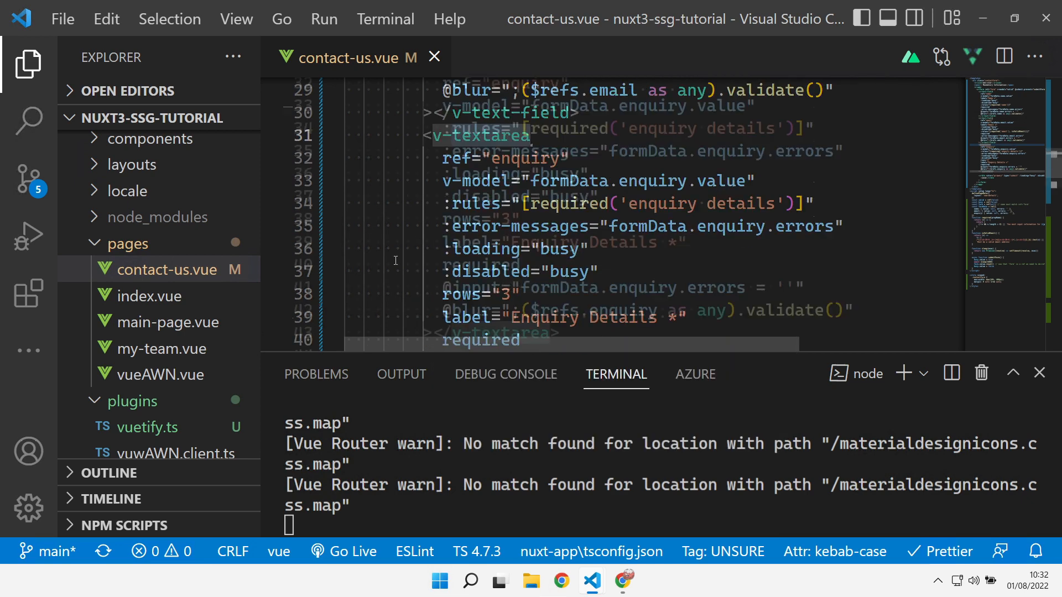
pyautogui.scroll(-3)
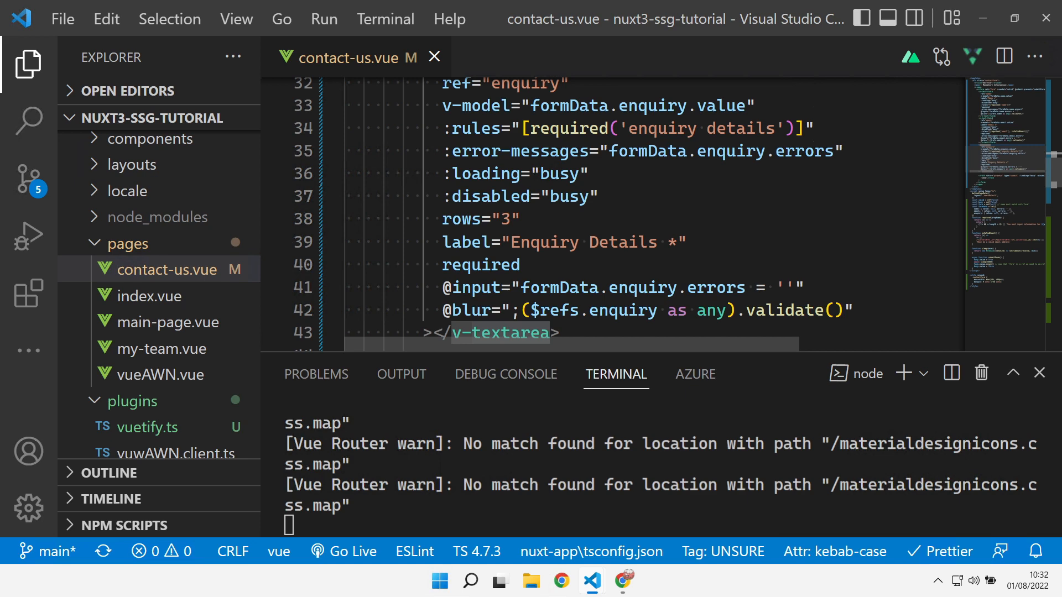
pyautogui.scroll(-3)
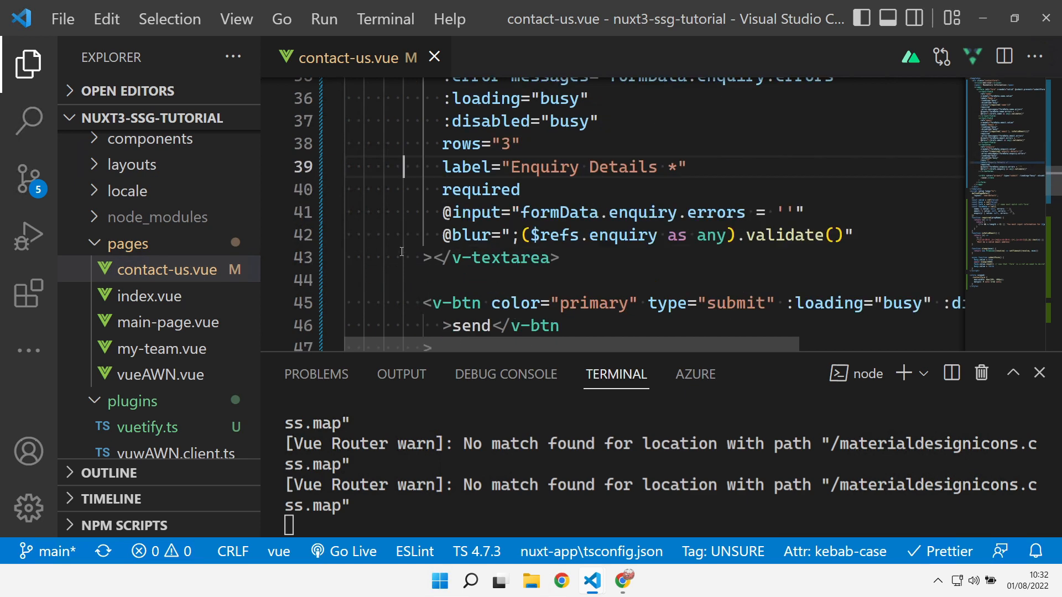
pyautogui.scroll(-3)
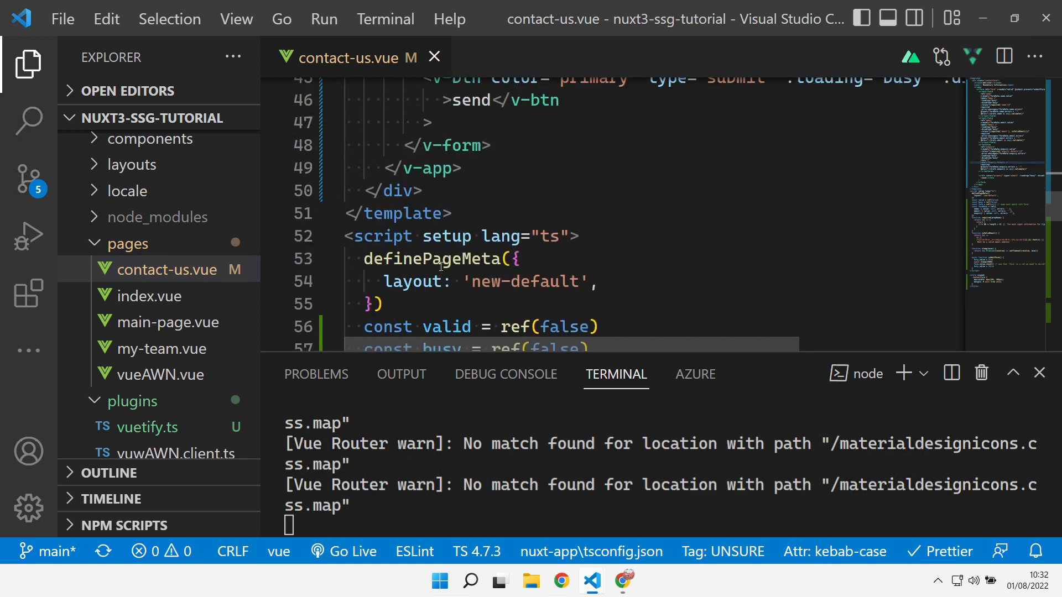
pyautogui.scroll(-3)
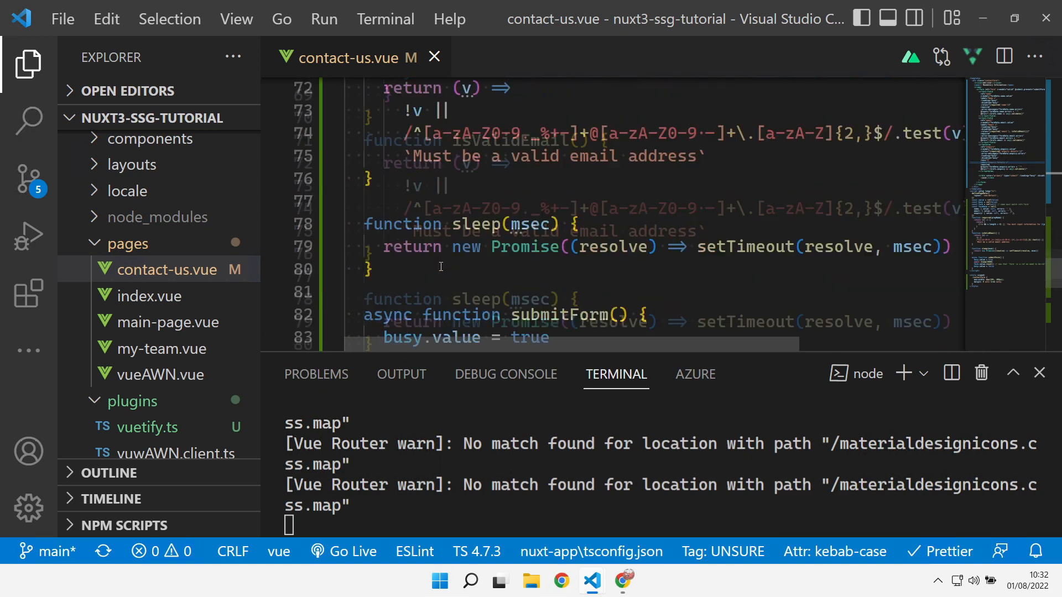
pyautogui.scroll(-3)
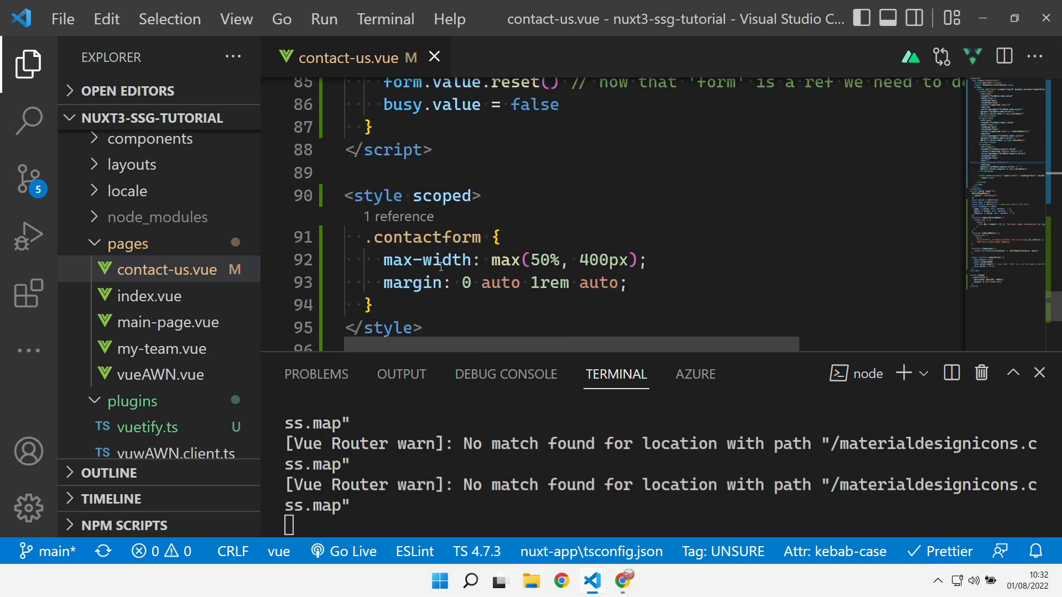
pyautogui.scroll(3)
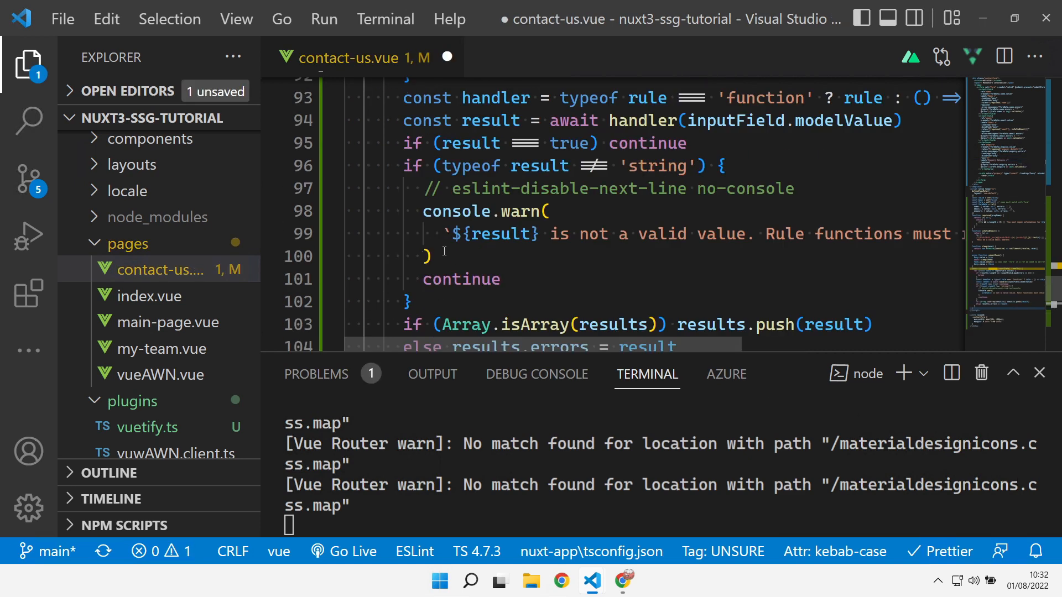
pyautogui.scroll(3)
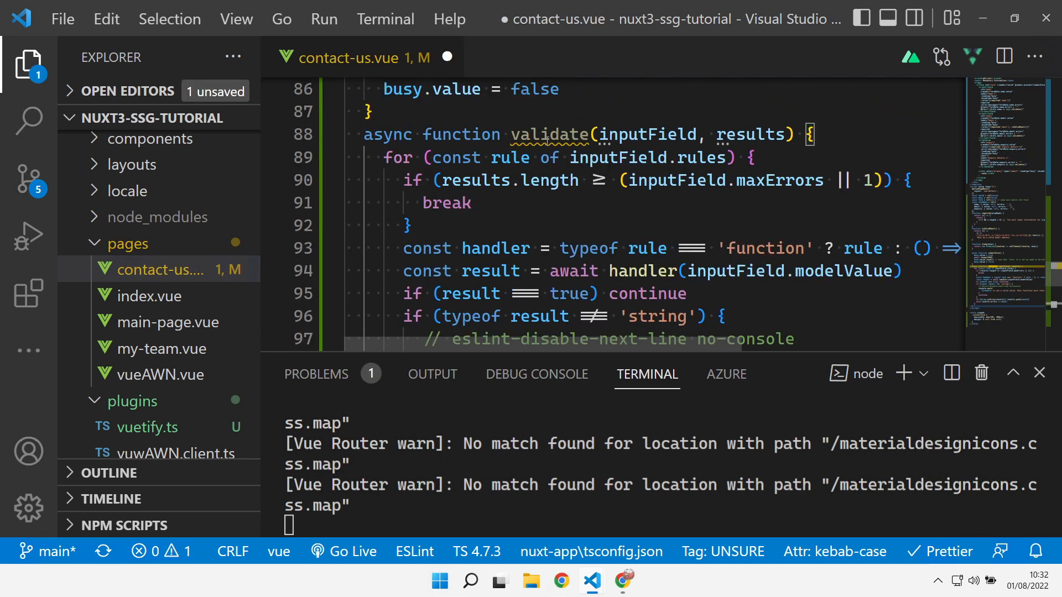
pyautogui.moveTo(647, 134)
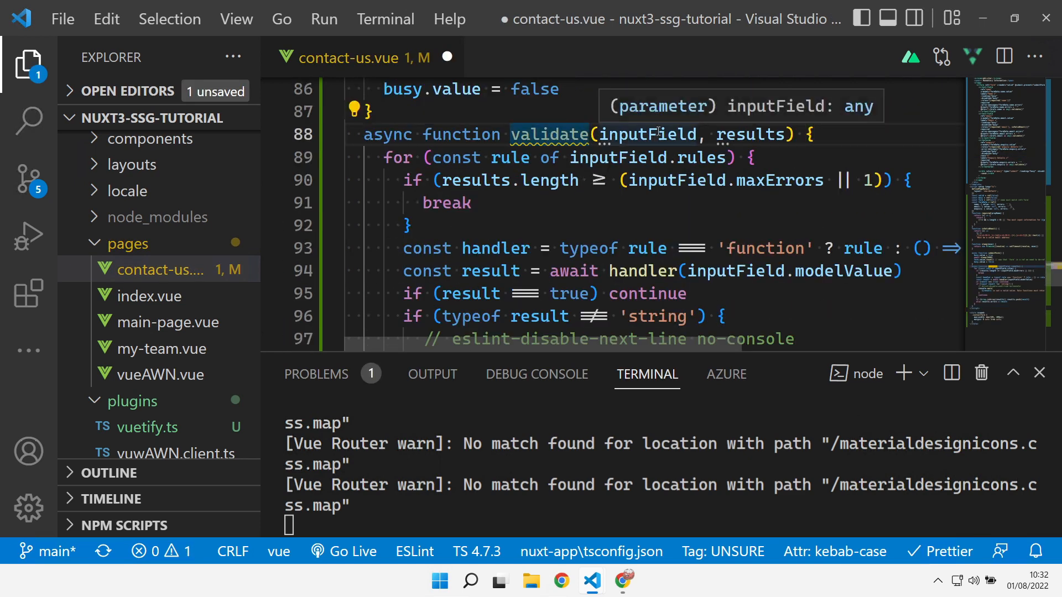
pyautogui.moveTo(763, 142)
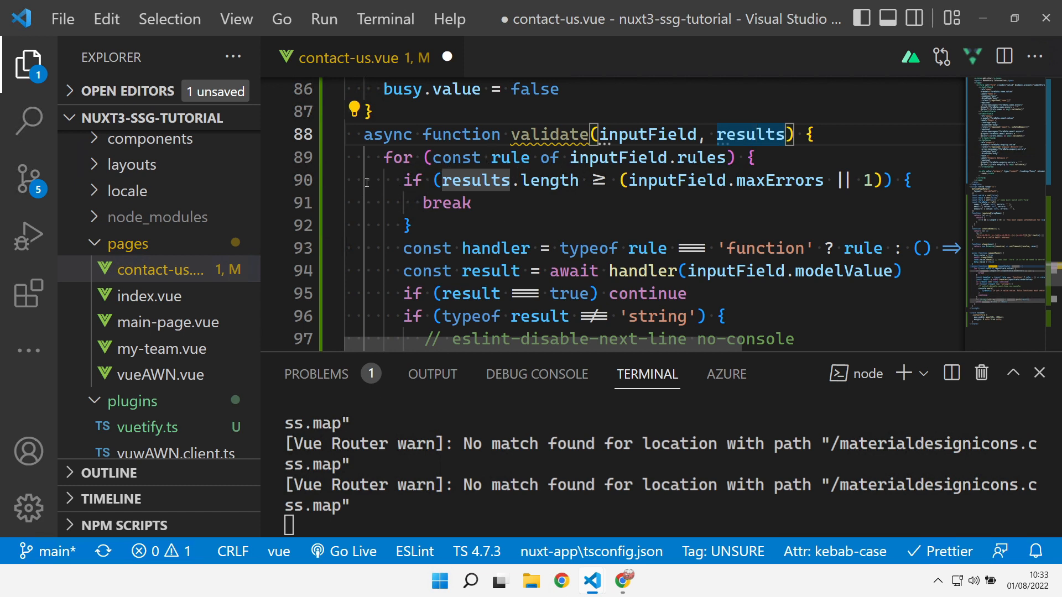
pyautogui.moveTo(564, 153)
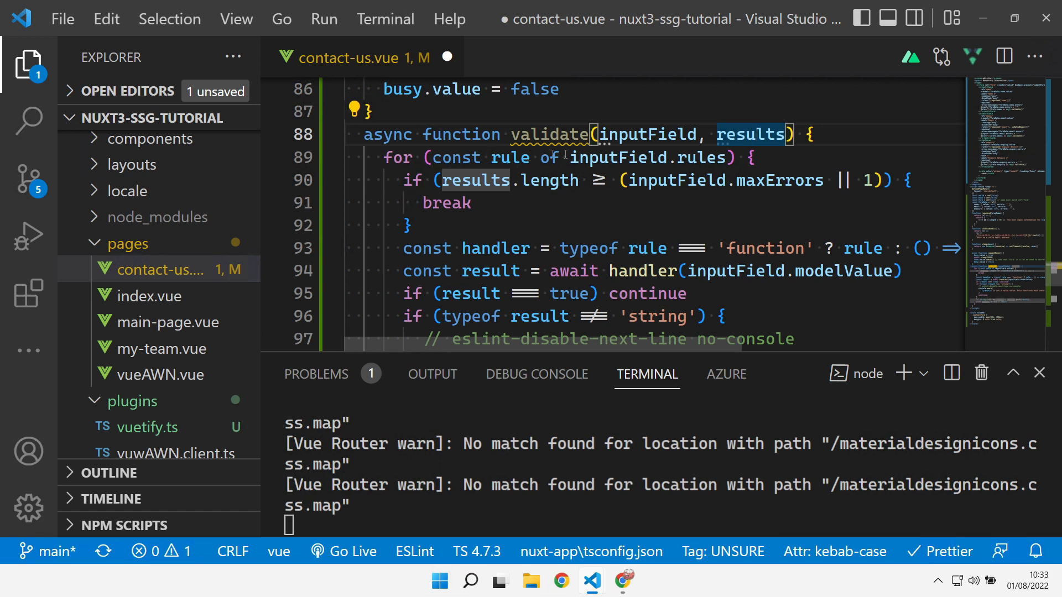
pyautogui.click(683, 157)
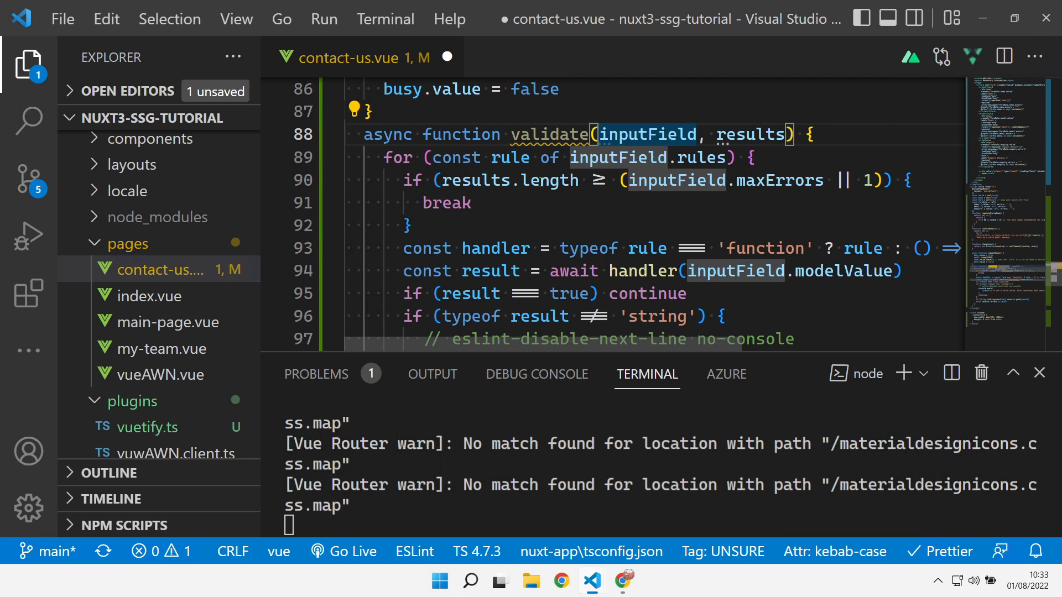
pyautogui.moveTo(757, 134)
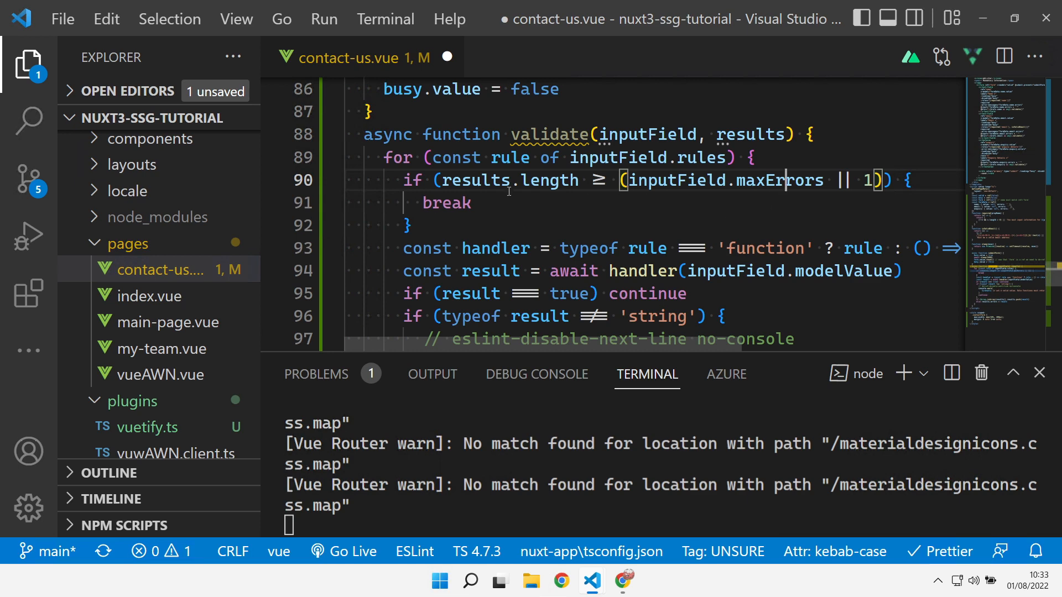
pyautogui.scroll(-3)
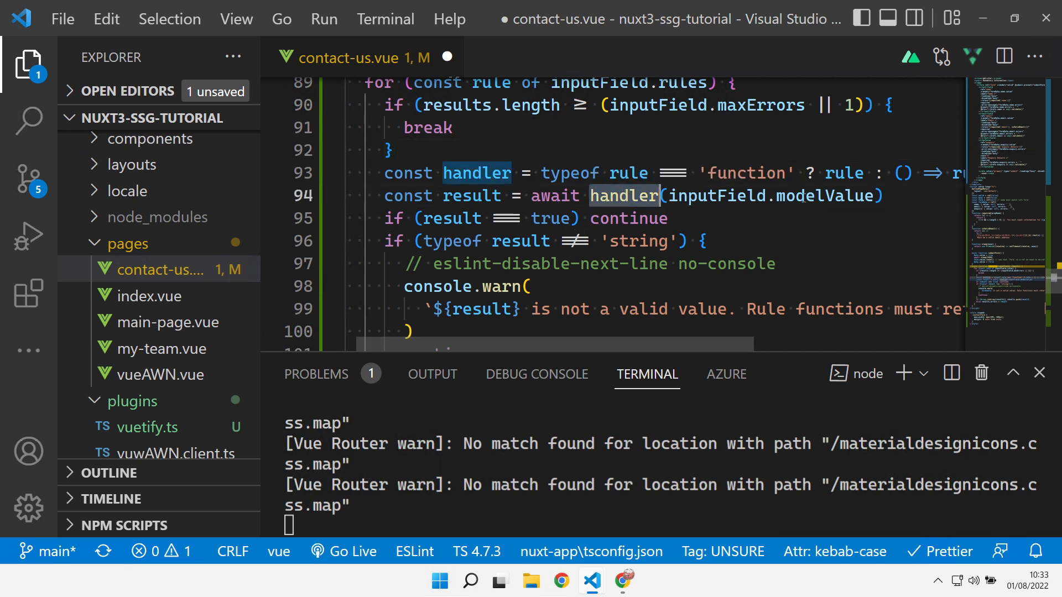
pyautogui.moveTo(806, 195)
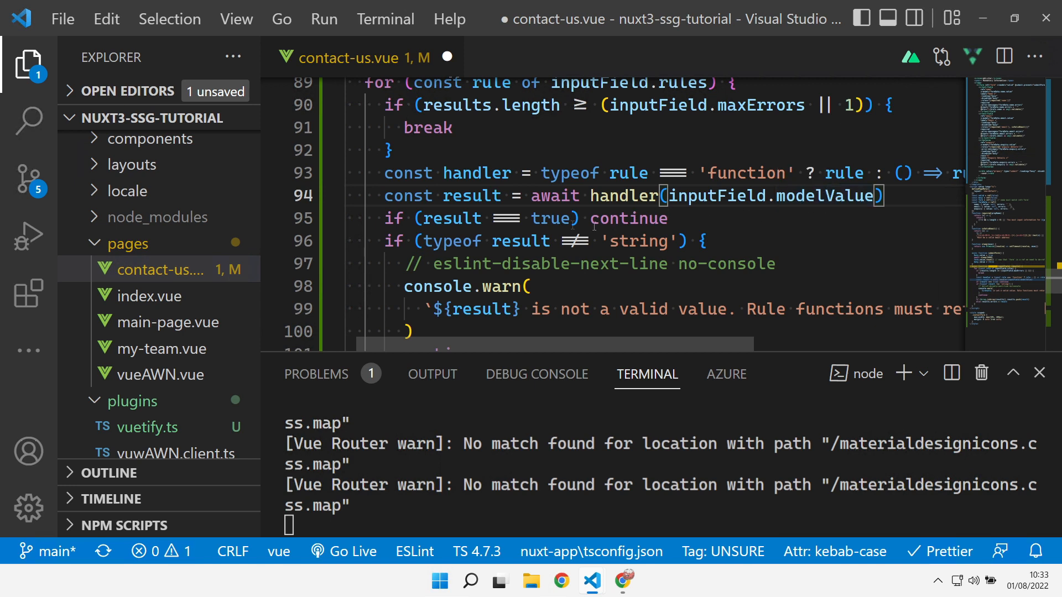
pyautogui.click(610, 217)
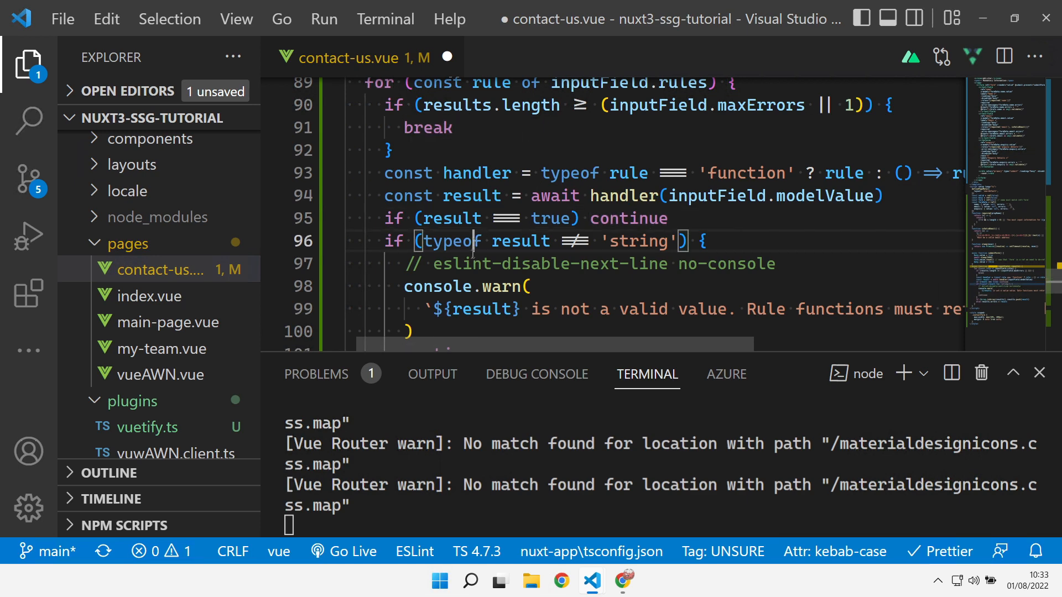
pyautogui.scroll(-3)
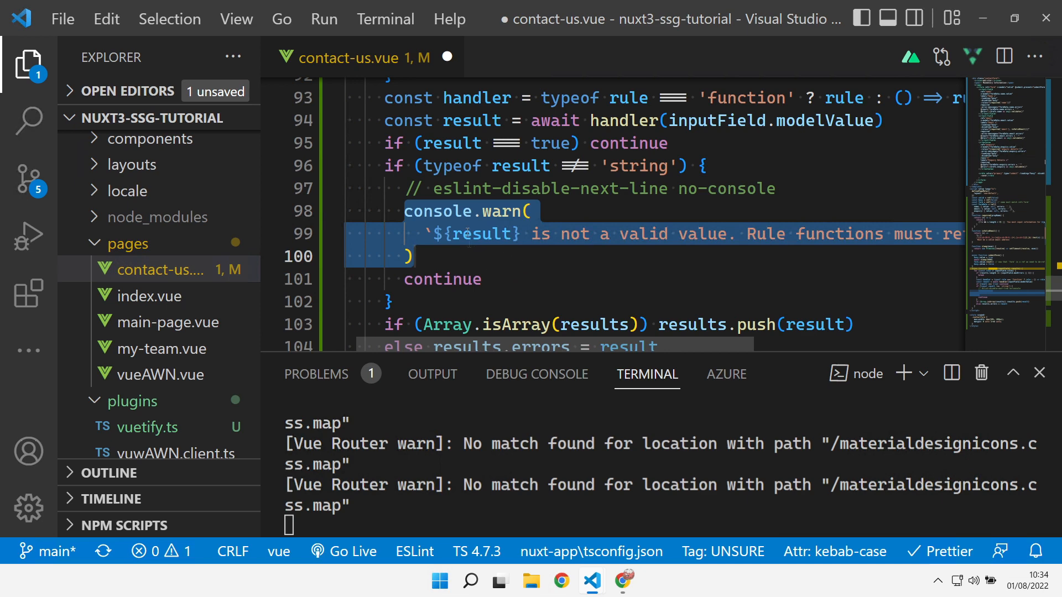
pyautogui.scroll(-3)
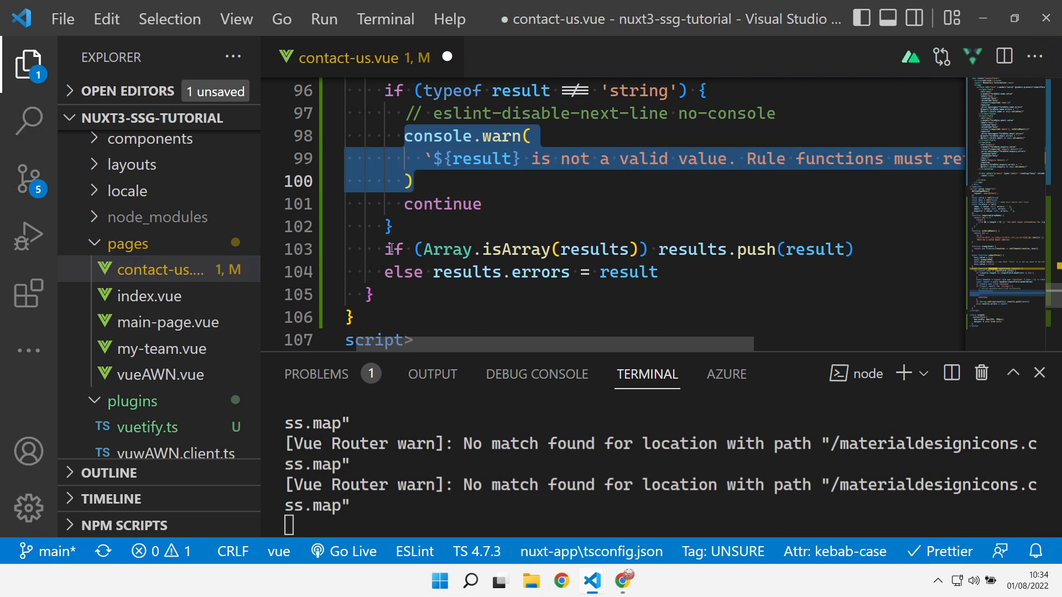
pyautogui.moveTo(593, 249)
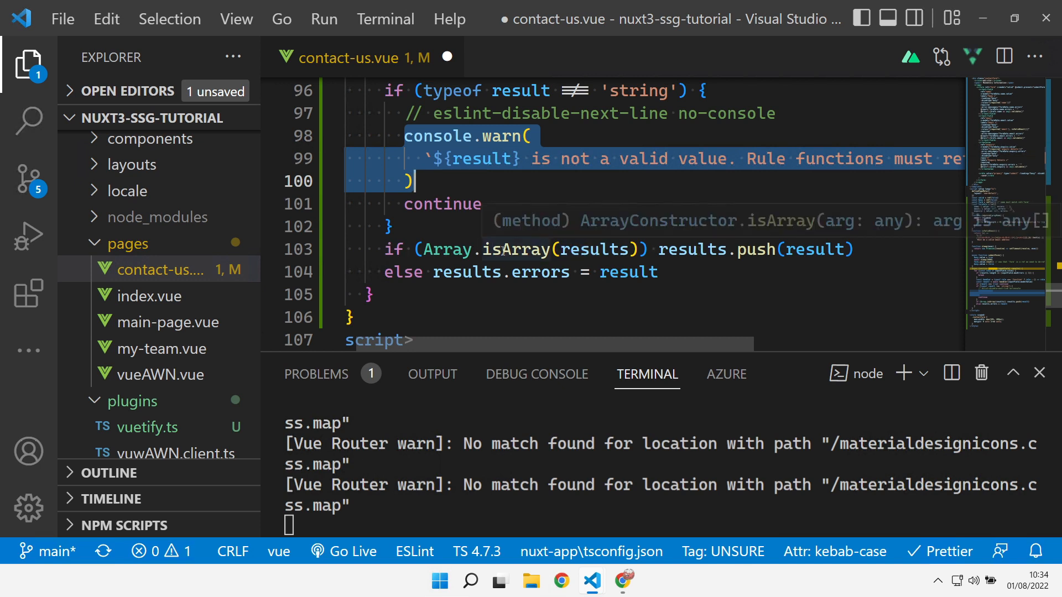
pyautogui.moveTo(597, 249)
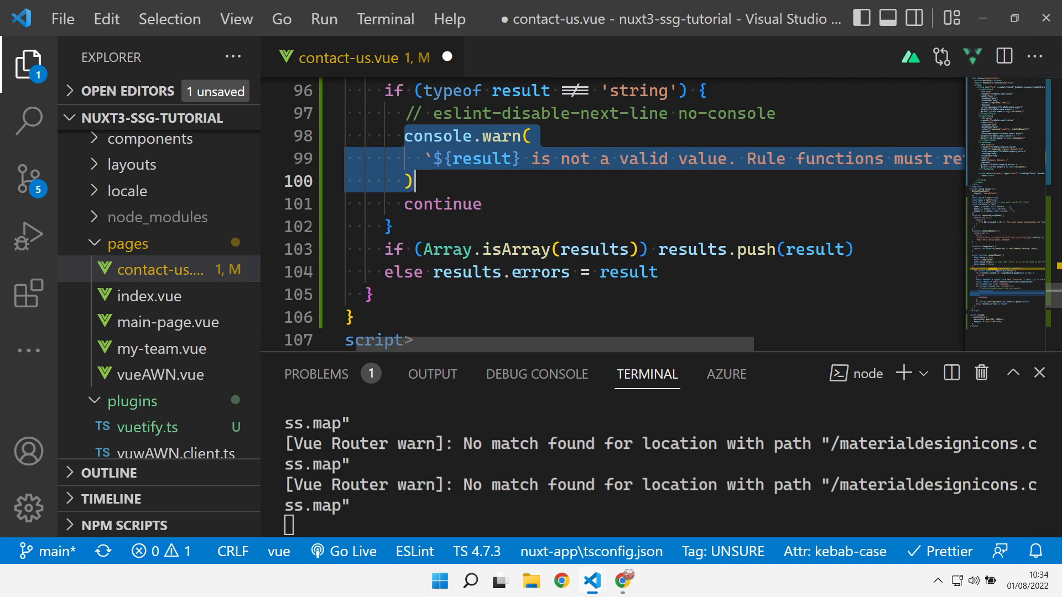
pyautogui.click(520, 272)
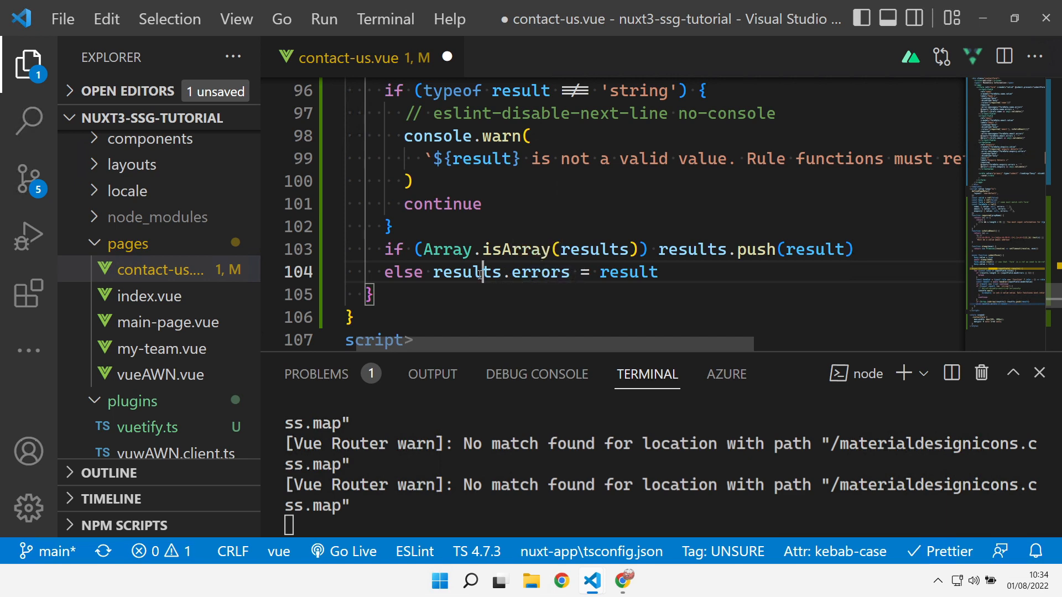
pyautogui.scroll(3)
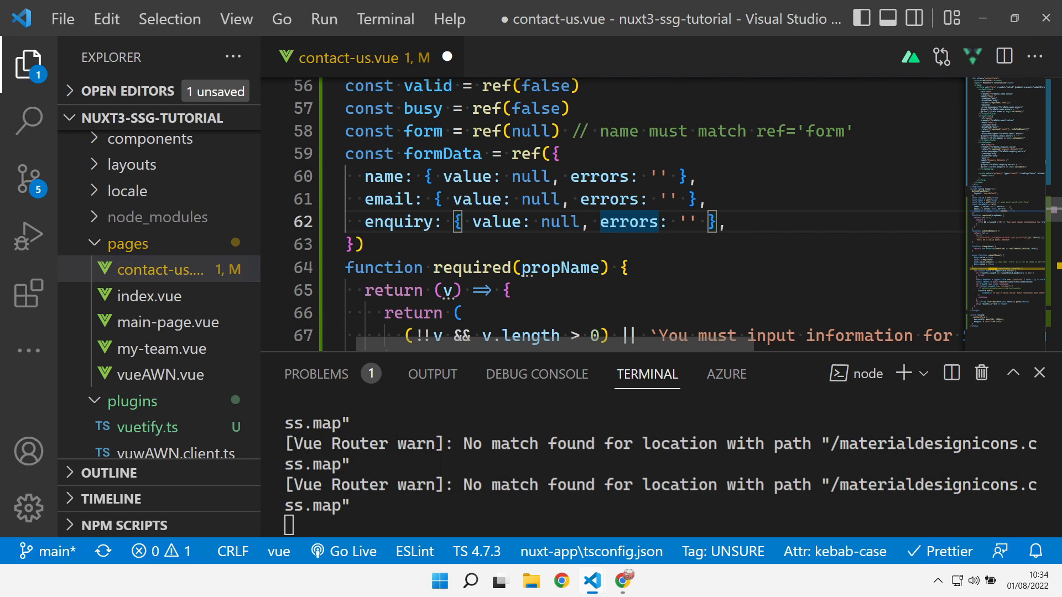
pyautogui.scroll(3)
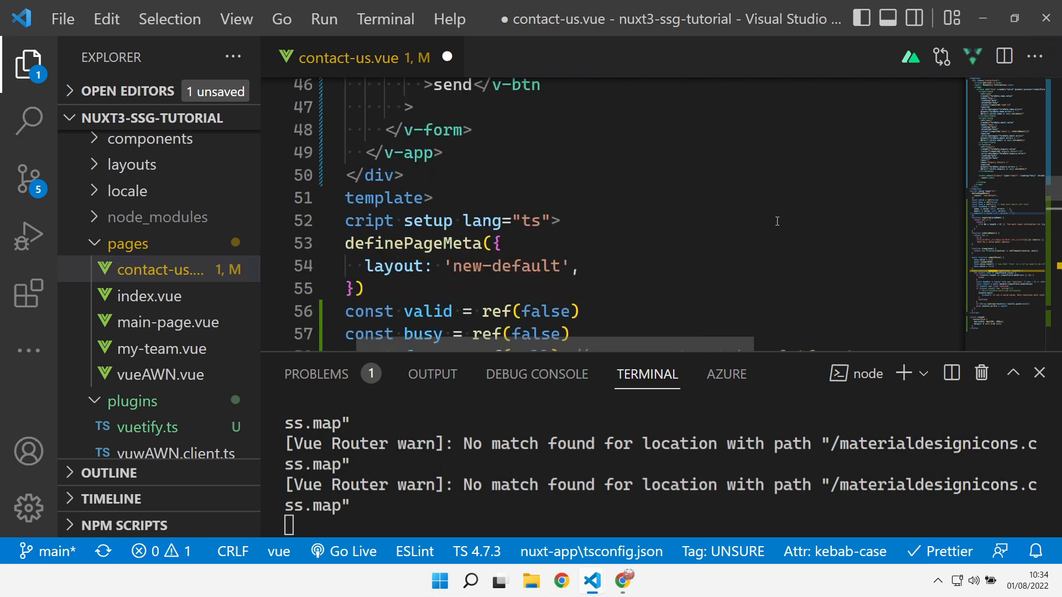
pyautogui.scroll(3)
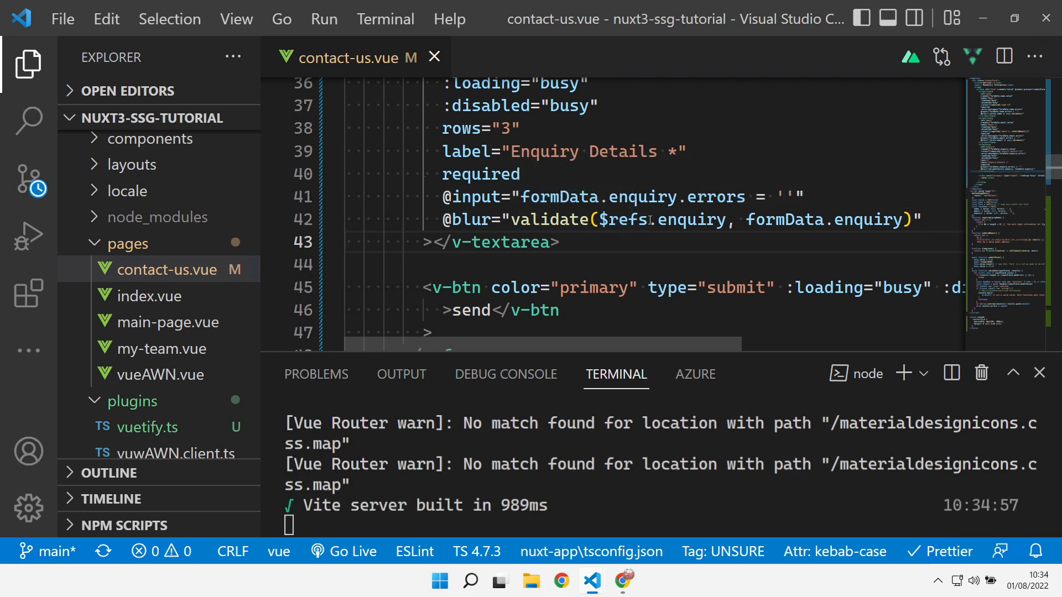
pyautogui.moveTo(694, 219)
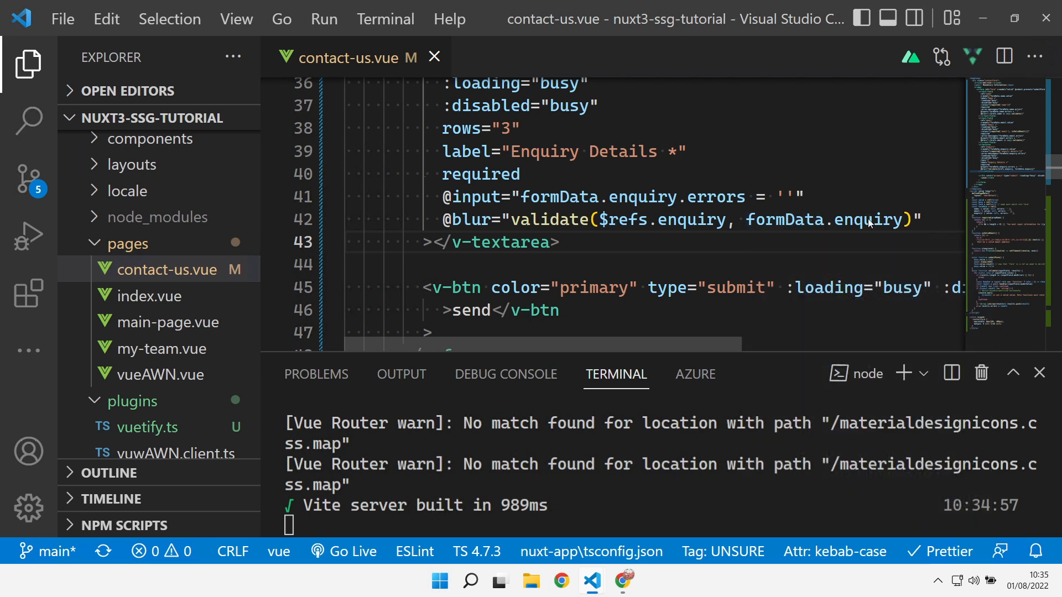
pyautogui.moveTo(869, 219)
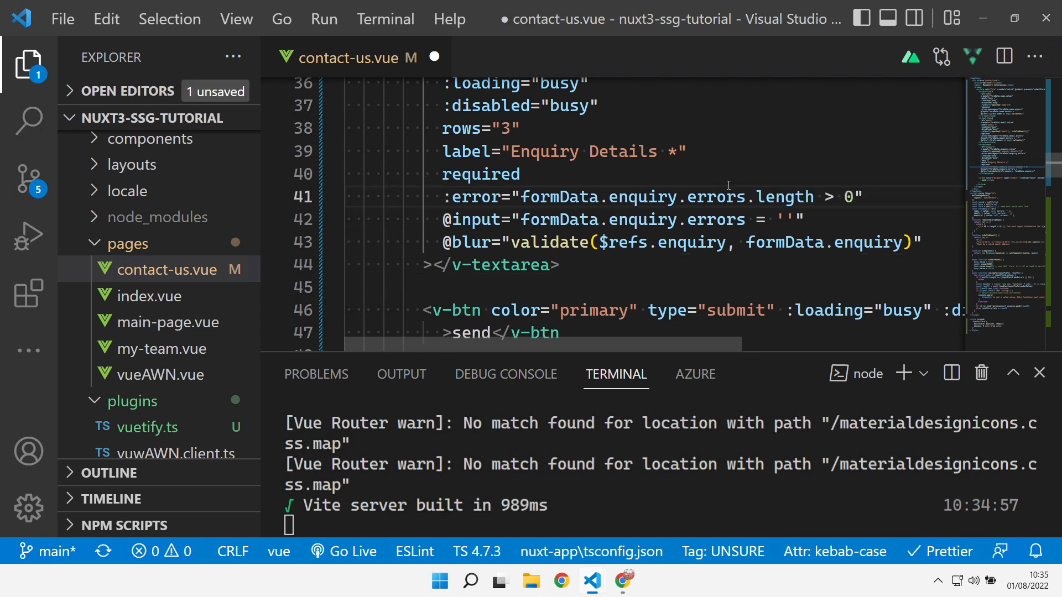
pyautogui.click(862, 197)
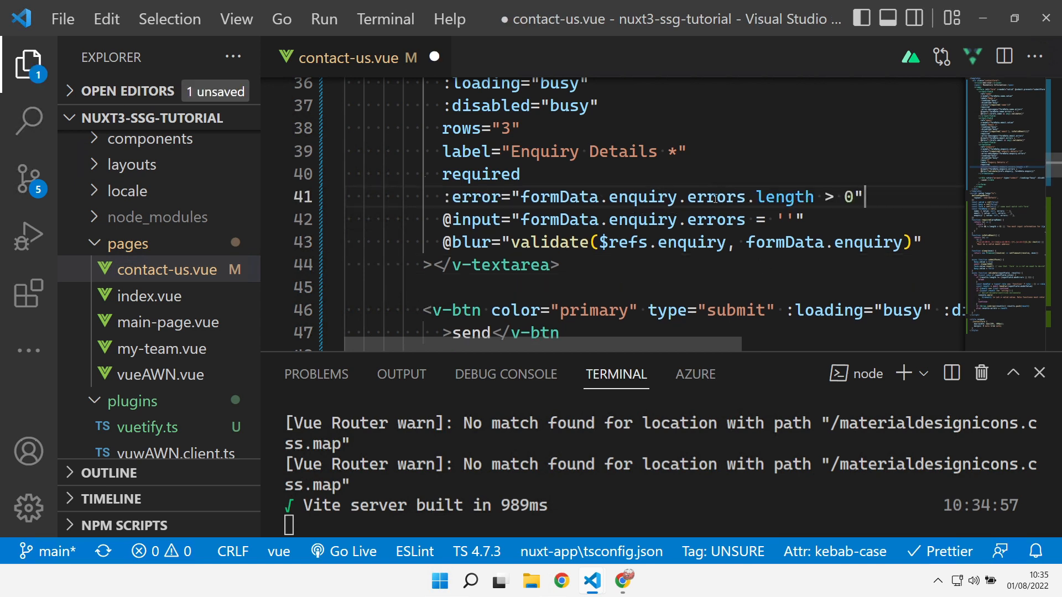
pyautogui.moveTo(789, 197)
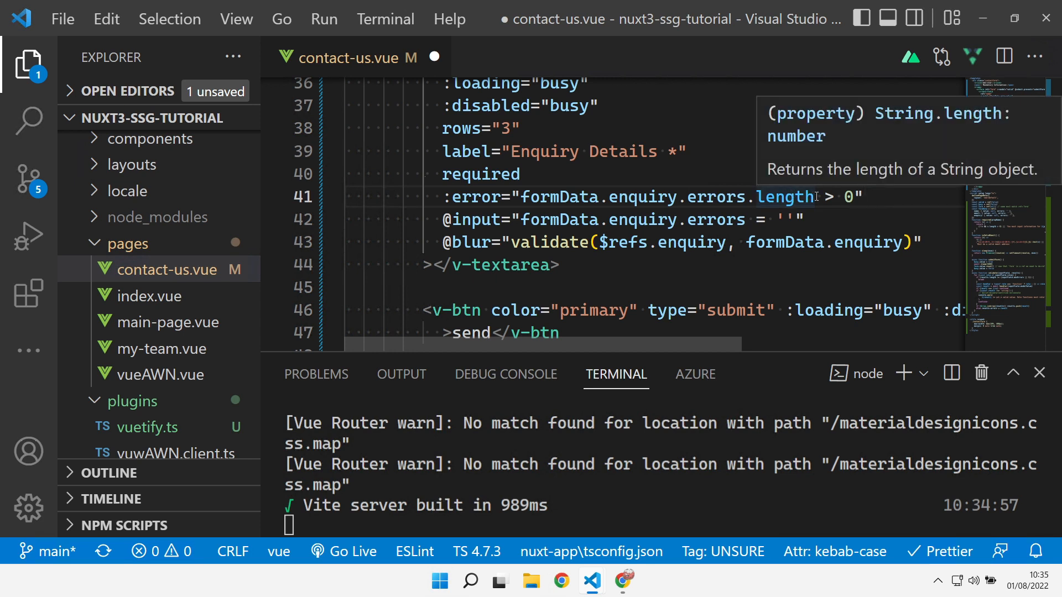
pyautogui.moveTo(474, 196)
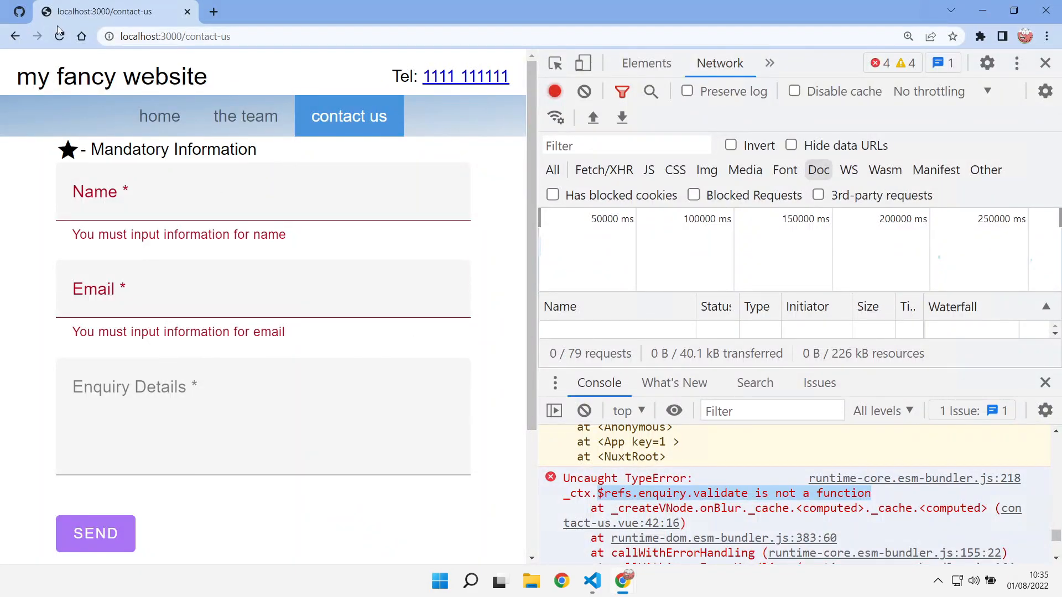
# Step: Reload the contact-us page and blur the fields to see the required-information messages
pyautogui.click(60, 36)
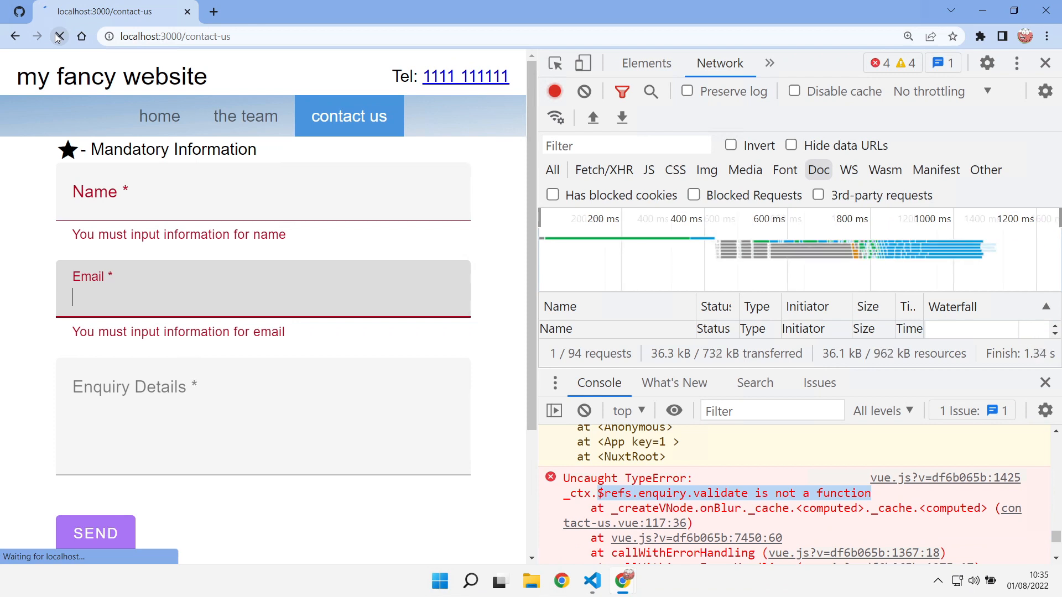
pyautogui.click(60, 35)
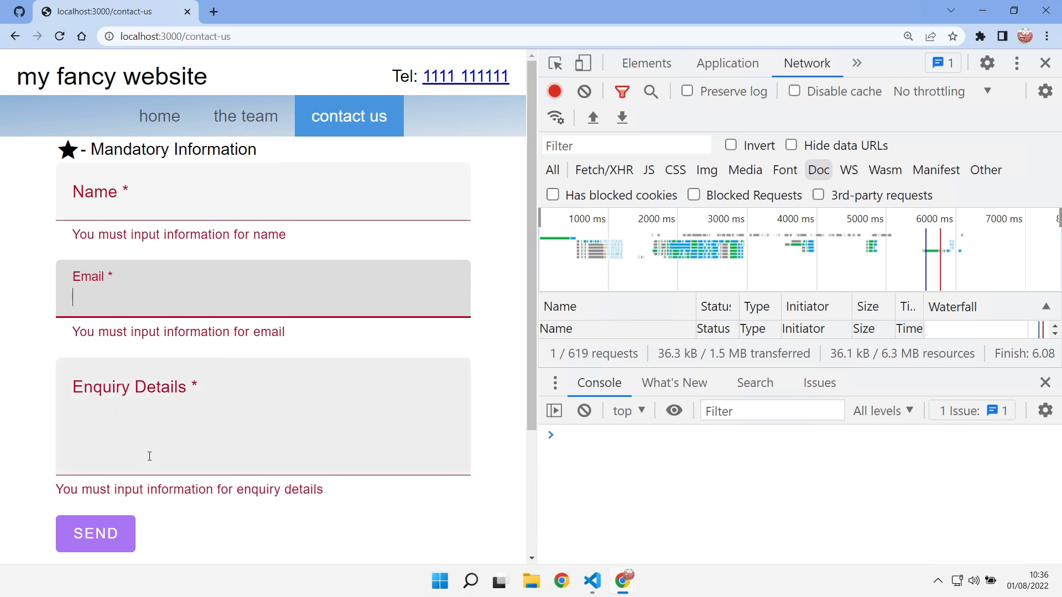
pyautogui.moveTo(130, 411)
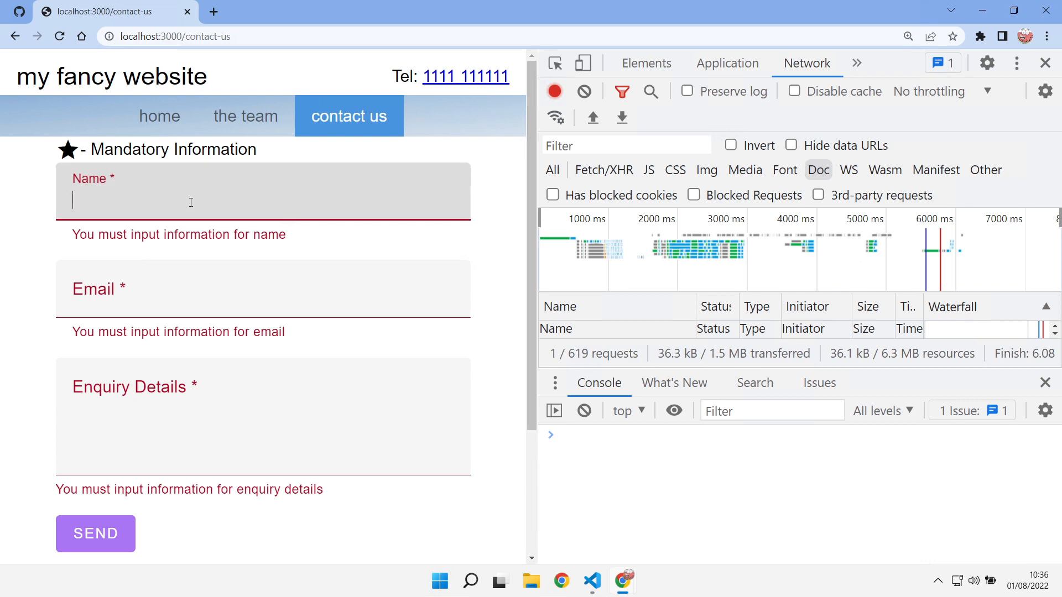
pyautogui.write('sdfsdfs')
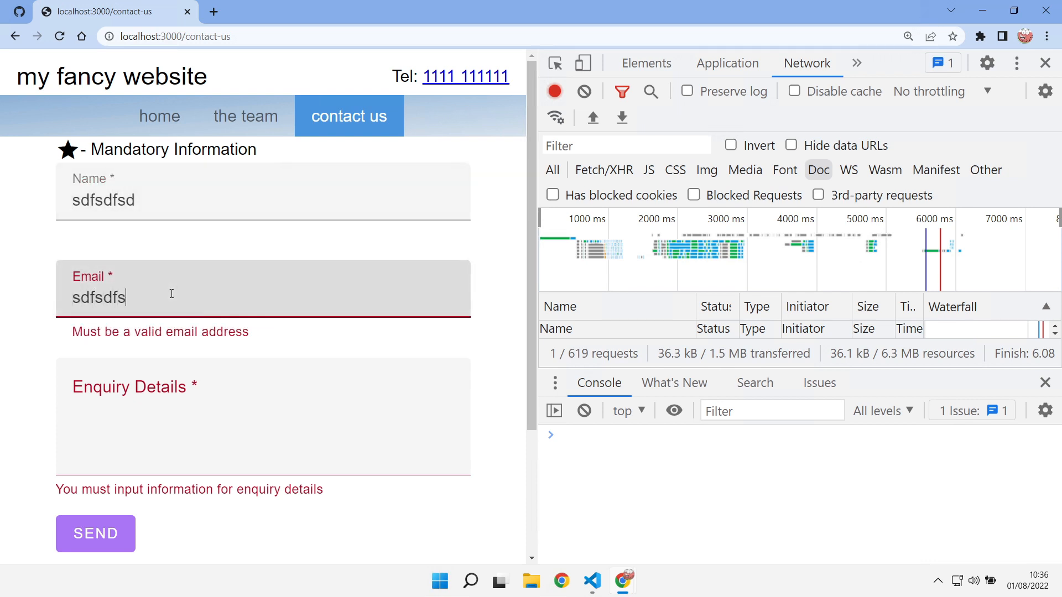
pyautogui.write('@sdfsfd.com')
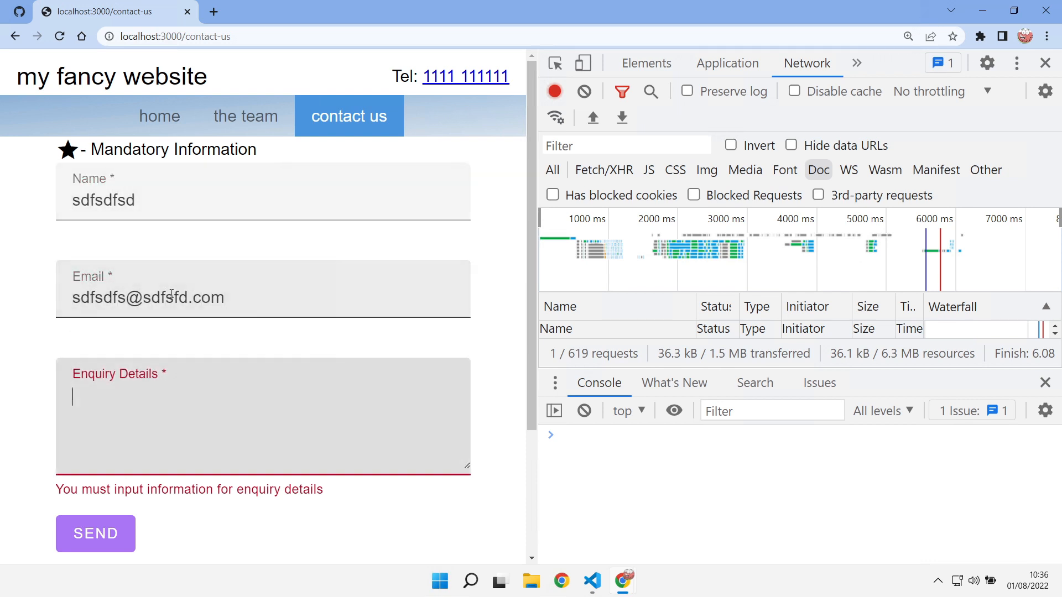
pyautogui.write('dsfsdfsfsfs')
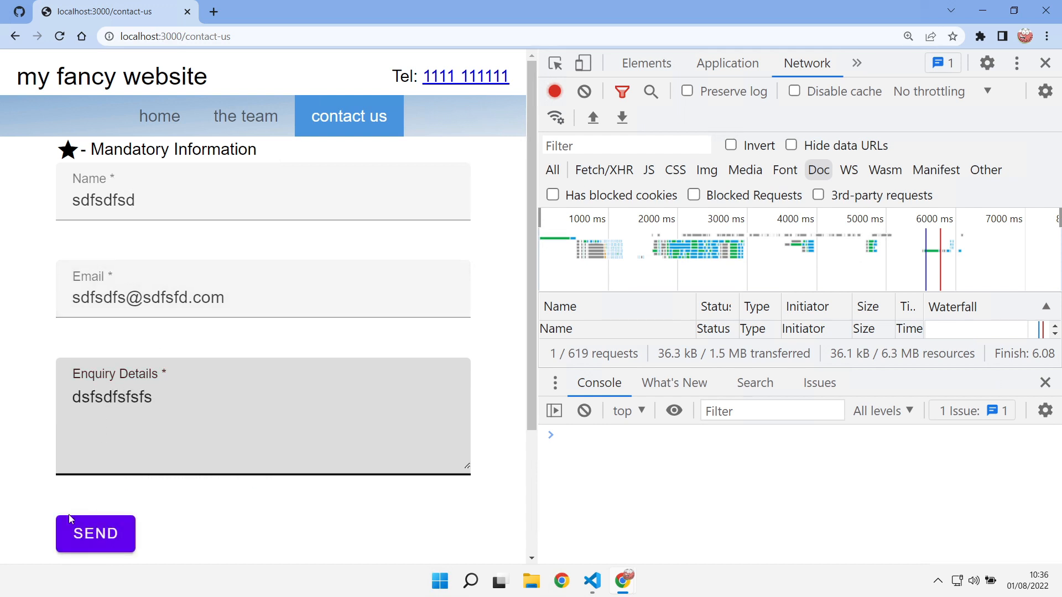
pyautogui.press('Backspace')
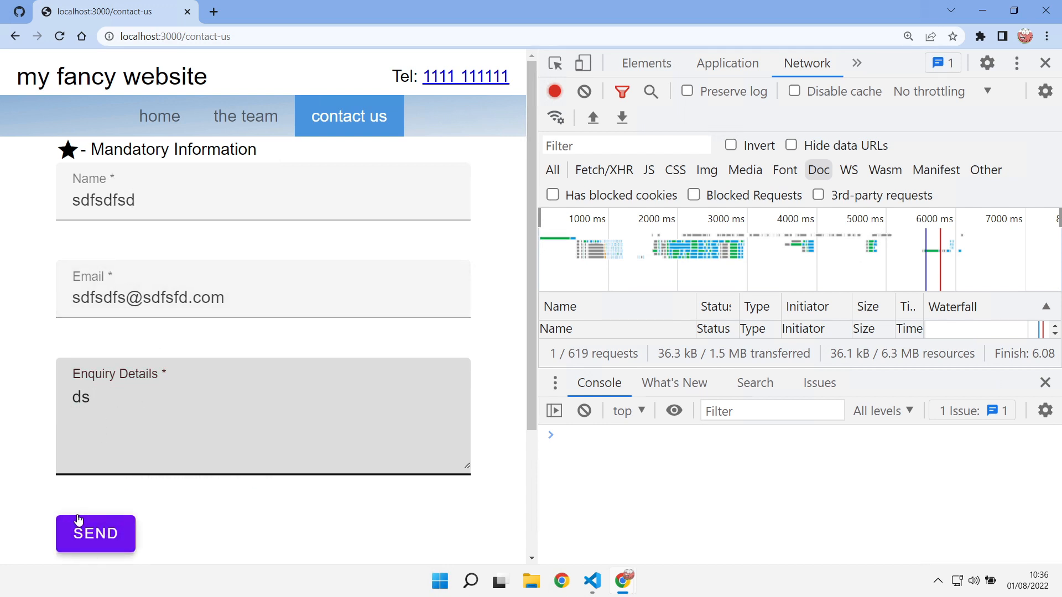
pyautogui.click(95, 533)
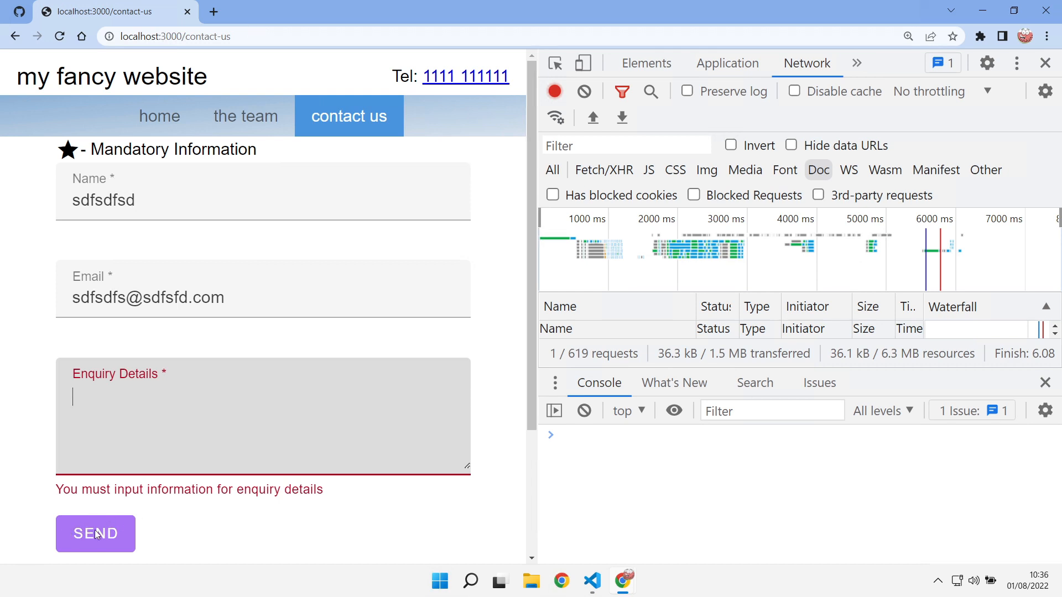
pyautogui.write('sdfsdfsdf')
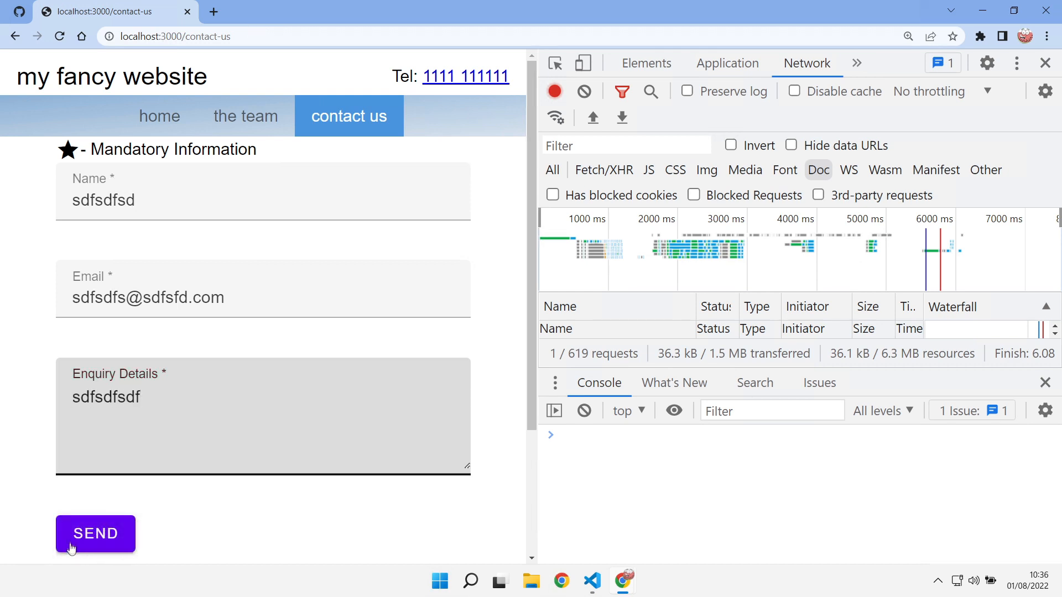
pyautogui.click(95, 533)
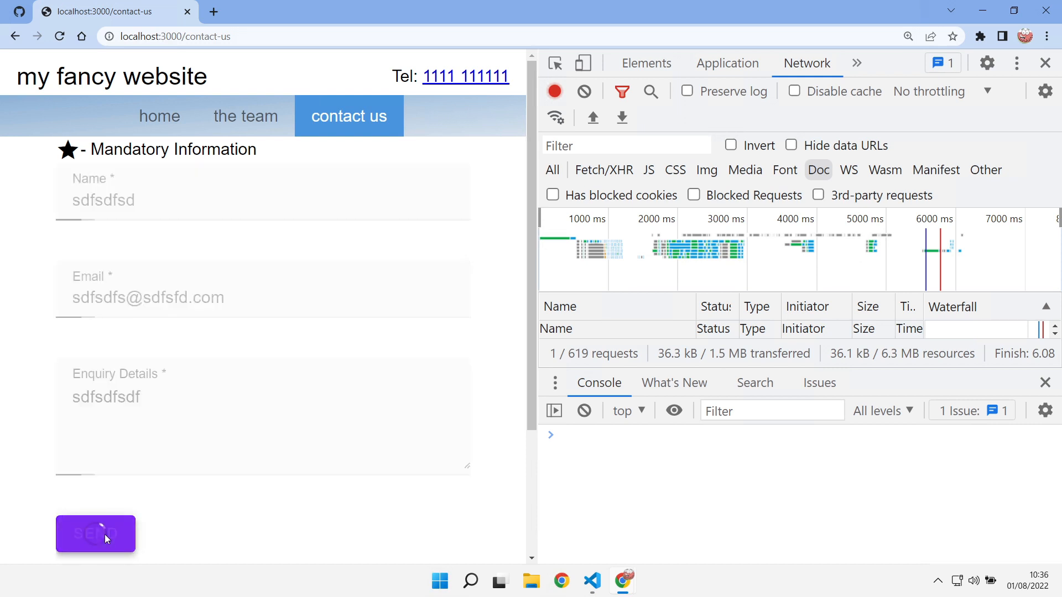
pyautogui.click(95, 534)
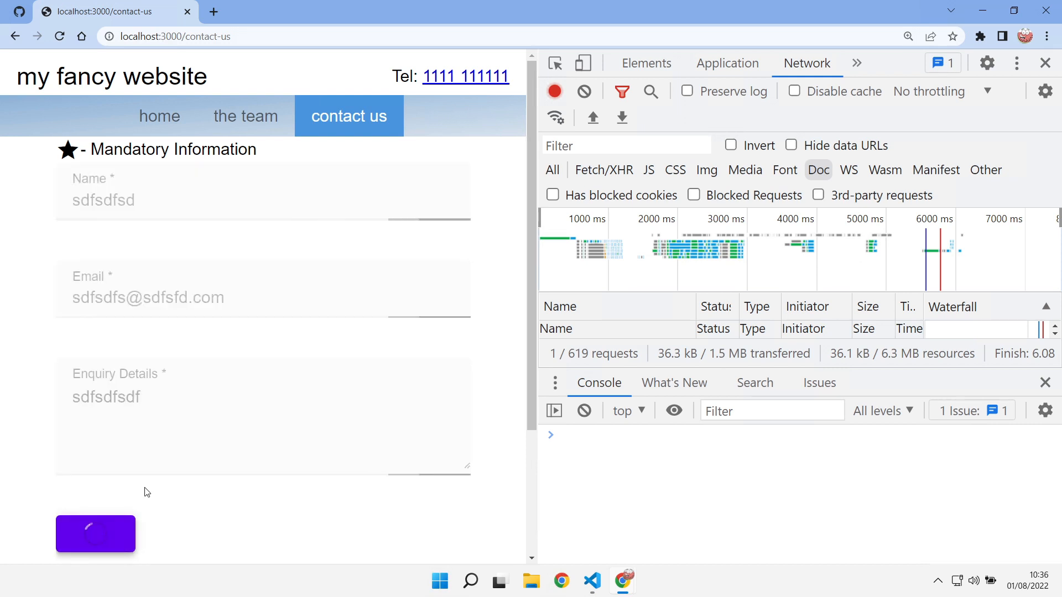
pyautogui.click(95, 533)
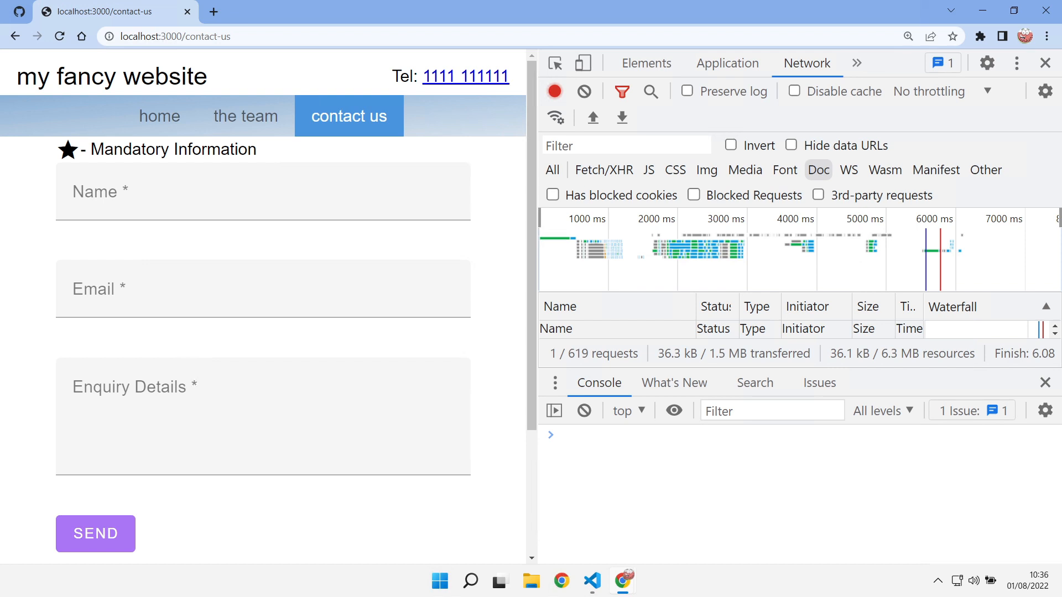
pyautogui.moveTo(601, 479)
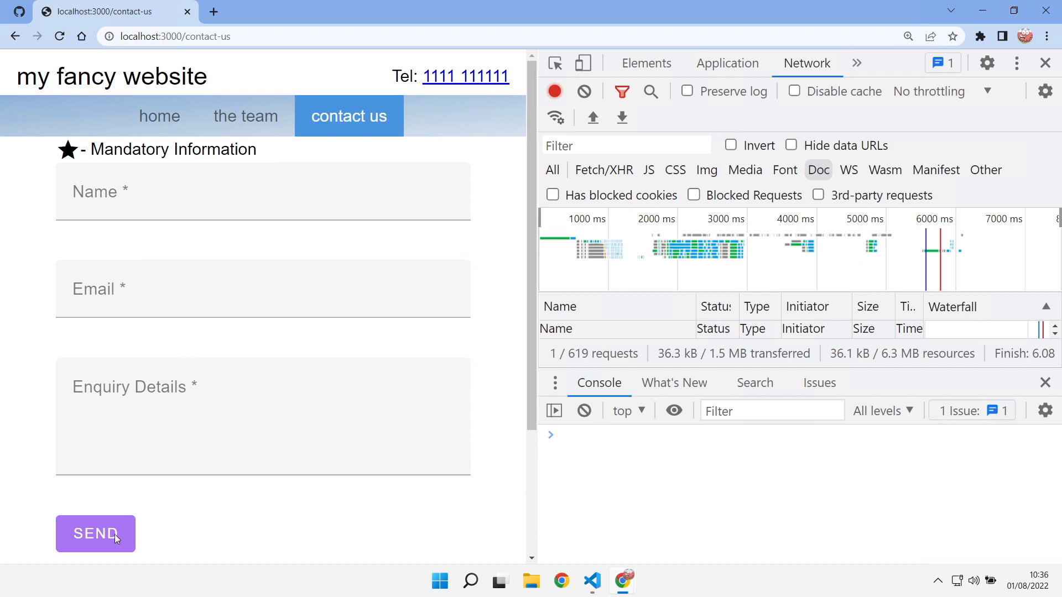
pyautogui.moveTo(125, 183)
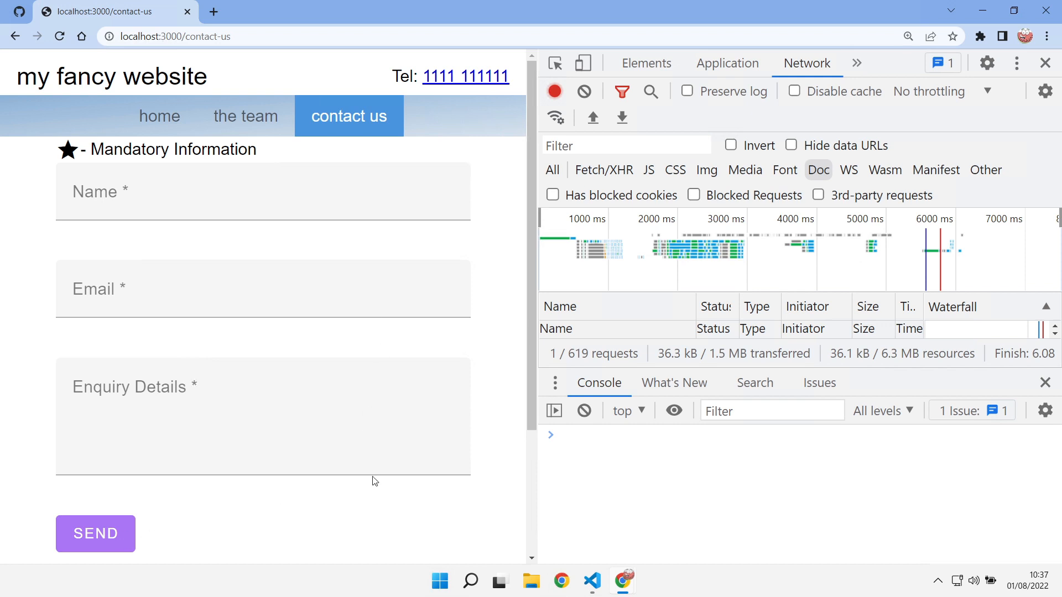
pyautogui.moveTo(592, 580)
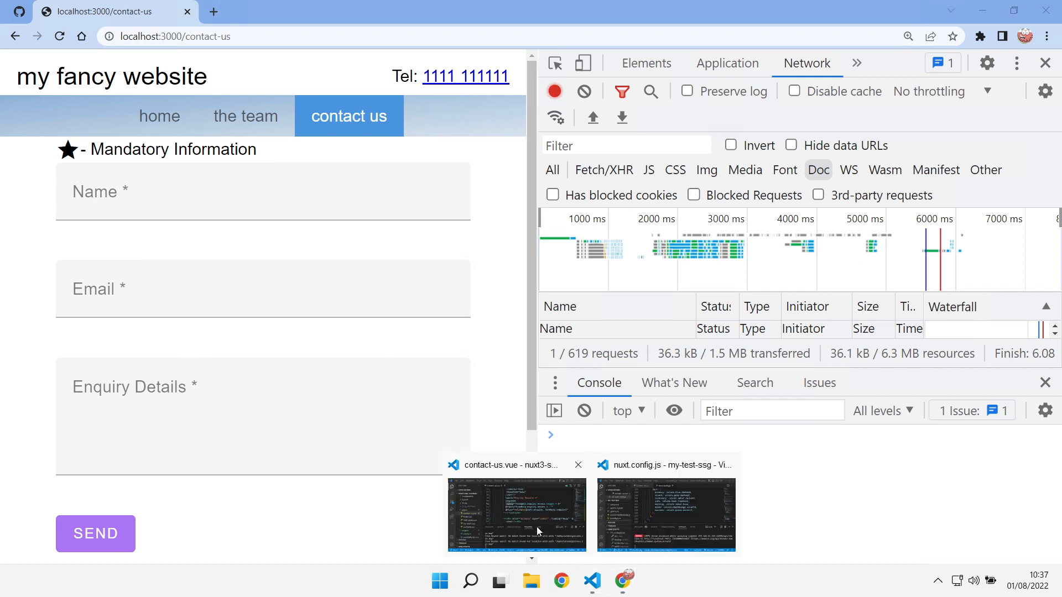
# Step: In plugins/vuetify.ts import ThemeDefinition and declare myCustomLightTheme with dark false, primary '#4996dd'
pyautogui.click(516, 513)
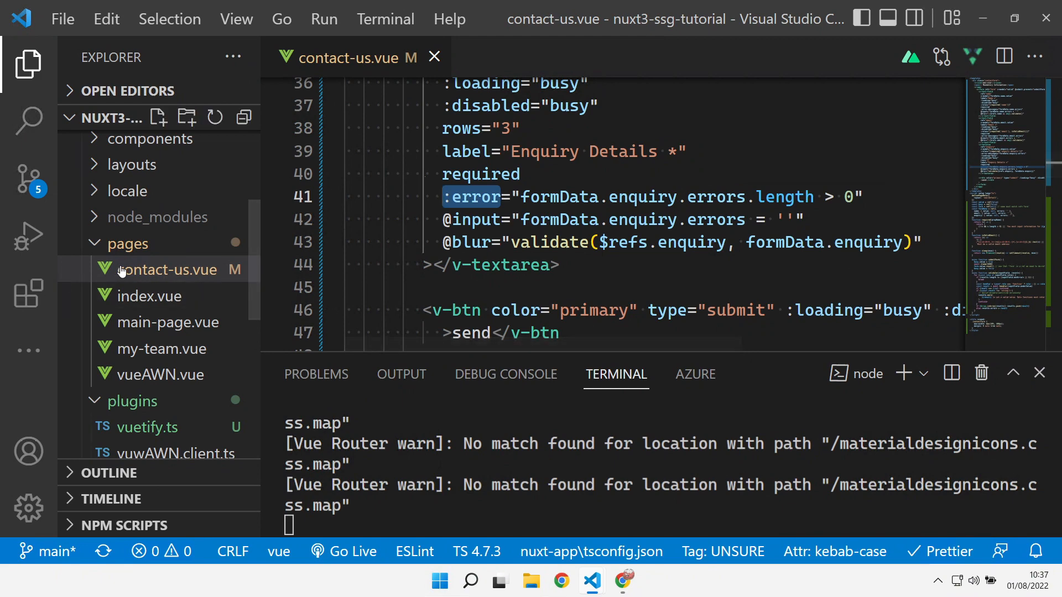
pyautogui.click(143, 426)
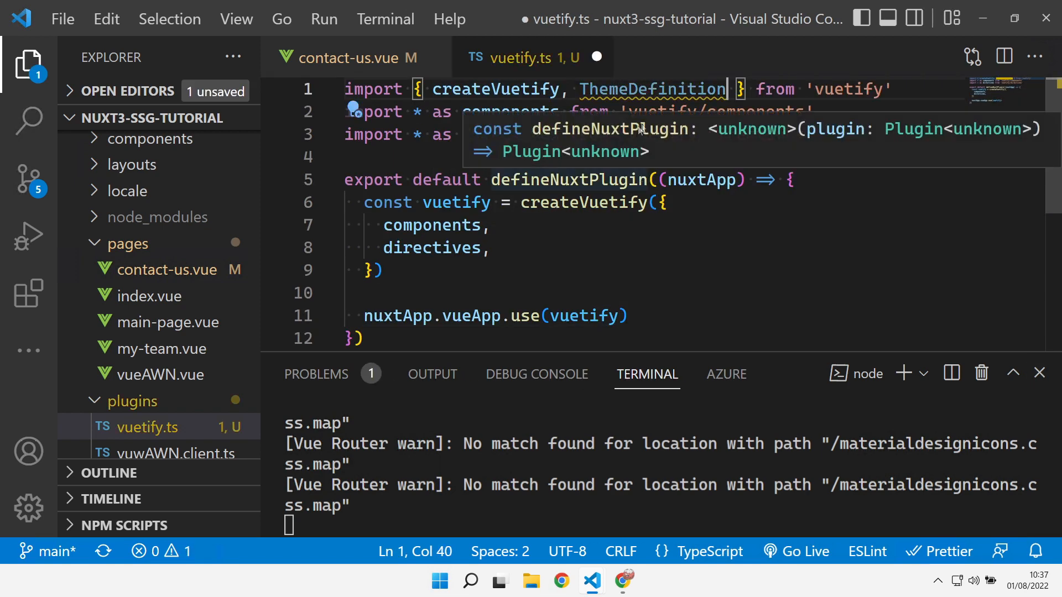
pyautogui.moveTo(650, 88)
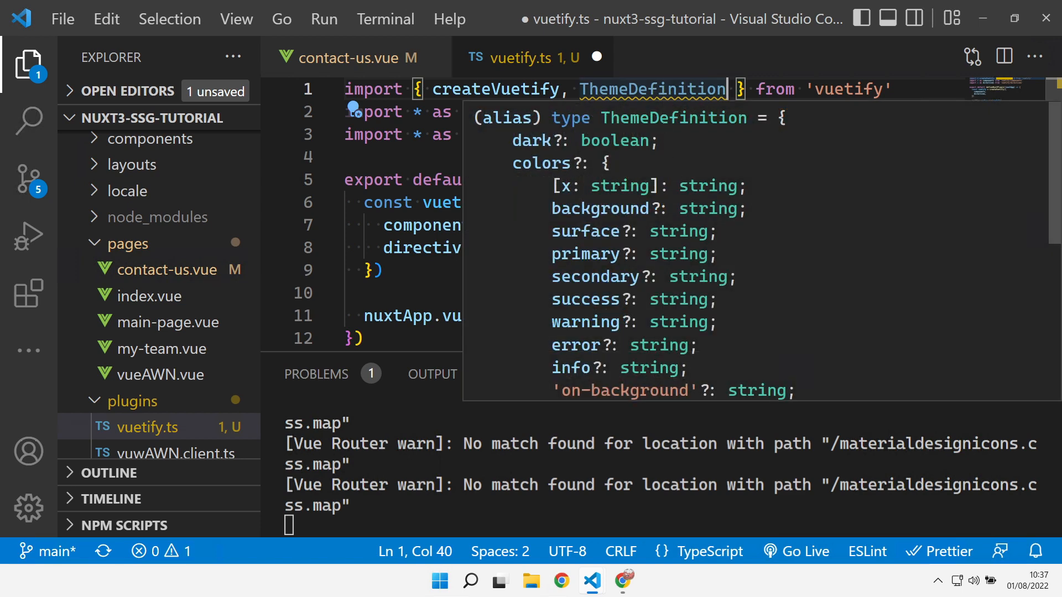
pyautogui.moveTo(818, 322)
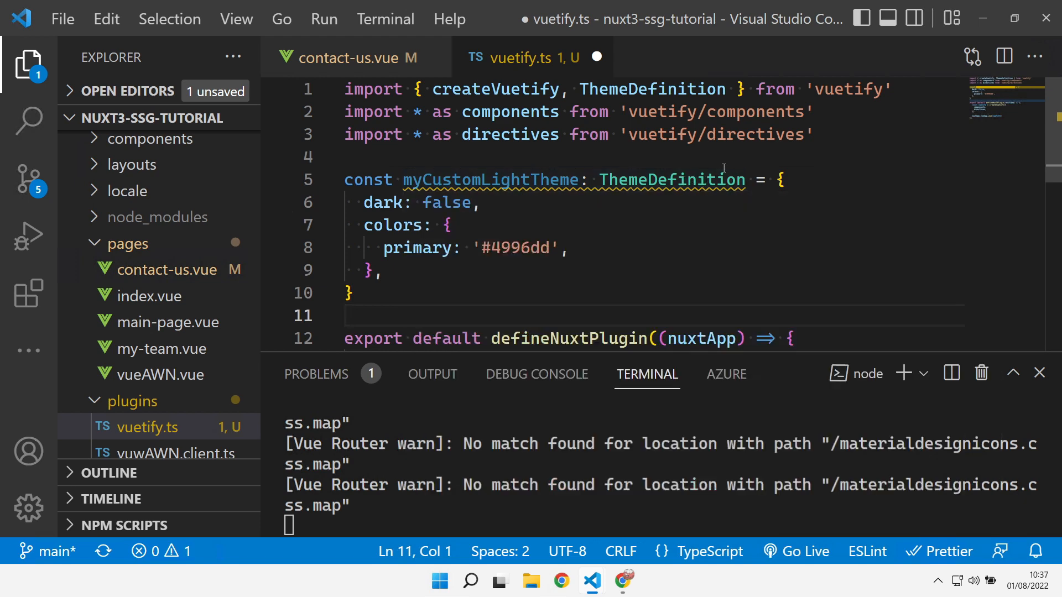
pyautogui.moveTo(517, 212)
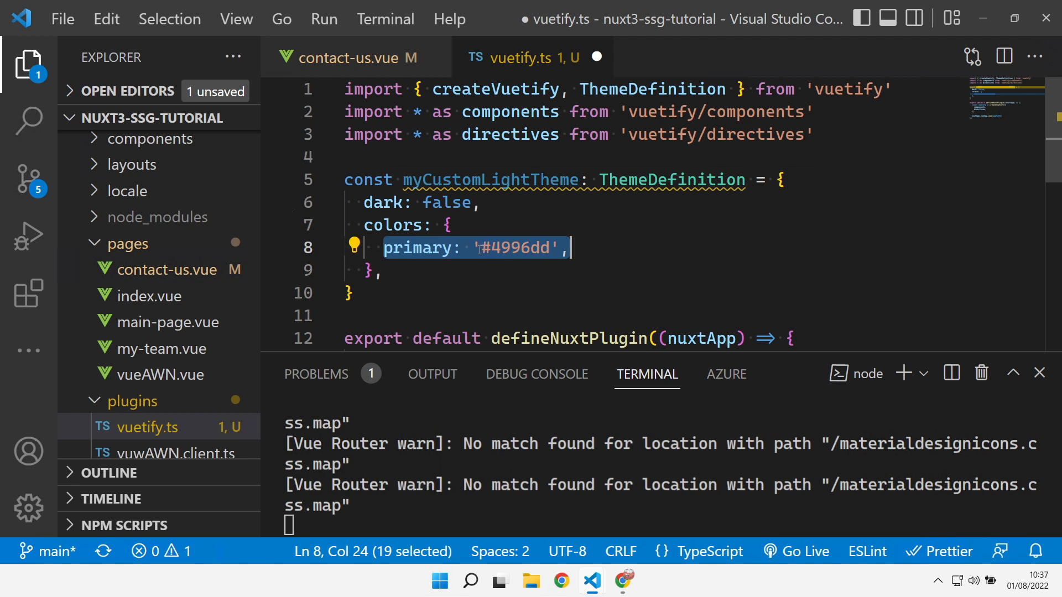
pyautogui.click(481, 294)
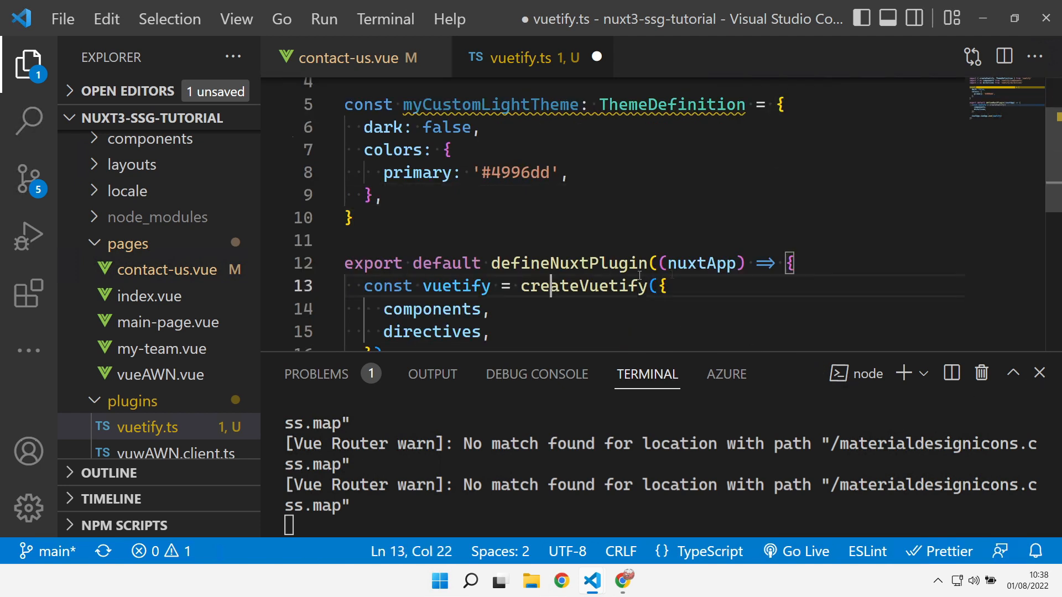
# Step: Give createVuetify a theme with defaultTheme 'myCustomLightTheme' and themes { myCustomLightTheme }, then save
pyautogui.press('Enter')
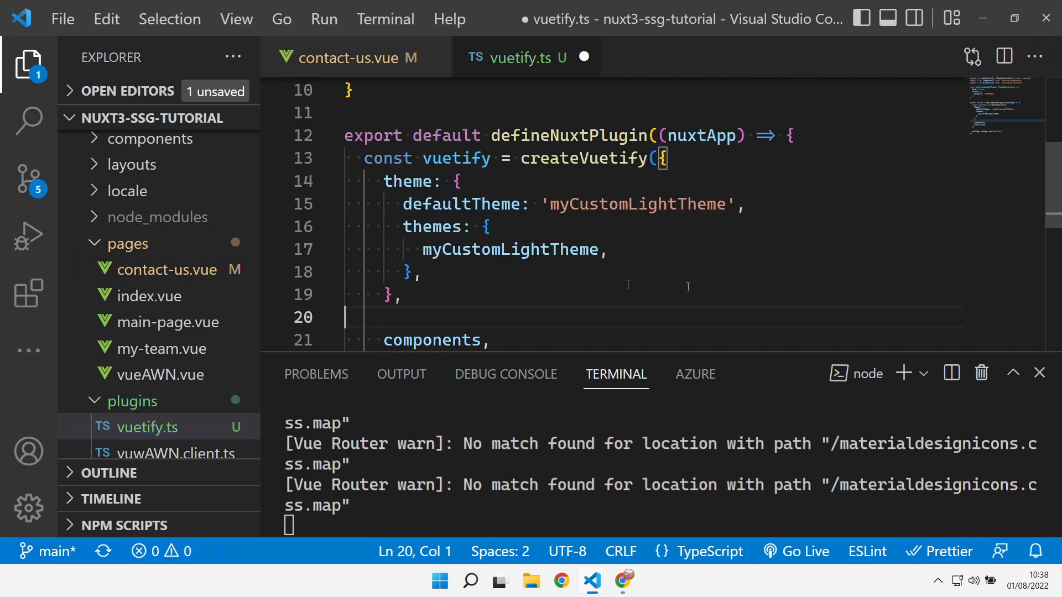
pyautogui.moveTo(443, 205)
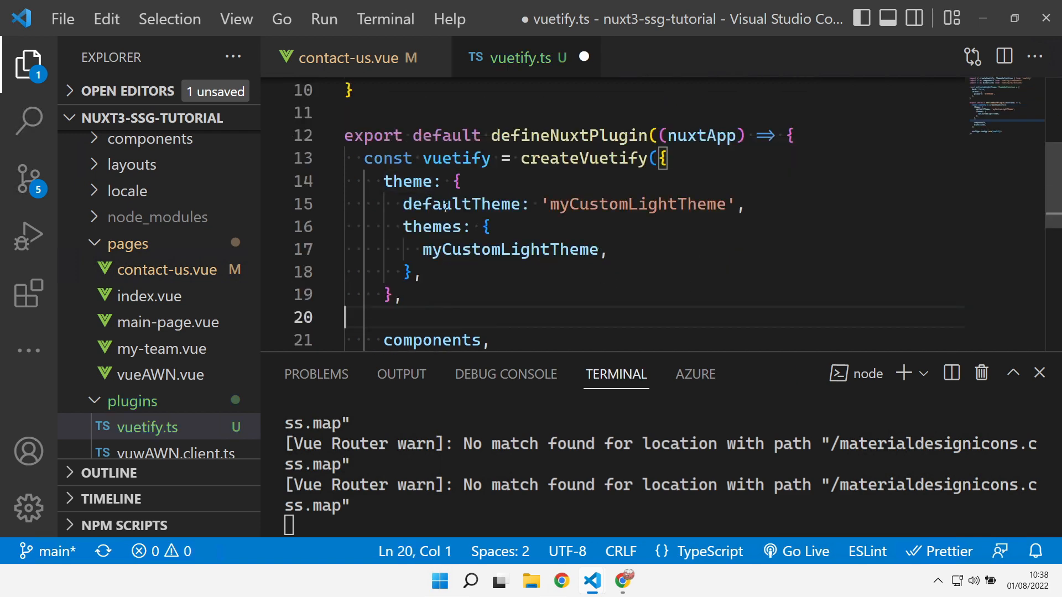
pyautogui.scroll(3)
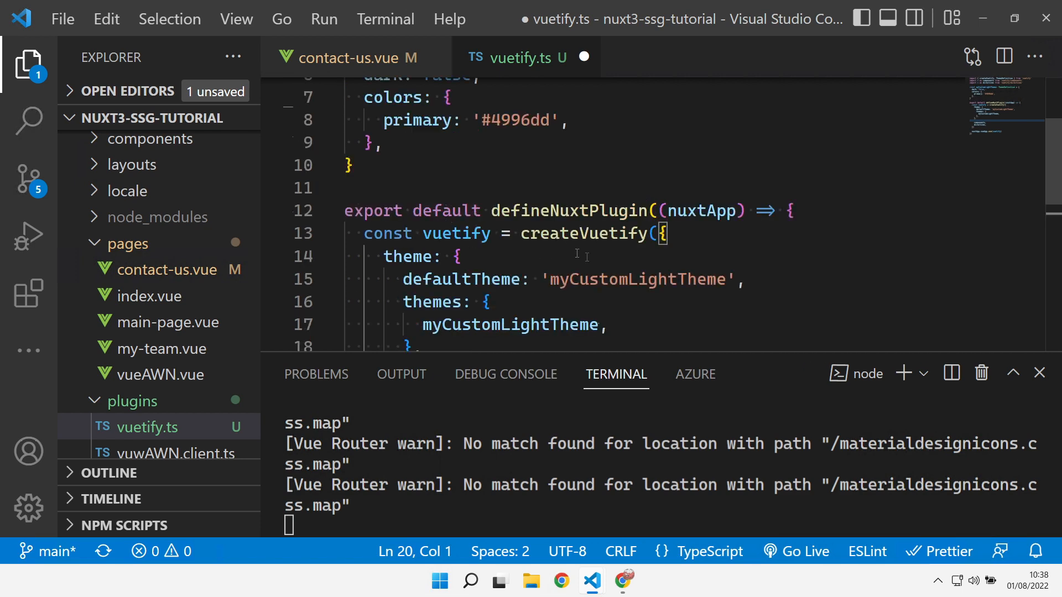
pyautogui.scroll(3)
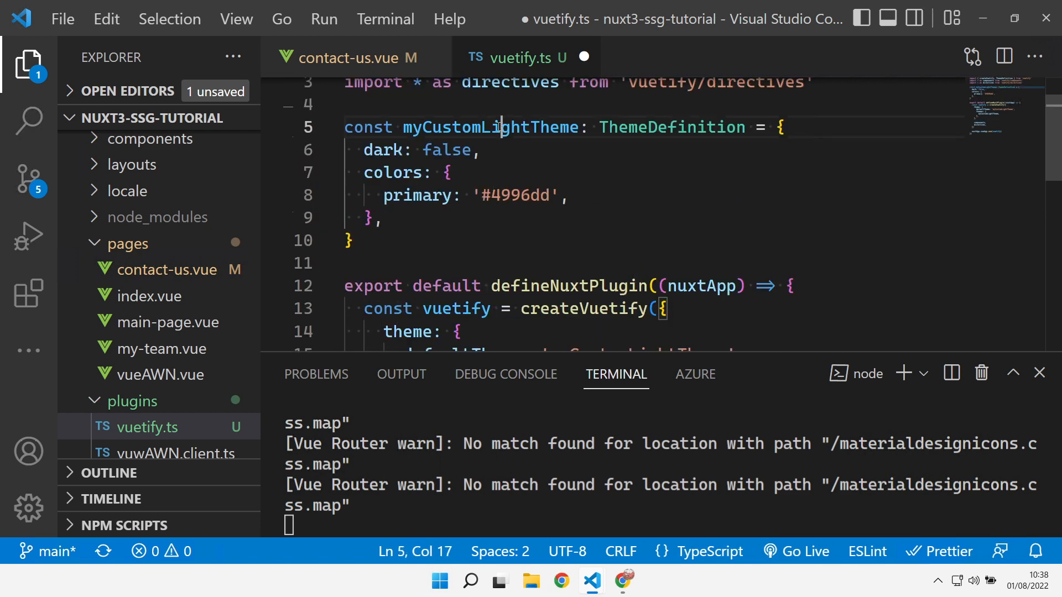
pyautogui.doubleClick(510, 249)
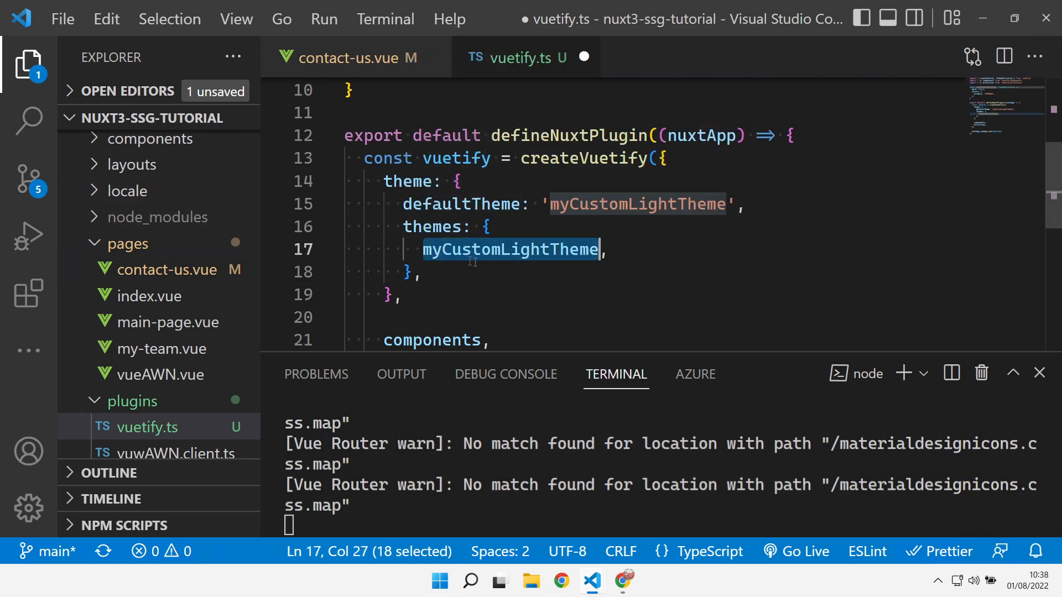
pyautogui.moveTo(437, 227)
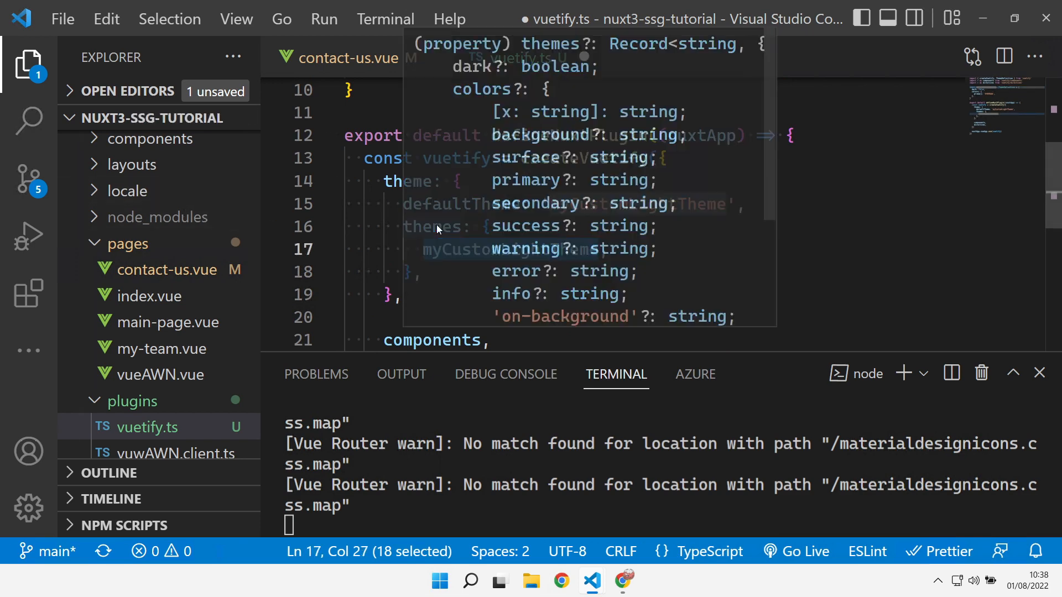
pyautogui.moveTo(364, 310)
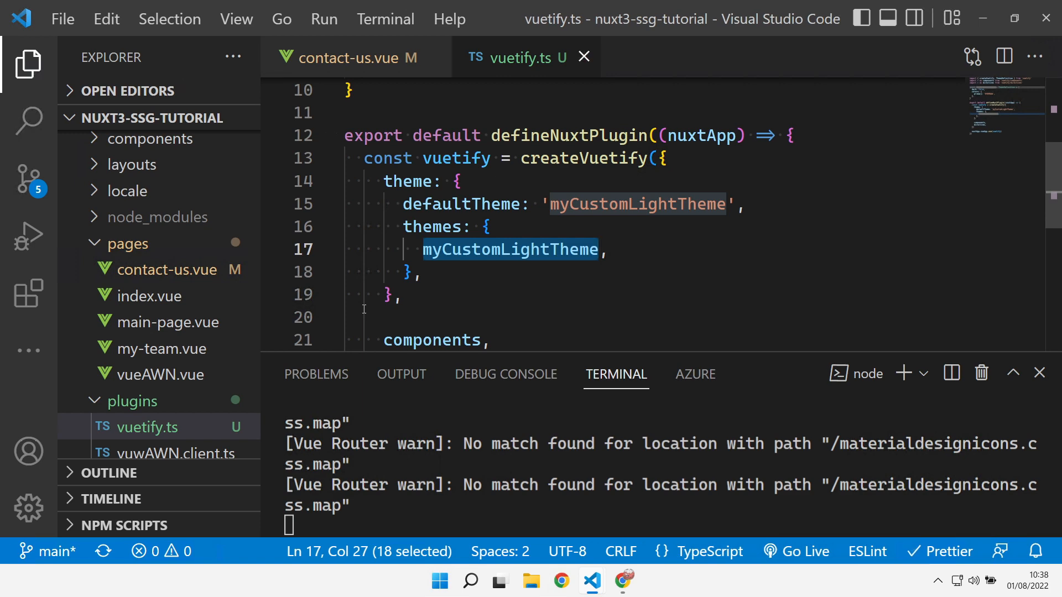
pyautogui.moveTo(621, 581)
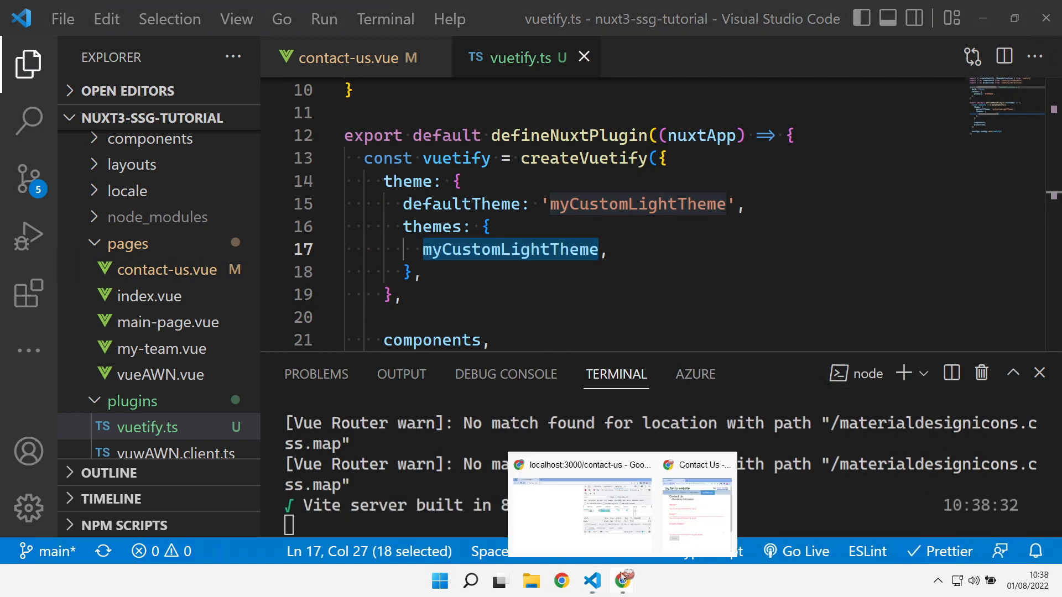
# Step: Reload the contact-us page in Chrome and hide DevTools to view the full form
pyautogui.click(577, 504)
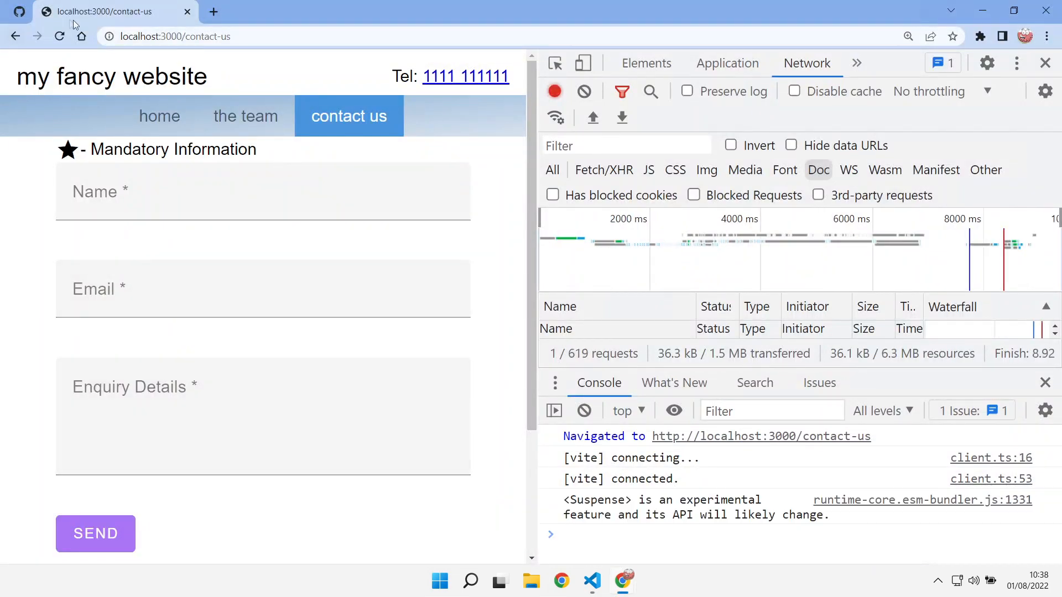
pyautogui.click(58, 36)
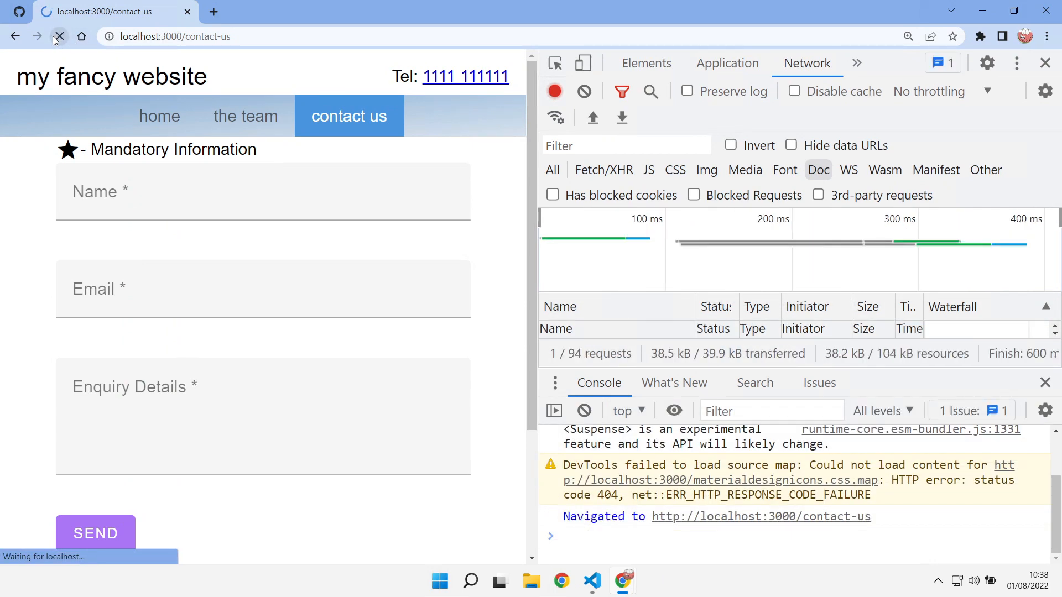
pyautogui.click(59, 36)
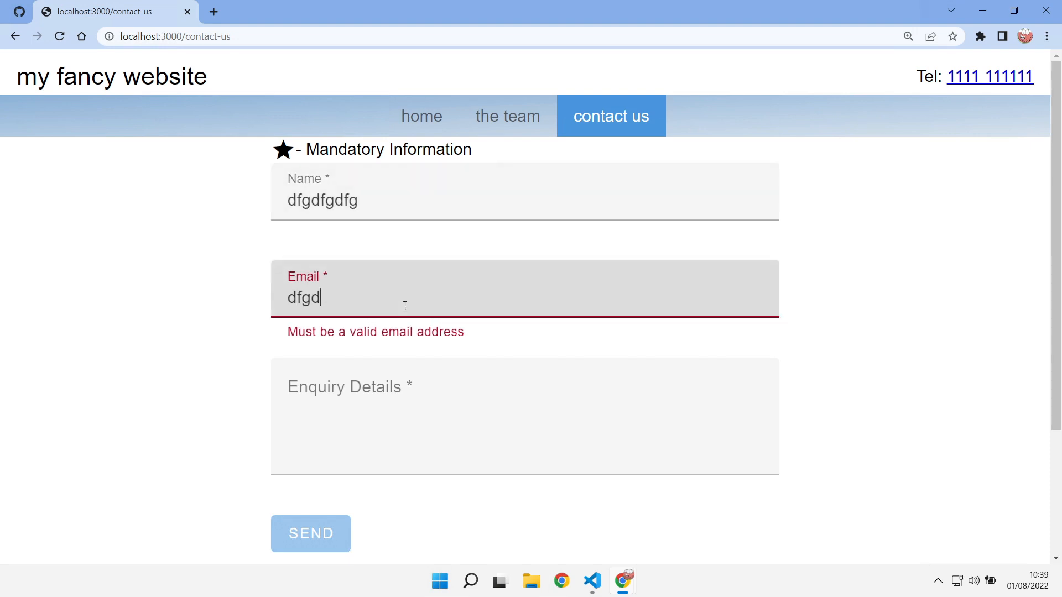
pyautogui.write('@dfdfg.c')
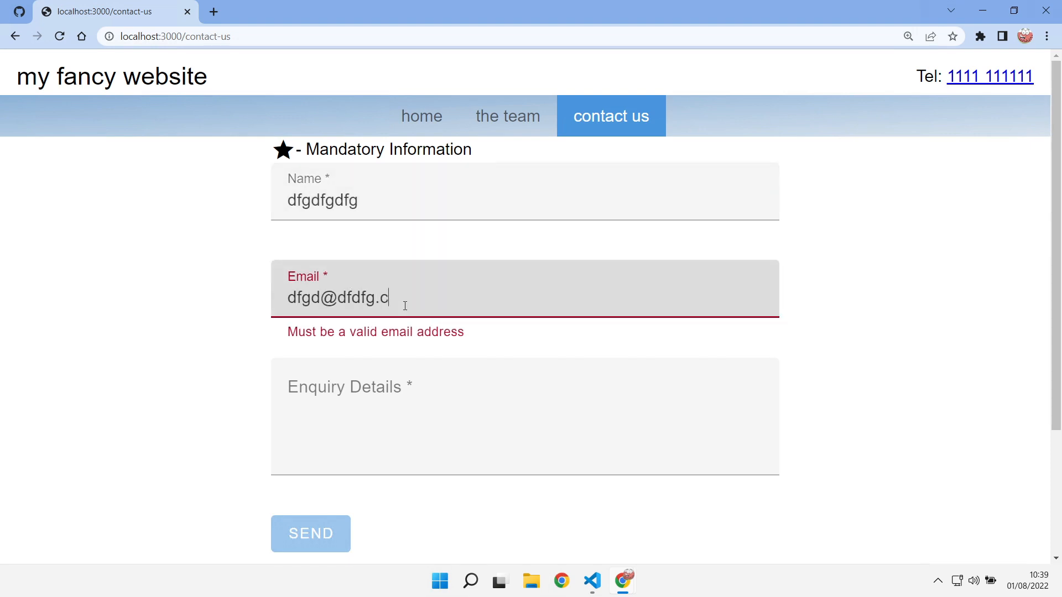
pyautogui.write('dsfsdggf')
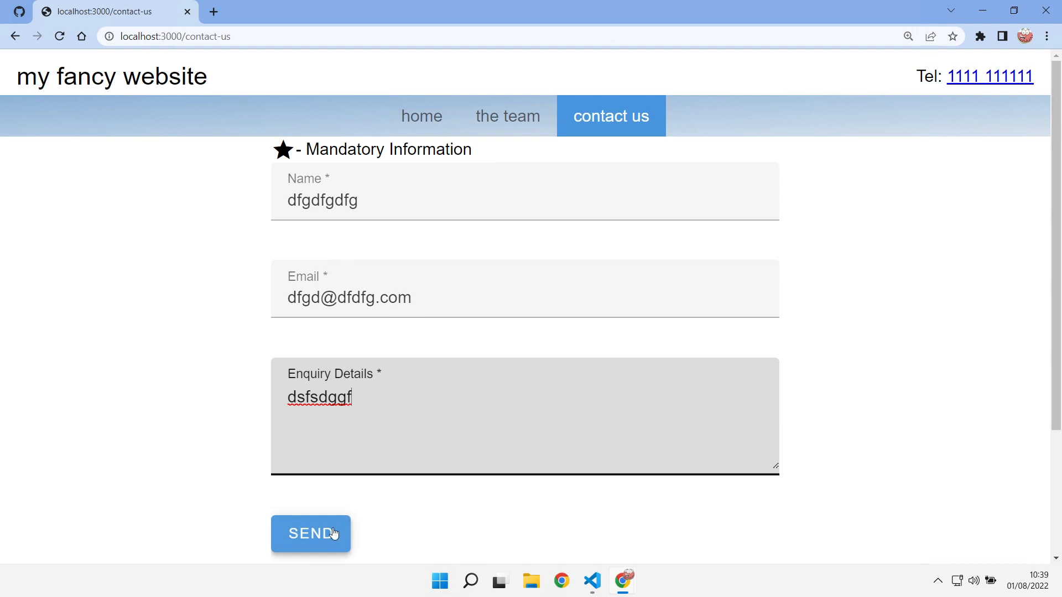
pyautogui.click(311, 533)
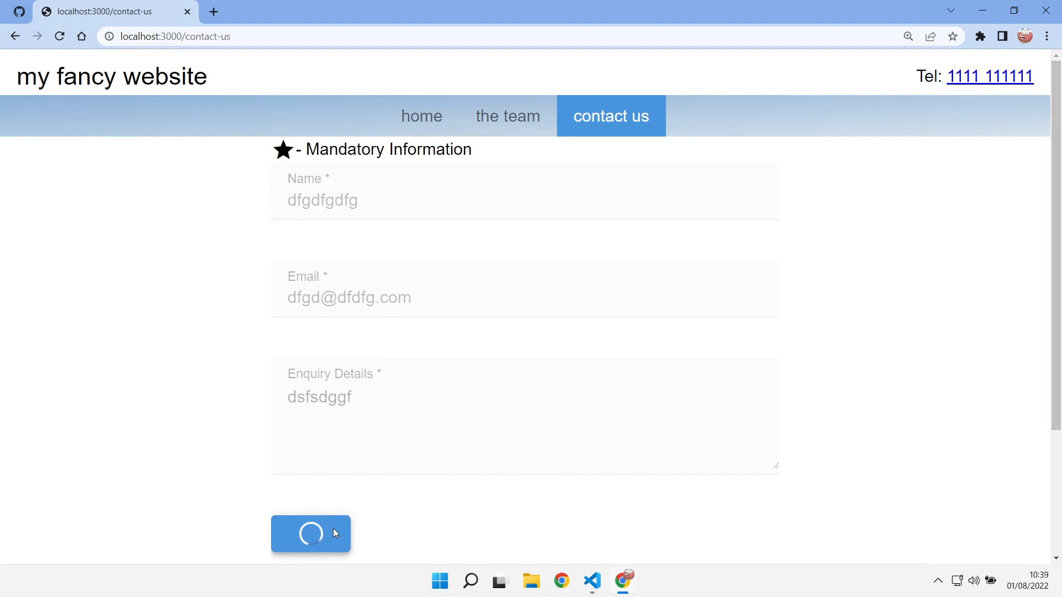
pyautogui.click(310, 533)
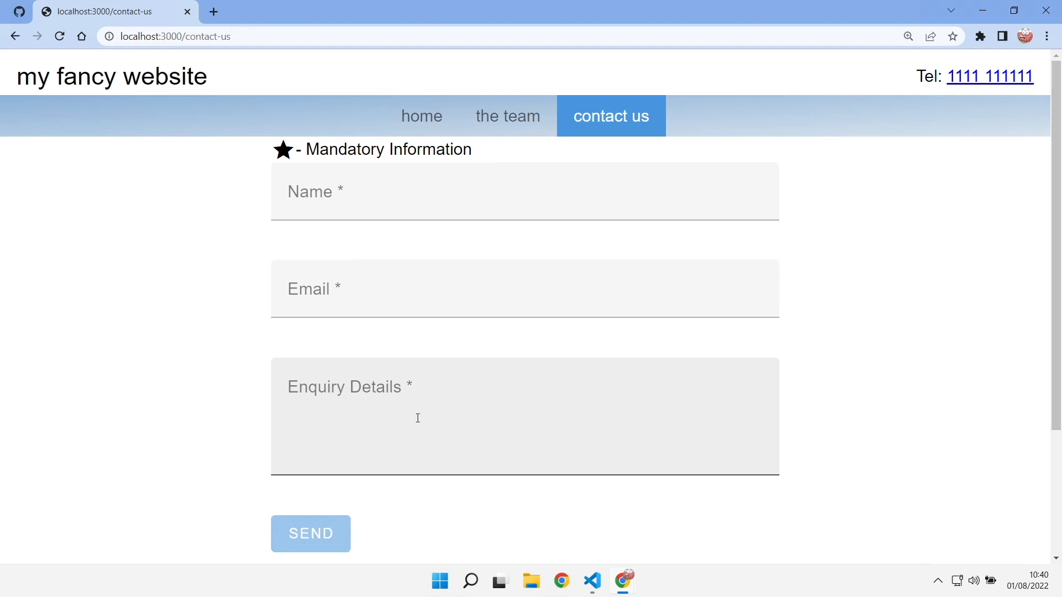
pyautogui.moveTo(303, 421)
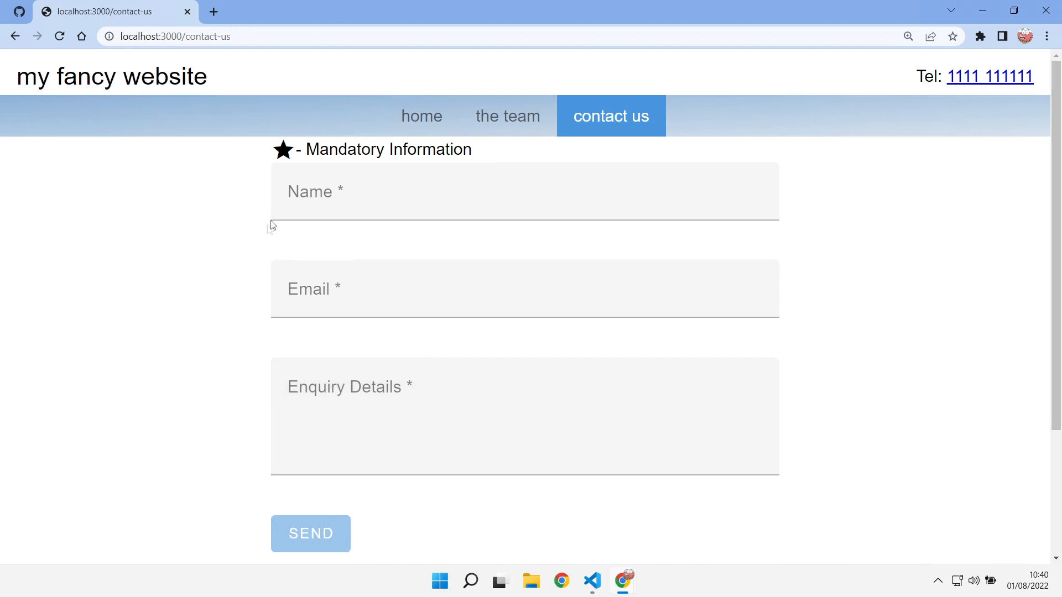
pyautogui.click(474, 288)
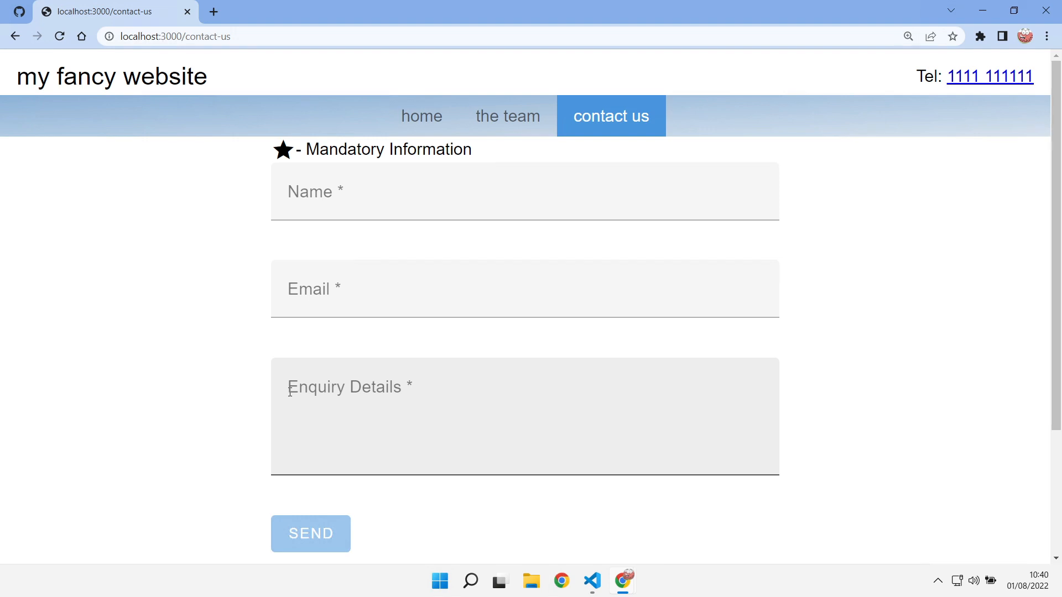
pyautogui.moveTo(294, 412)
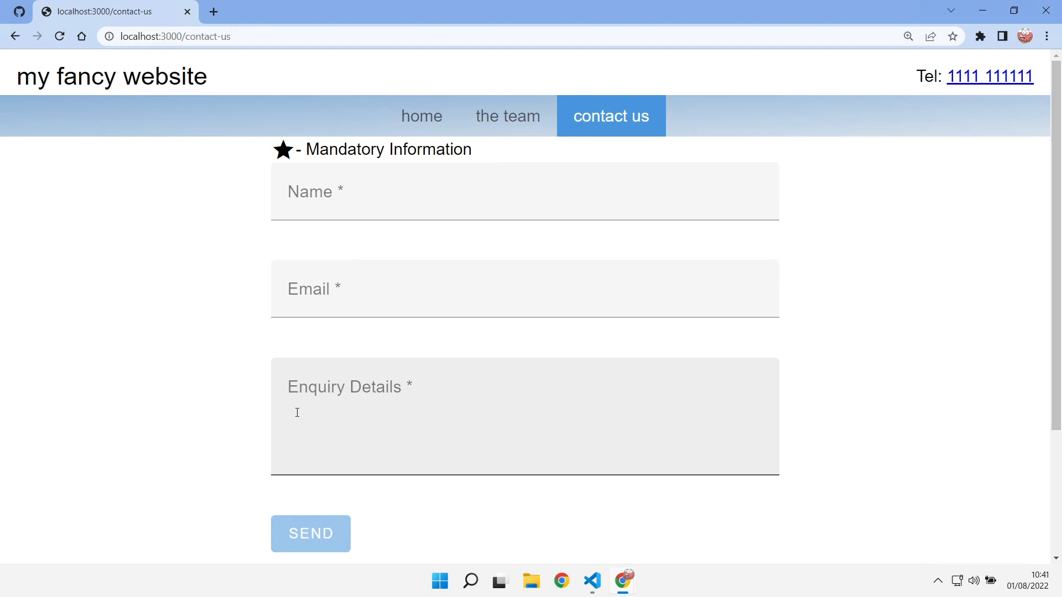
pyautogui.moveTo(323, 404)
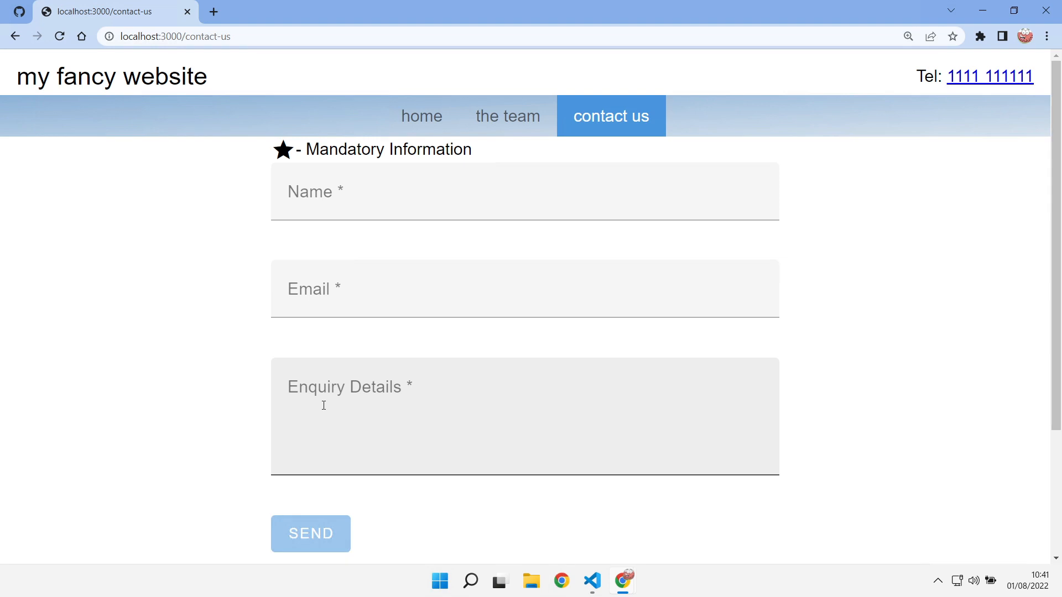